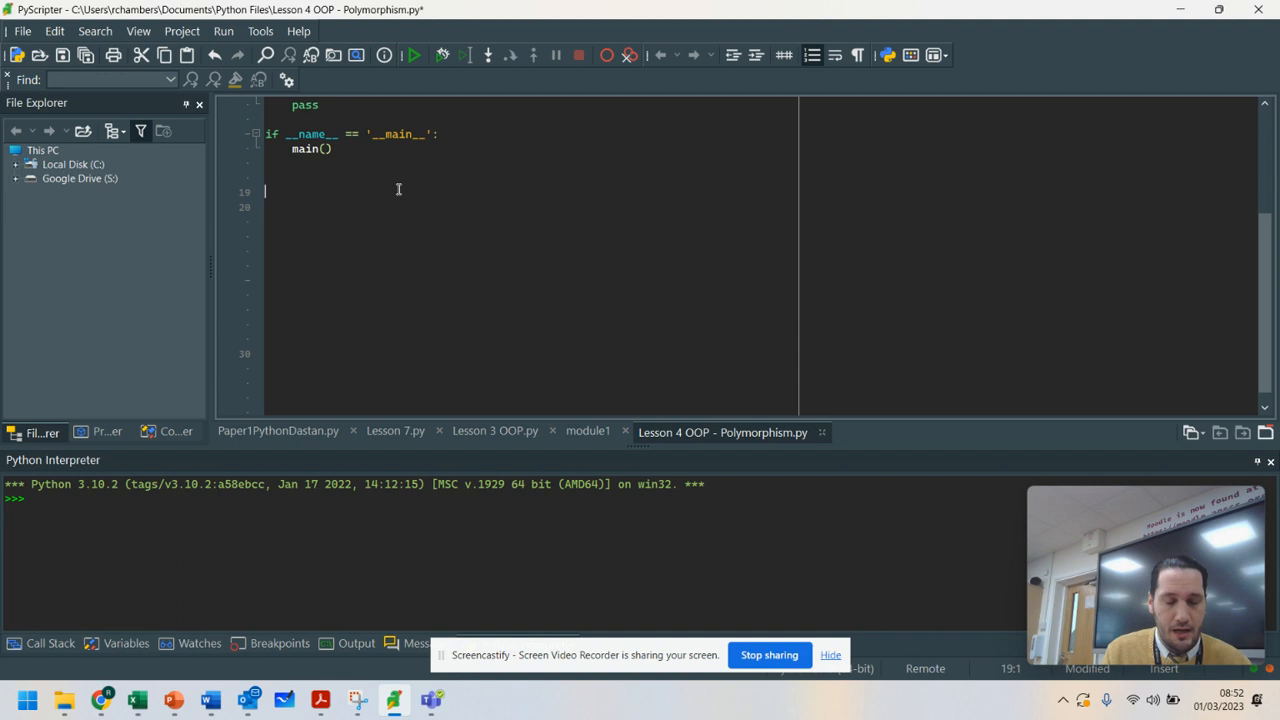
Define a three-name family list and a surname string.
type("family =")
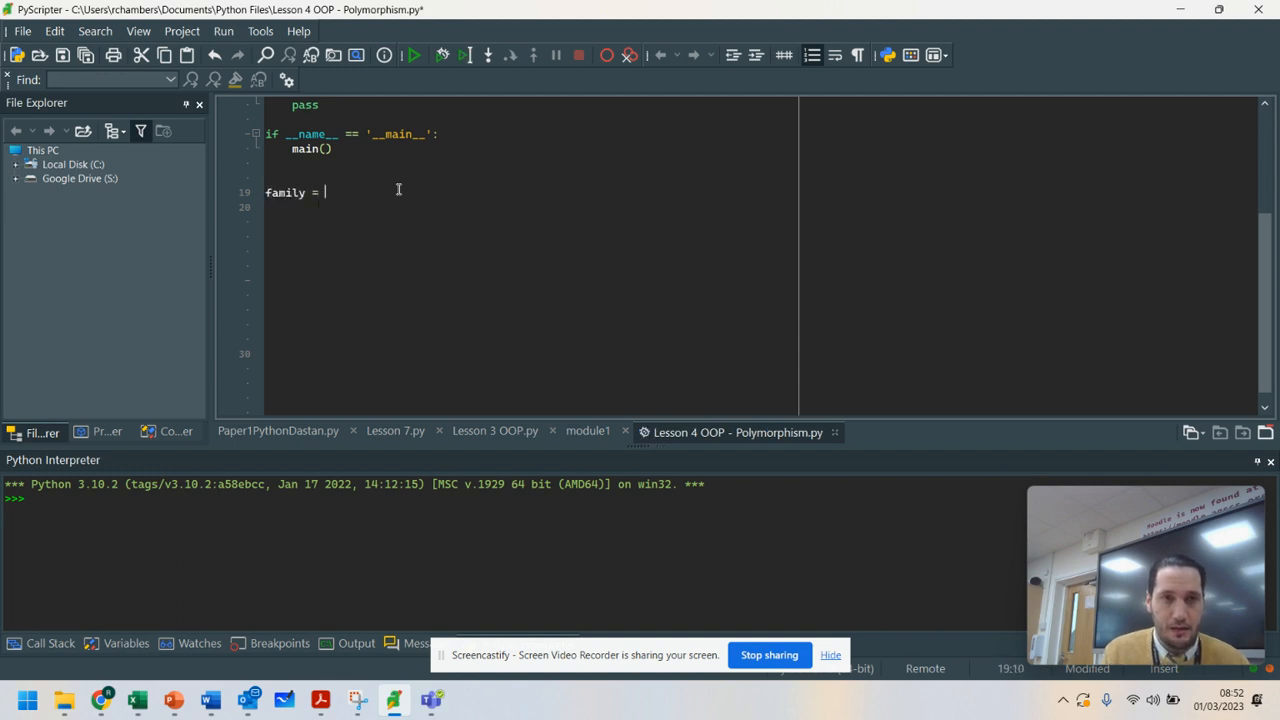
type("[]")
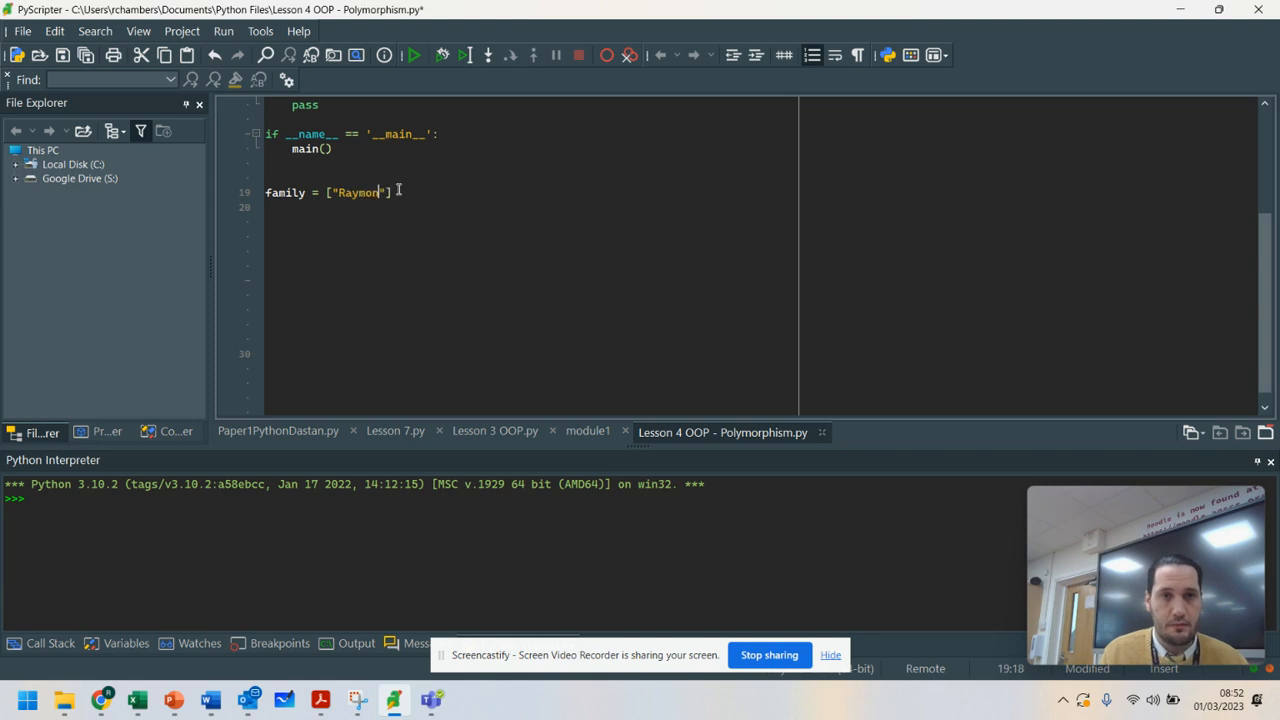
type(", \"France\"")
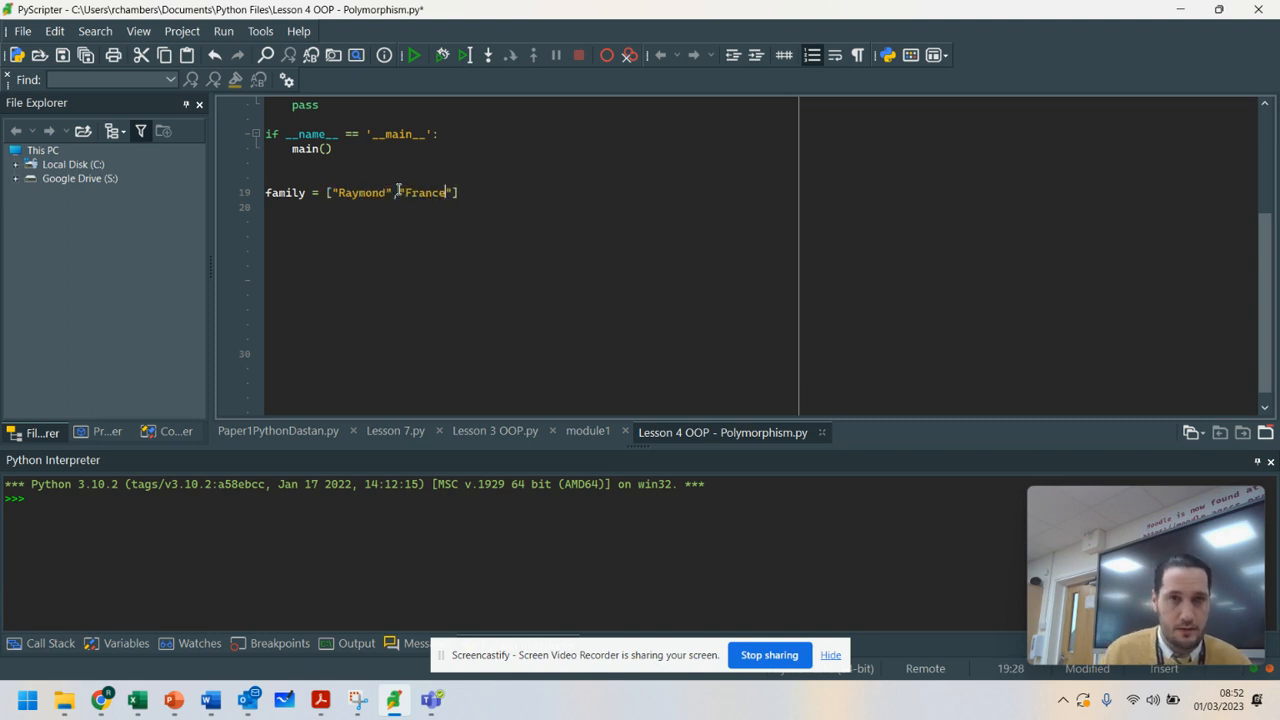
type(",\"Ray")
left_click(531, 207)
type("surname = \"Cham")
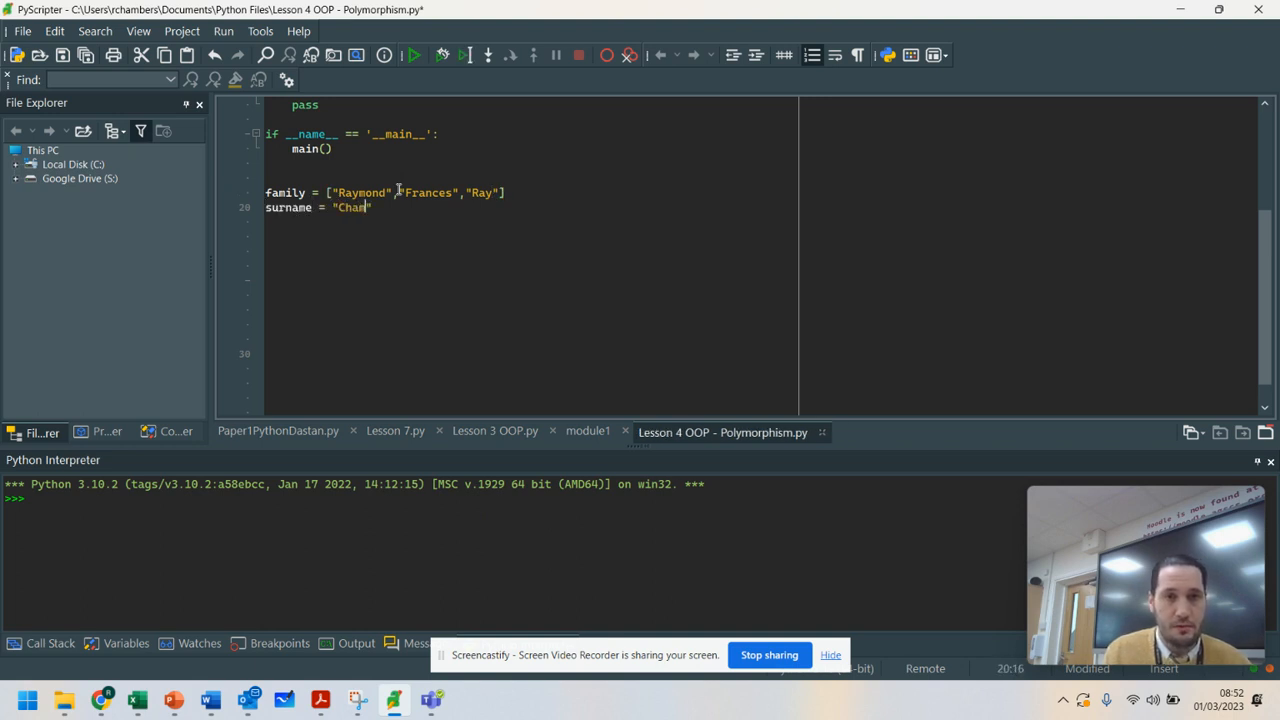
type("bers")
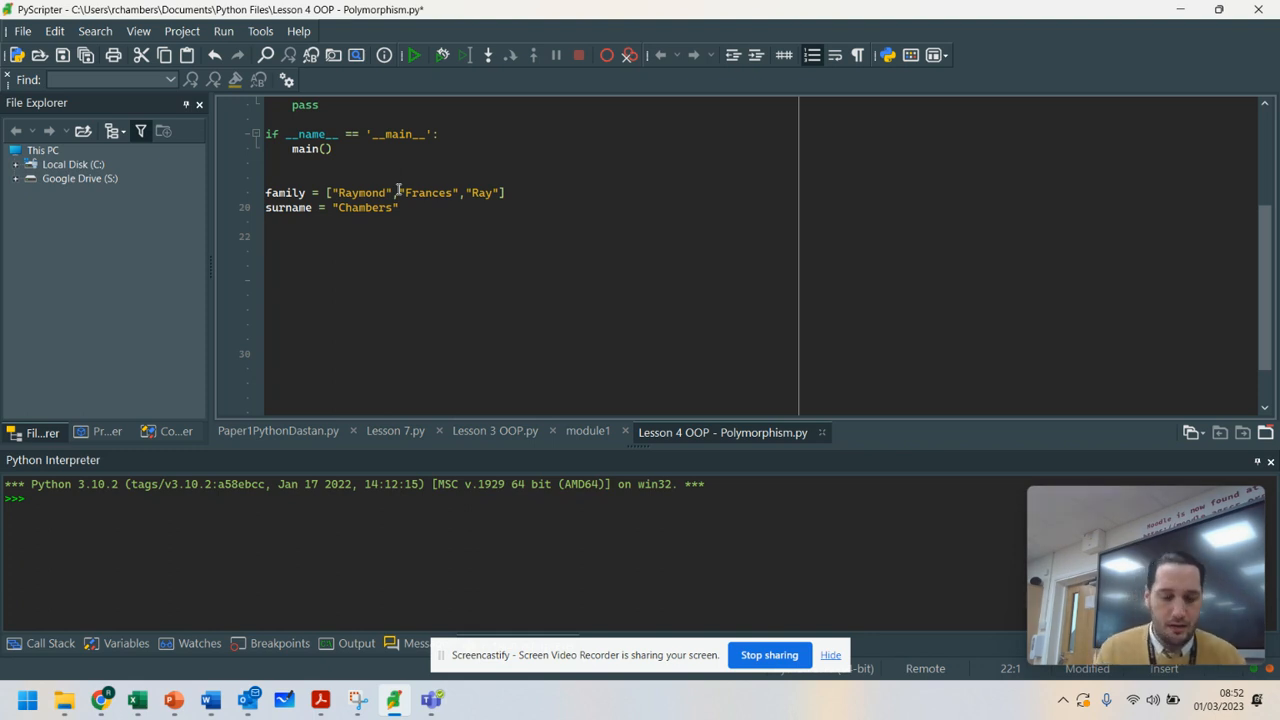
Add print(len(family)) and print(len(surname)) lines.
type("print(len")
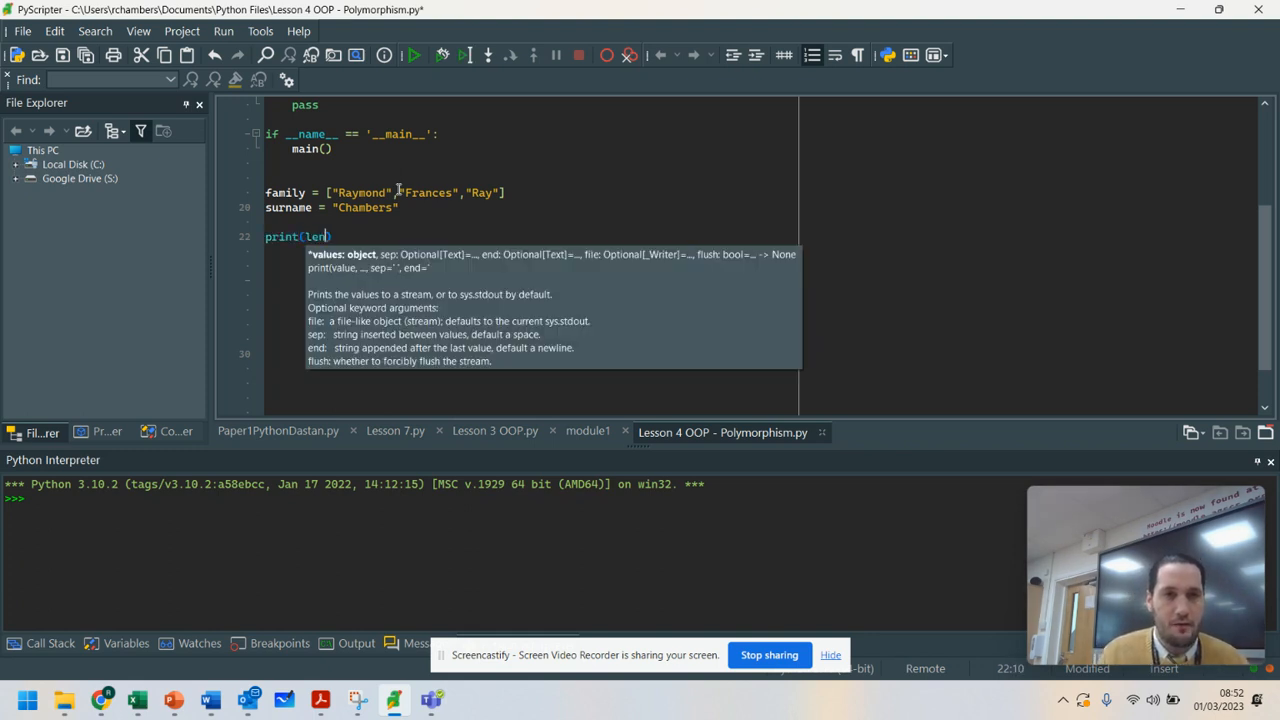
type("family))")
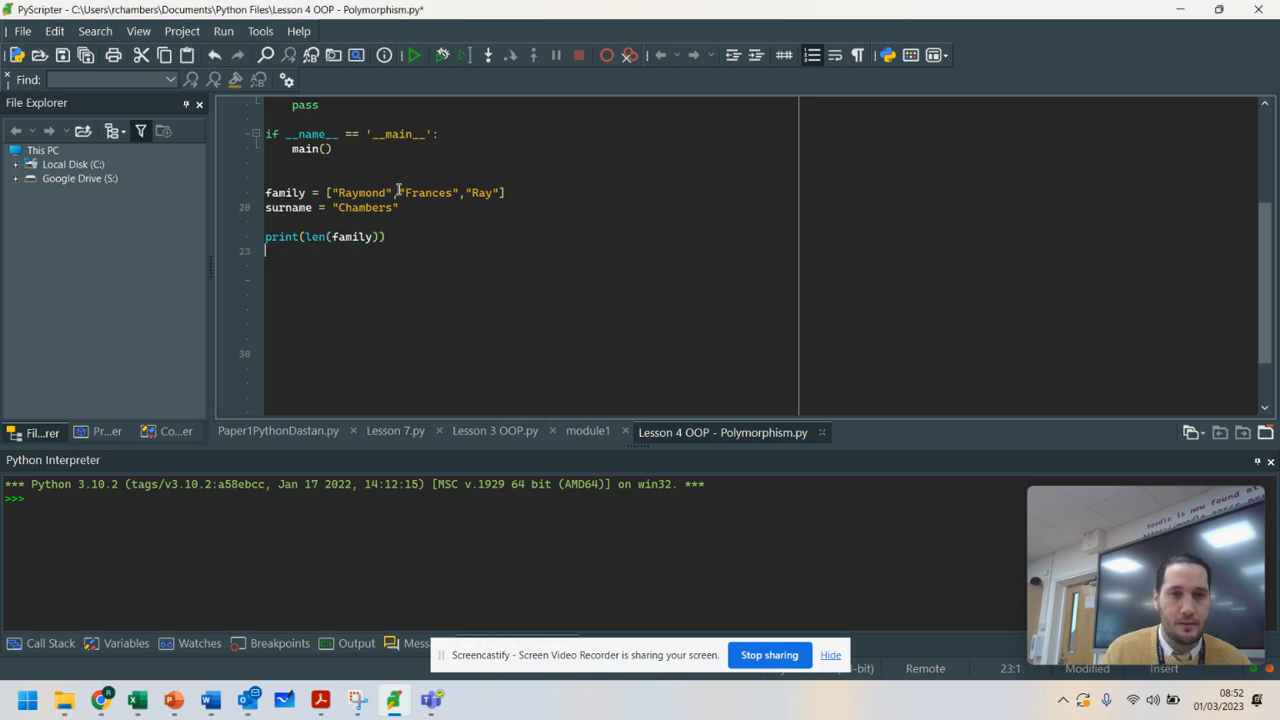
type("print(len)")
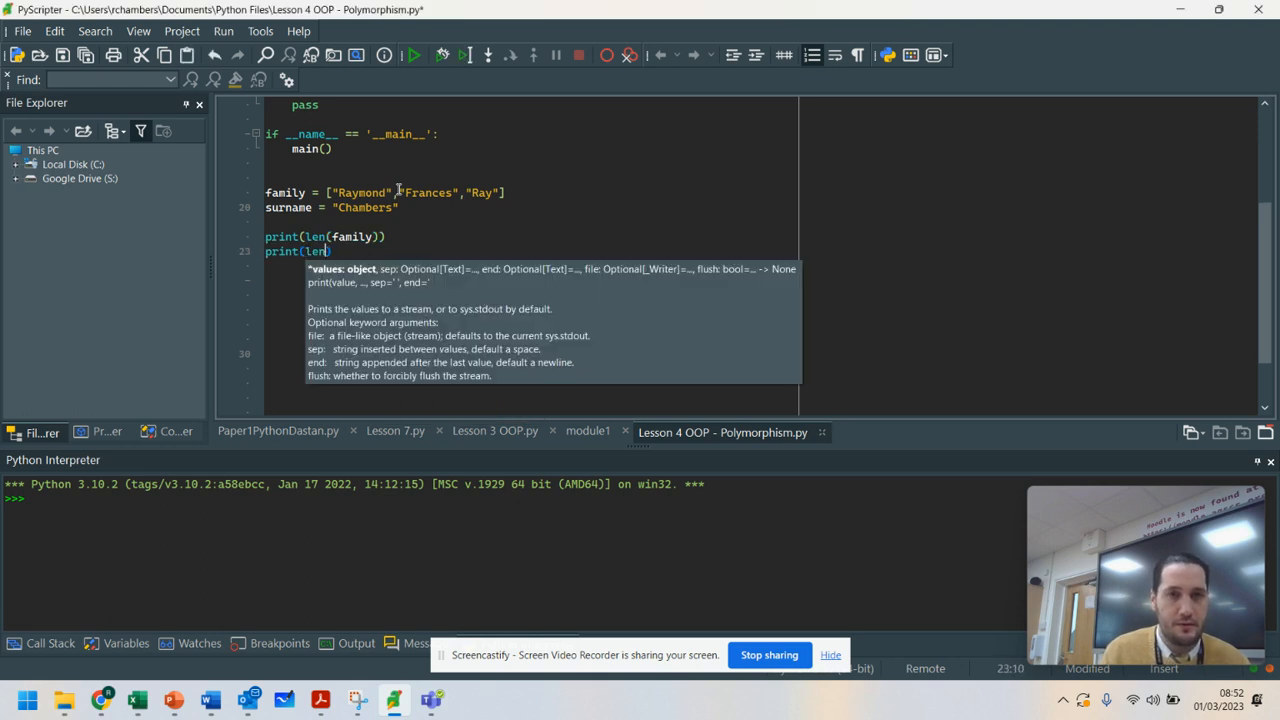
type("surname")
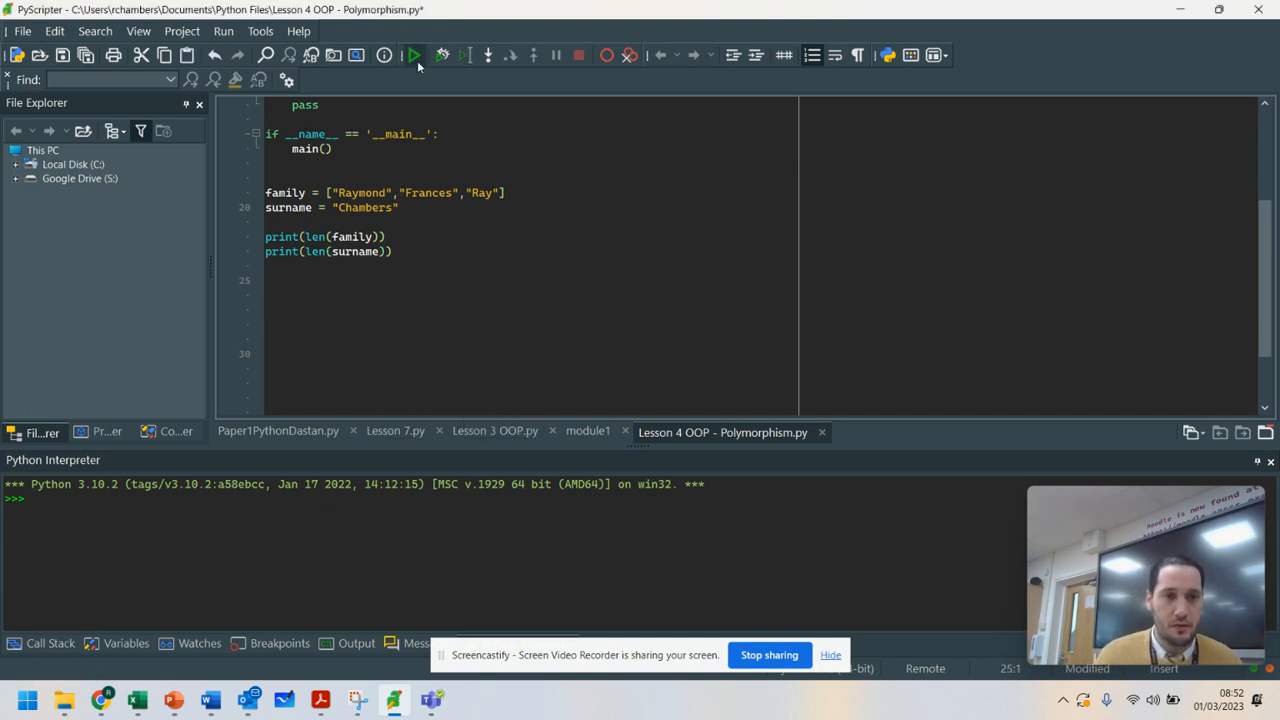
Run the script to print lengths 3 and 8, then highlight the surname string.
left_click(414, 55)
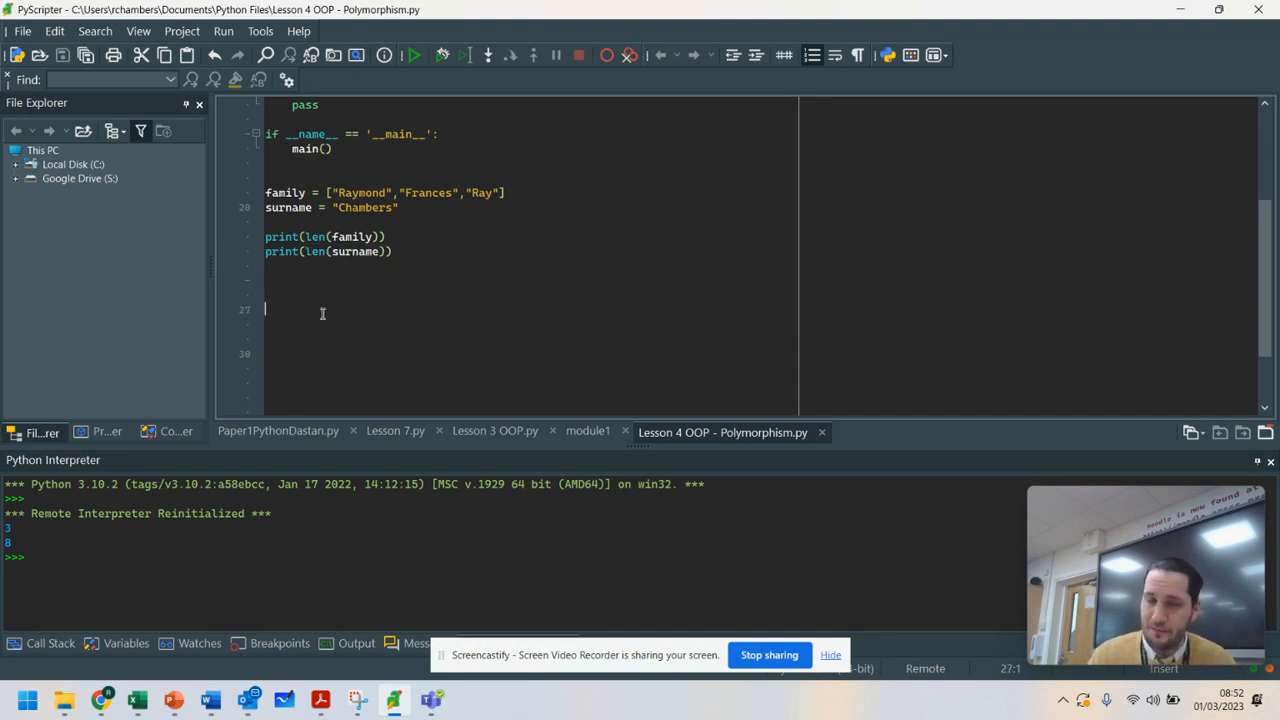
double_click(345, 237)
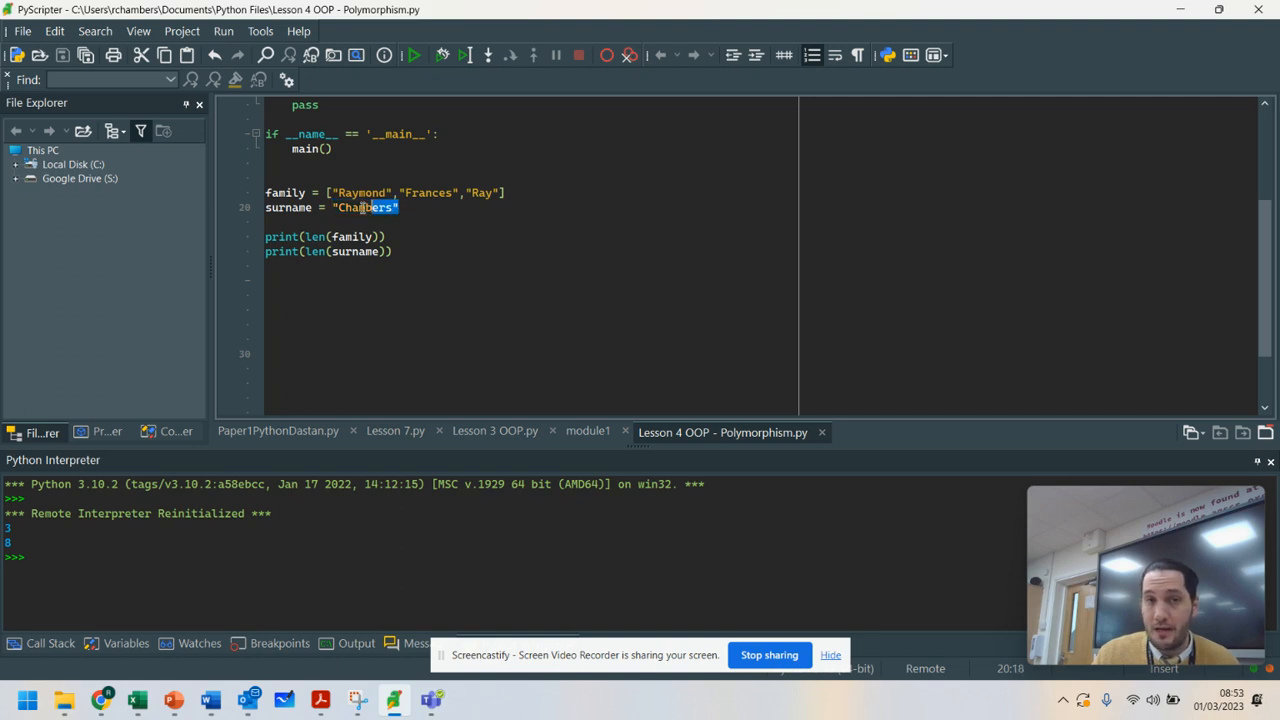
mouse_move(355, 251)
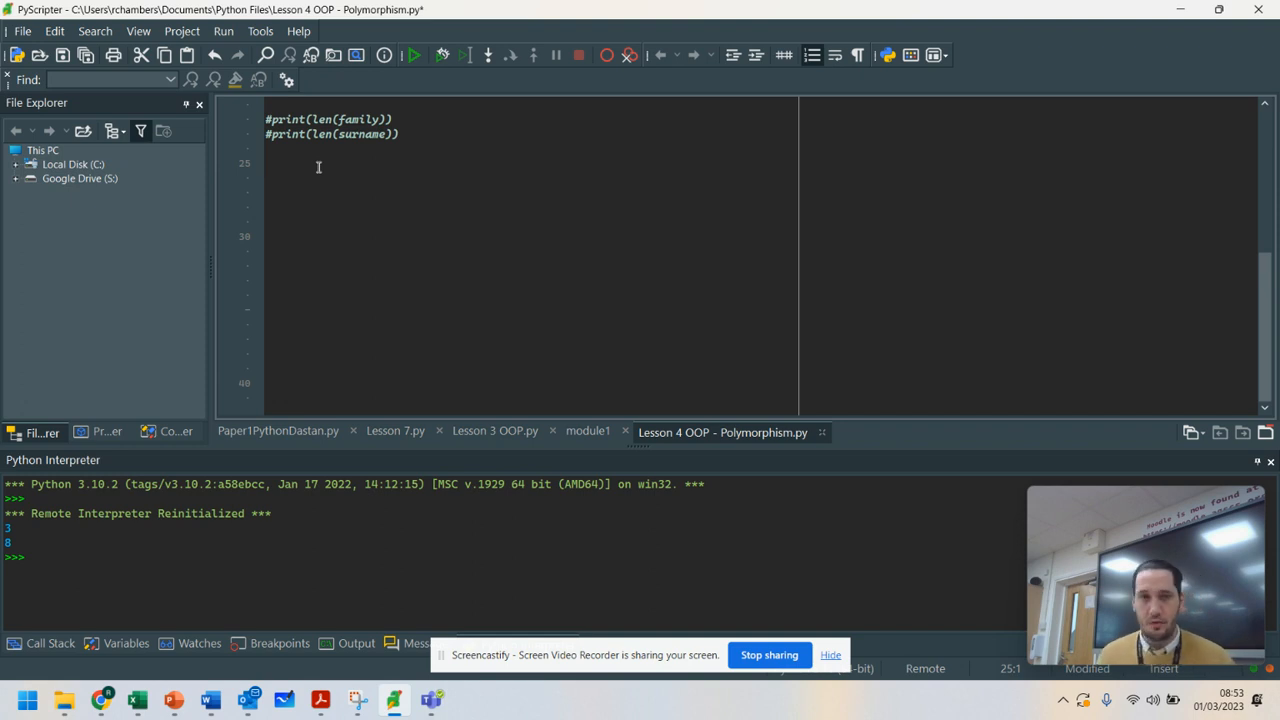
Declare class Sports with an __init__ taking self, name, players and minutes.
type("class Sports(")
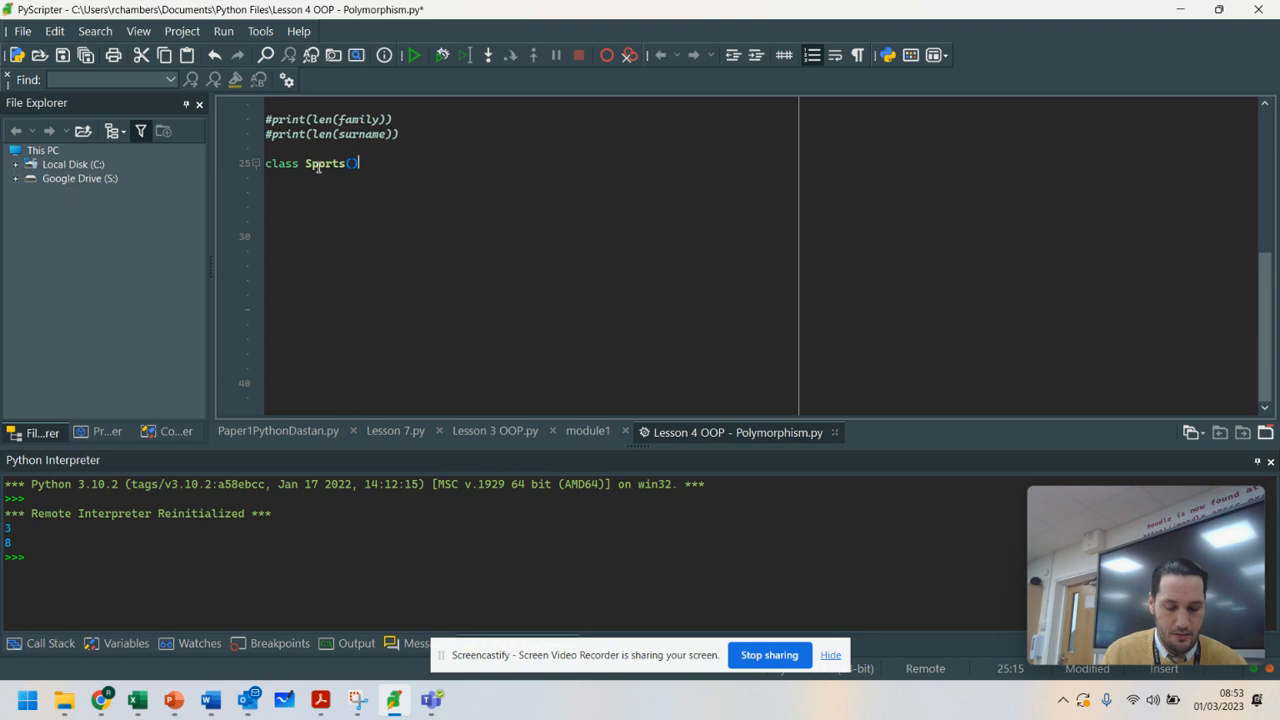
type(":")
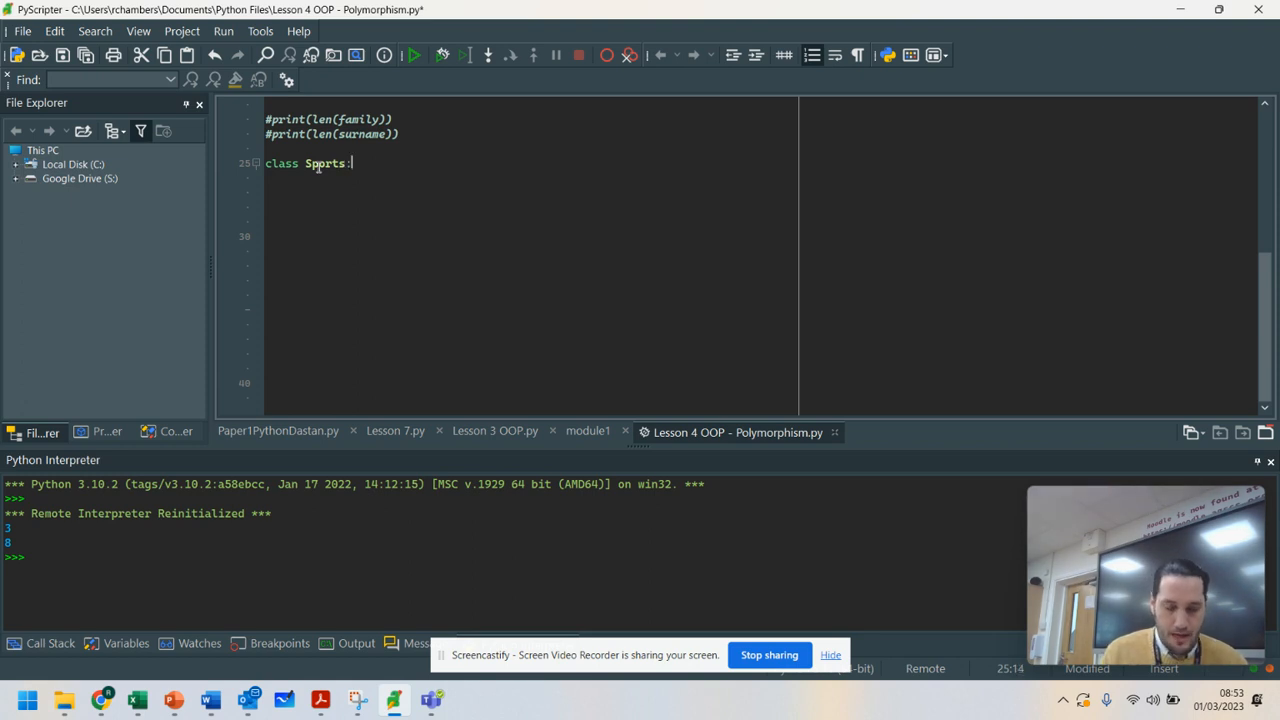
type("def")
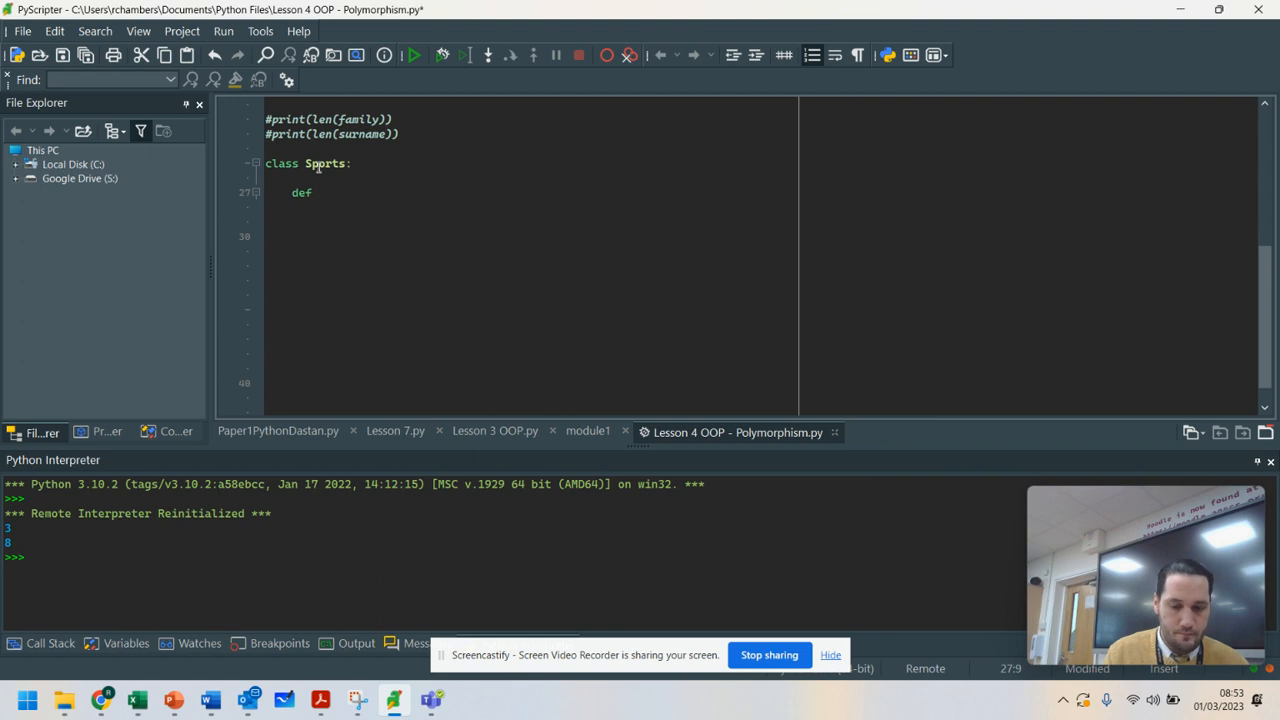
type("__init__(self,")
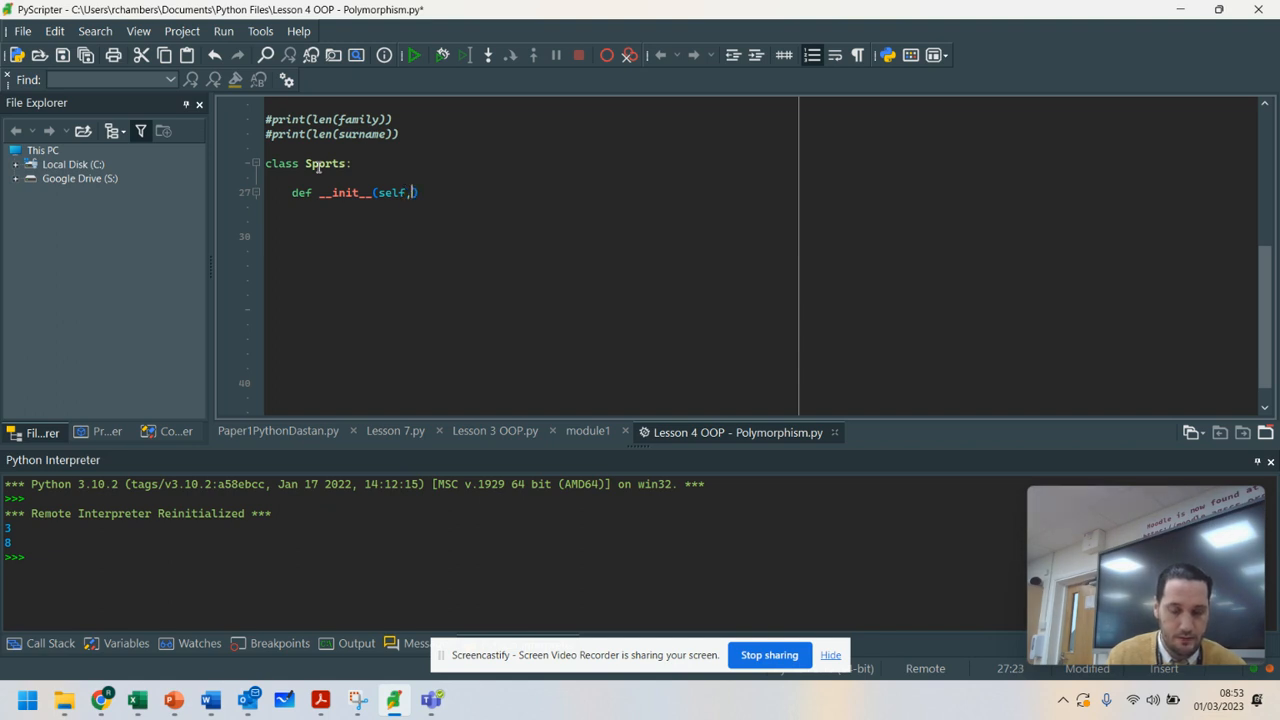
type("name, players,")
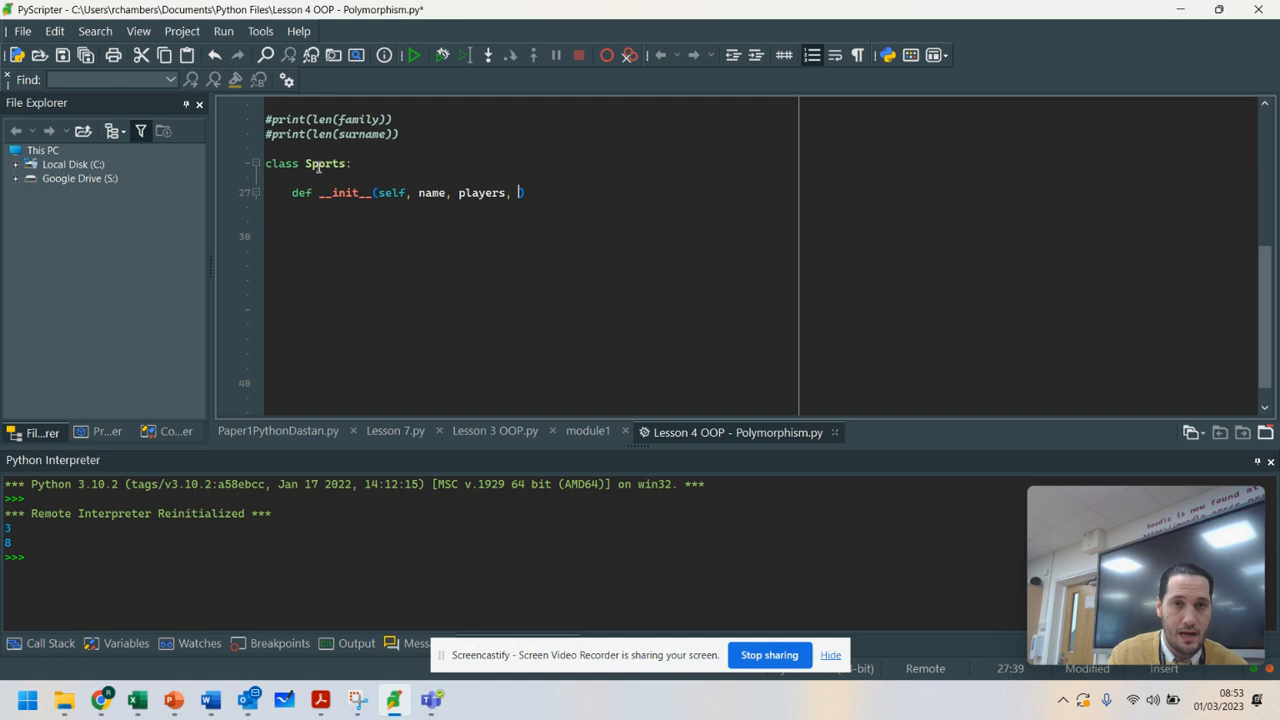
type("minutes")
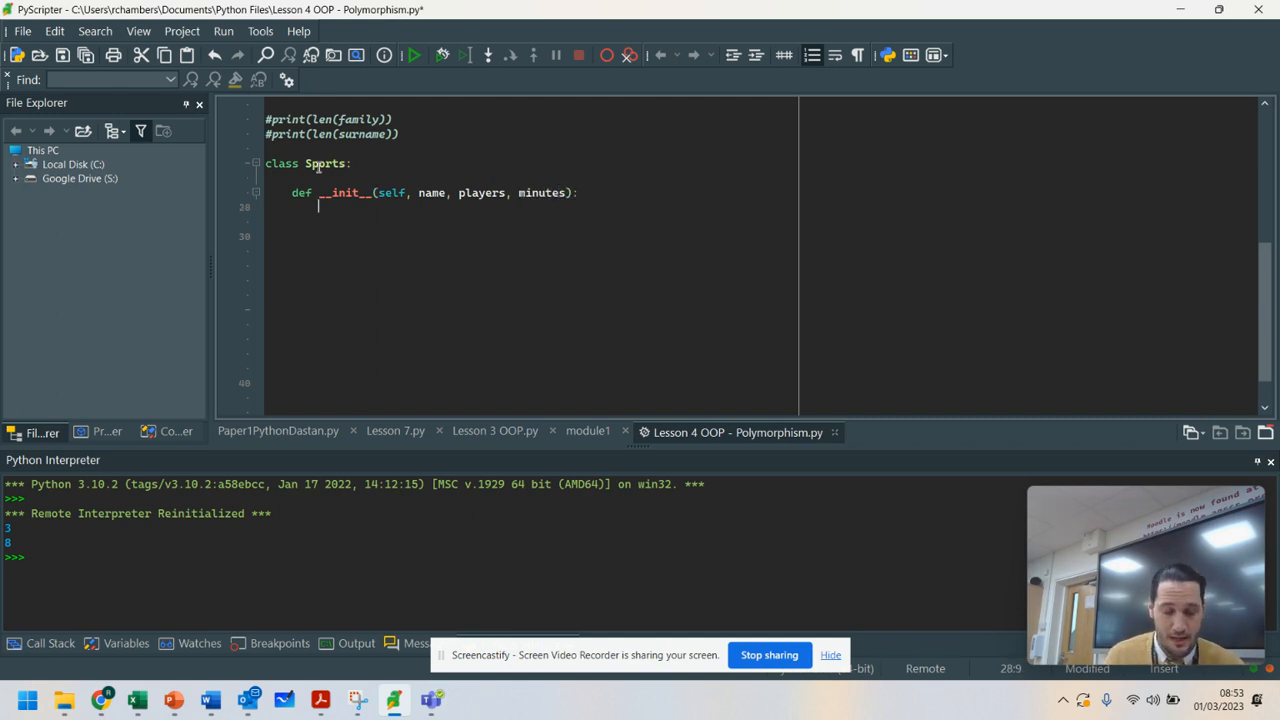
Assign self.name, self.players and self.minutes inside the constructor.
type("self.")
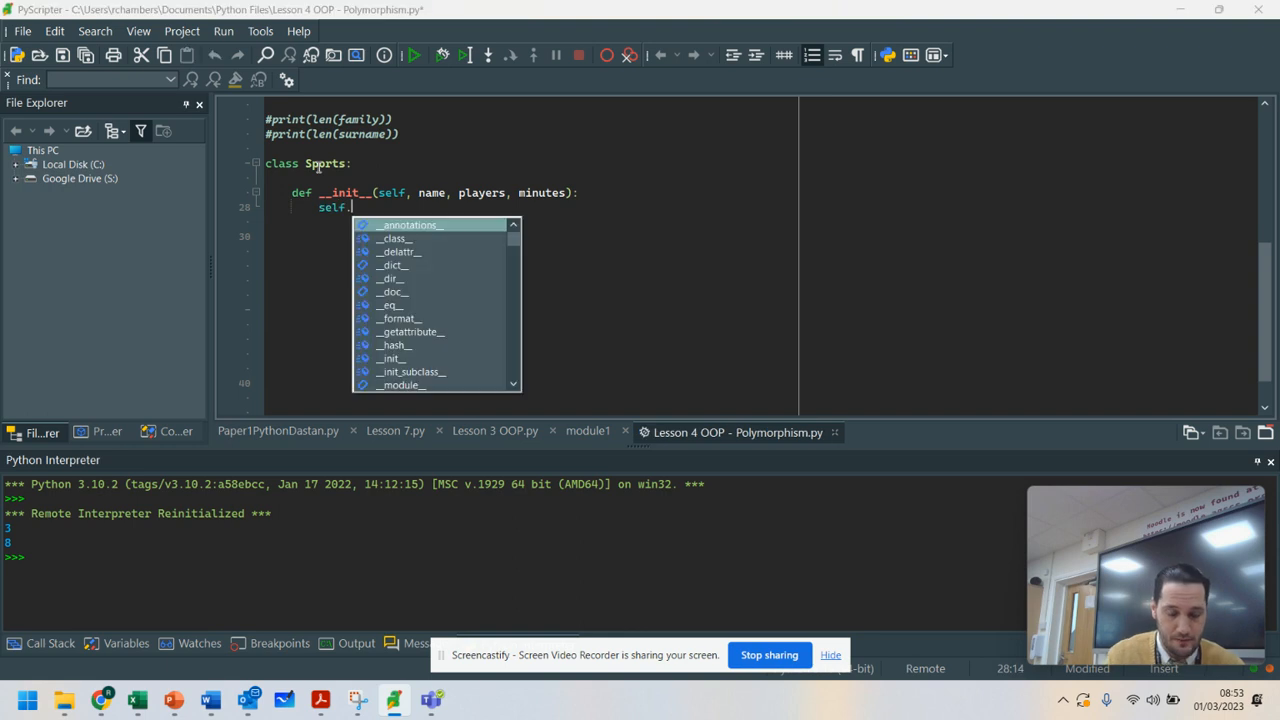
type("name =")
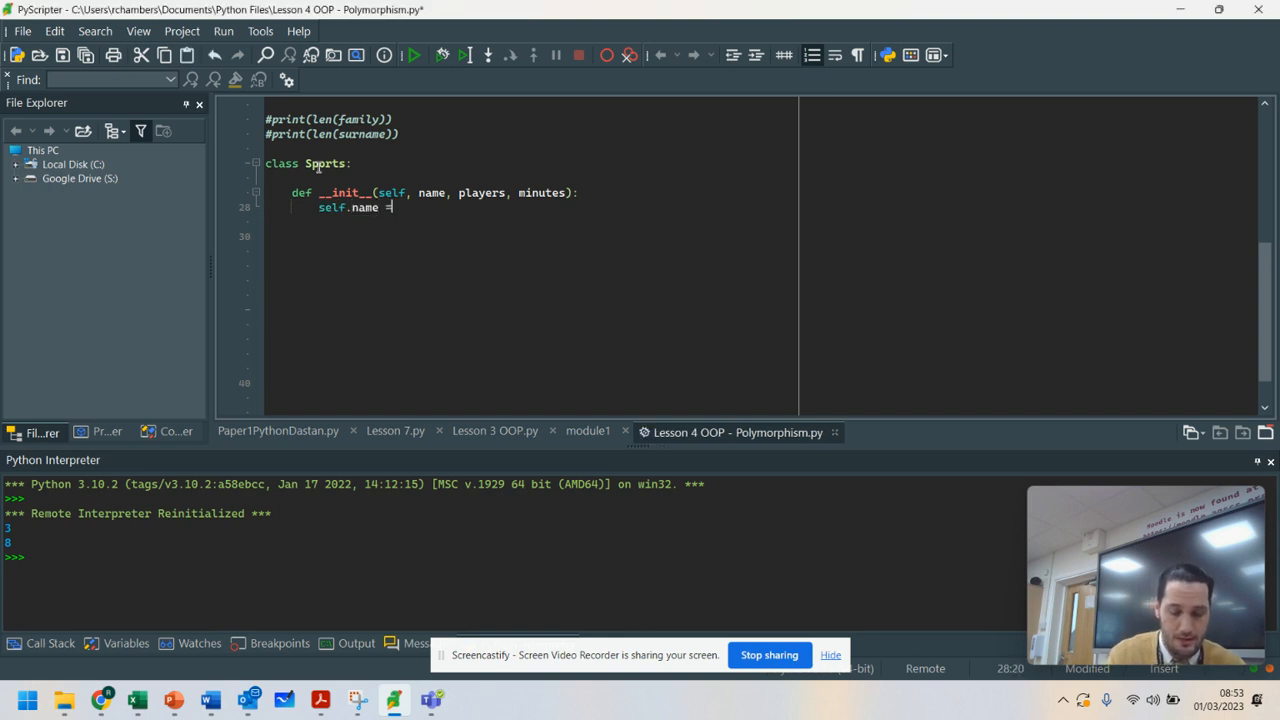
type("namesel")
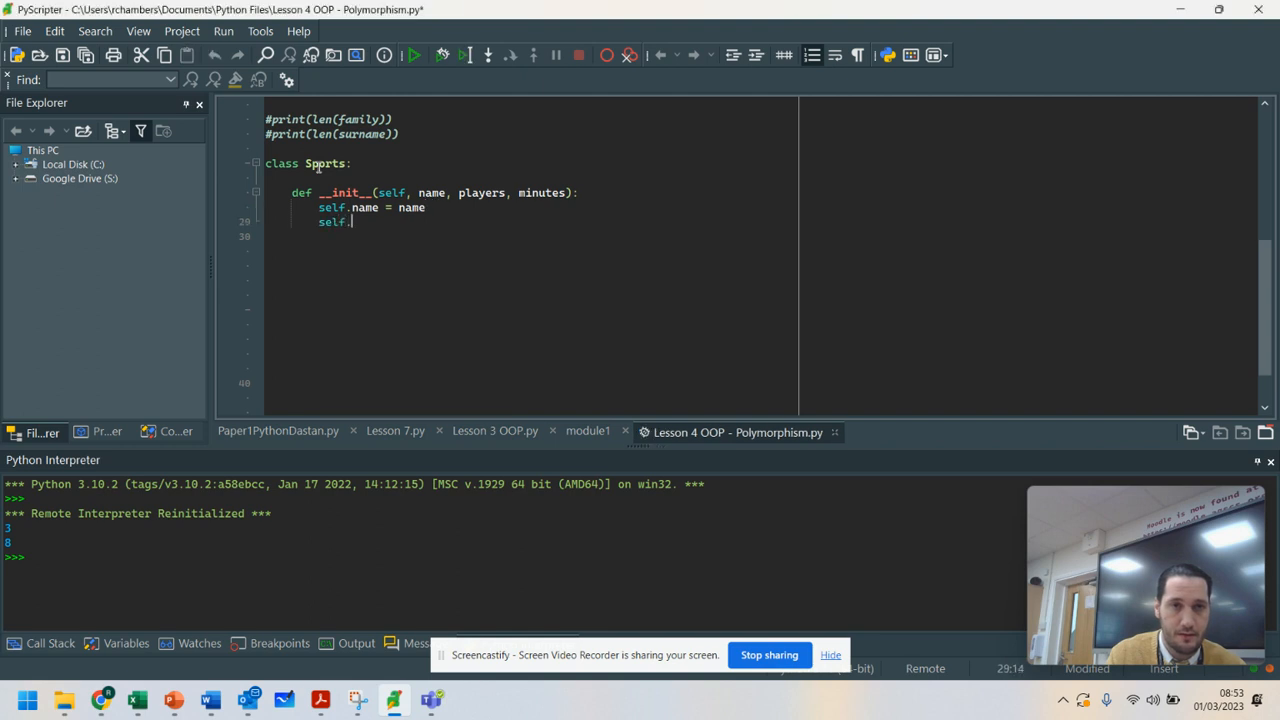
type("players =")
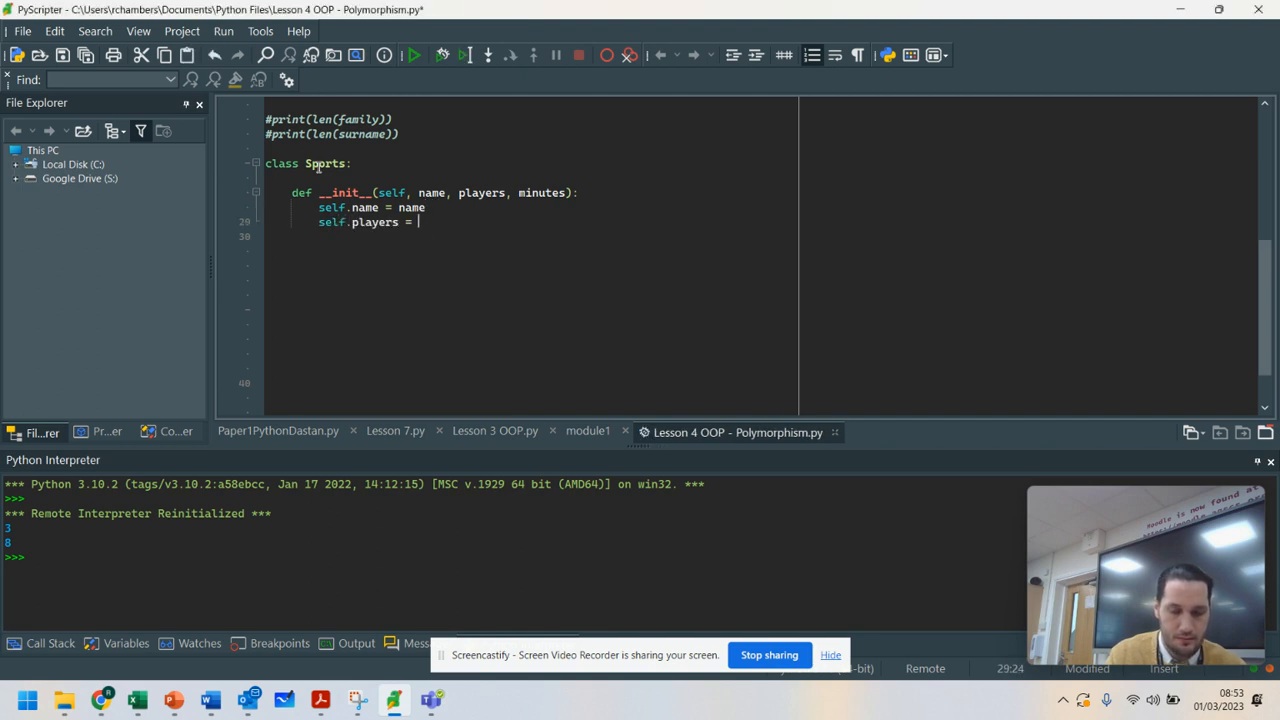
type("players")
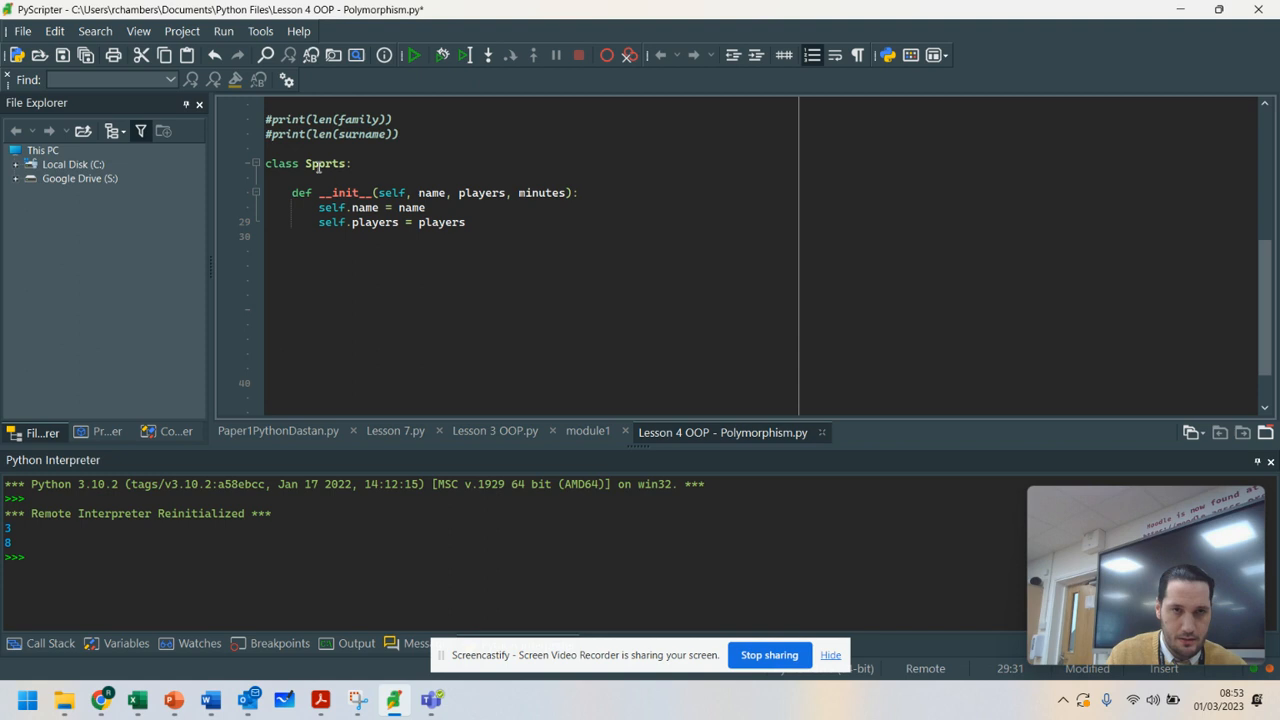
type("self.minutes = minutes")
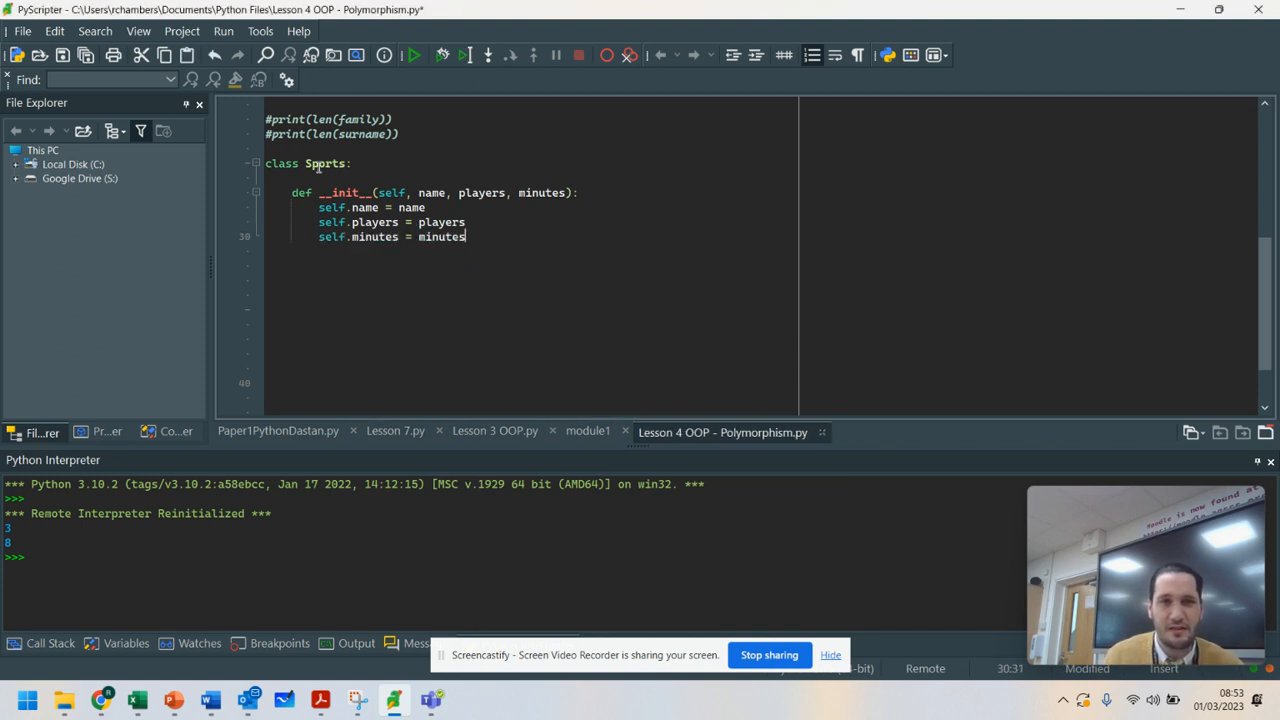
key("Enter")
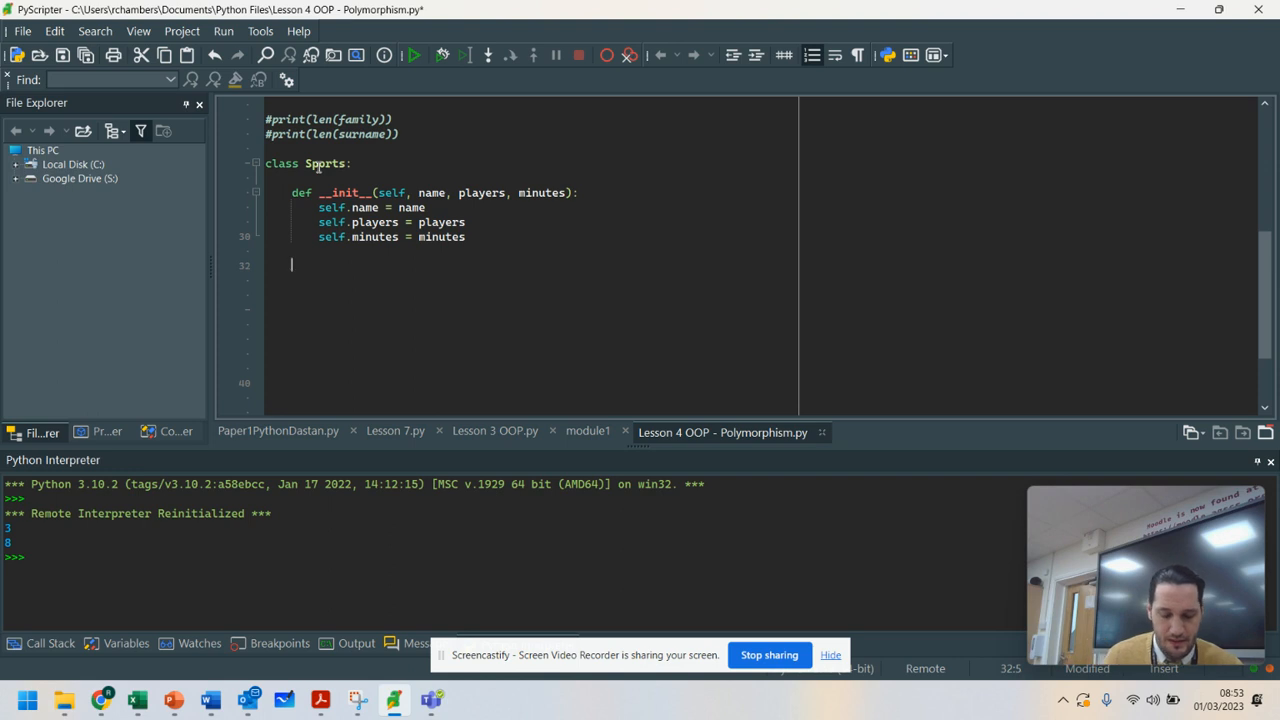
Add a show(self) method printing "Details : " with self.name, self.players and self.minutes.
type("def show")
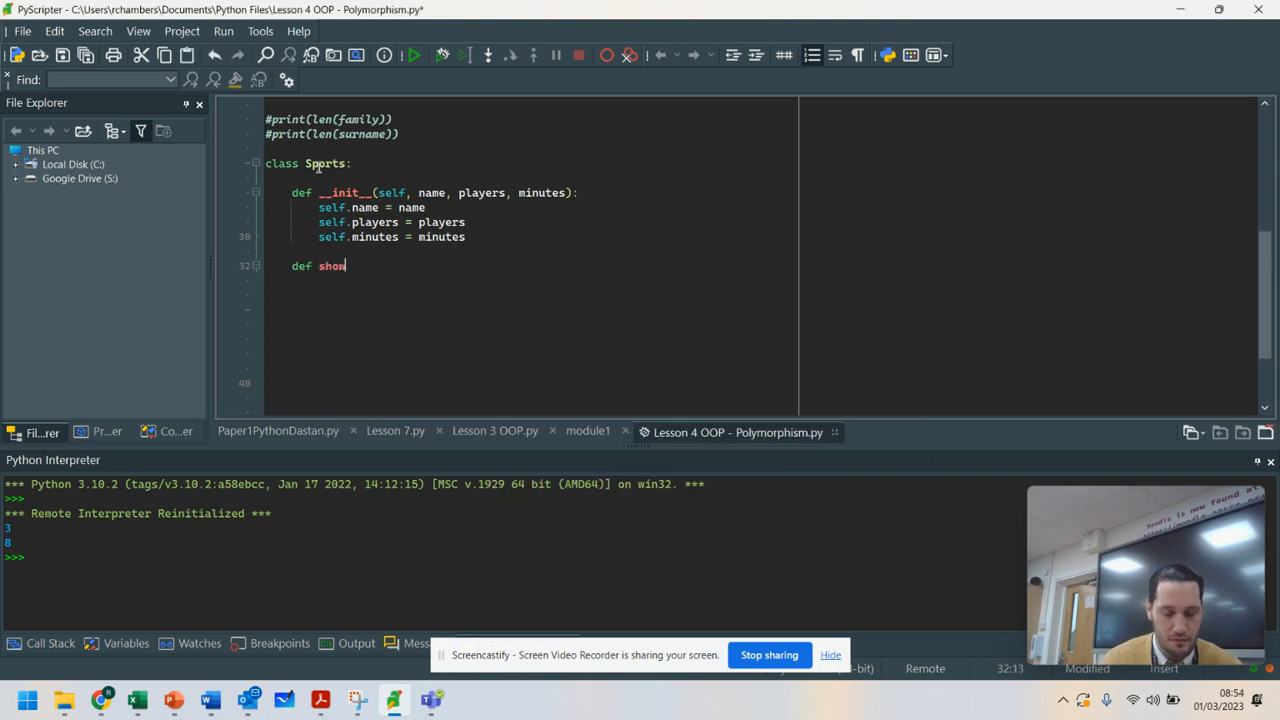
type("(self):")
left_click(531, 280)
type("print(\"Deta")
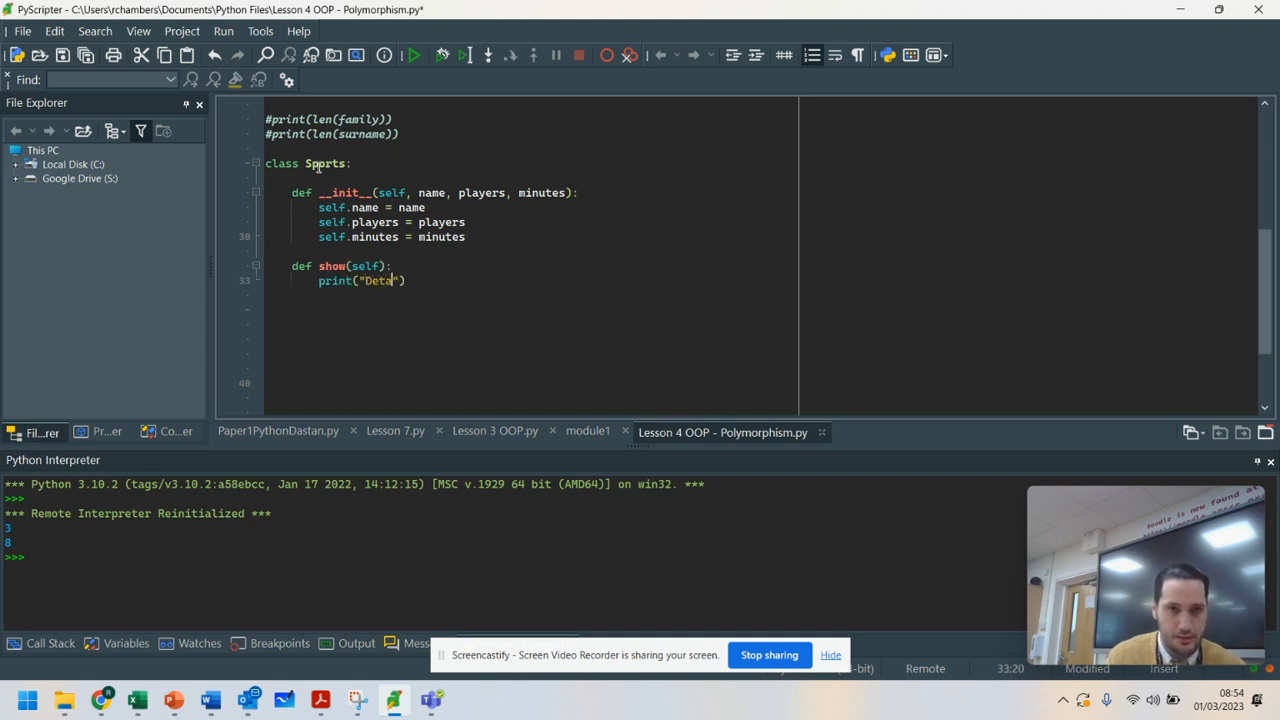
type("ls")
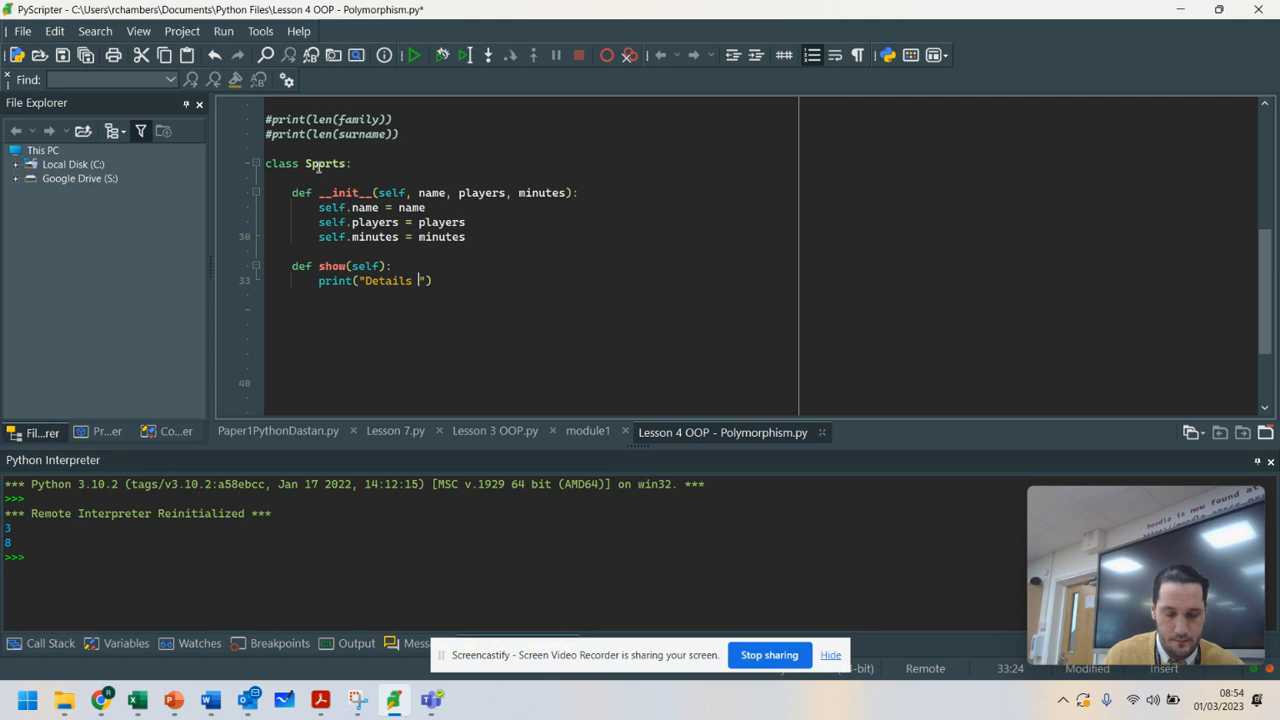
type(":")
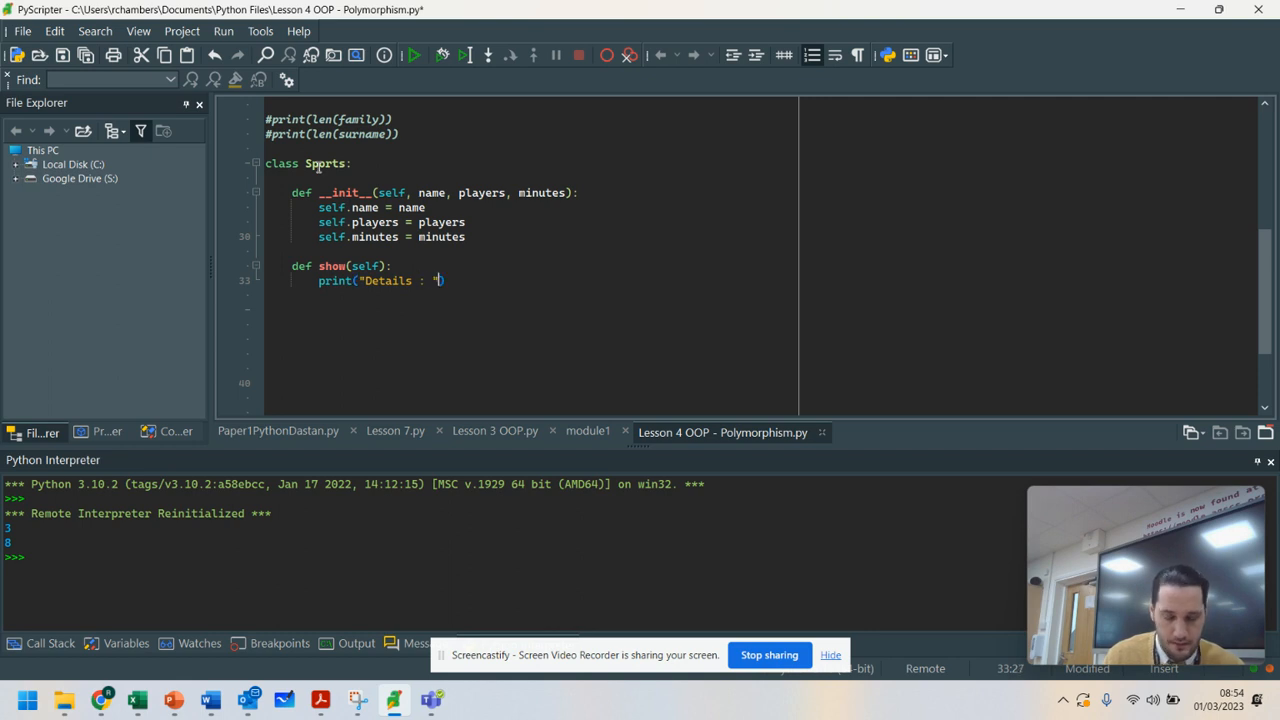
type(",self.")
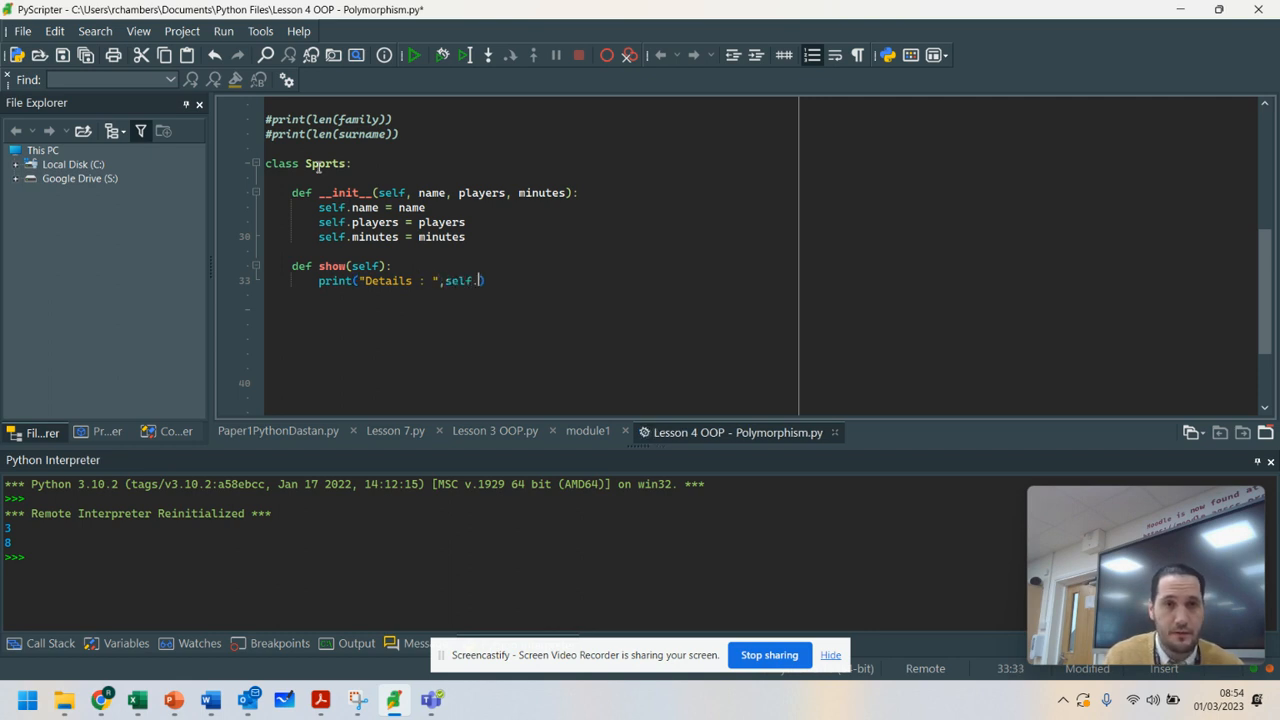
type("name,")
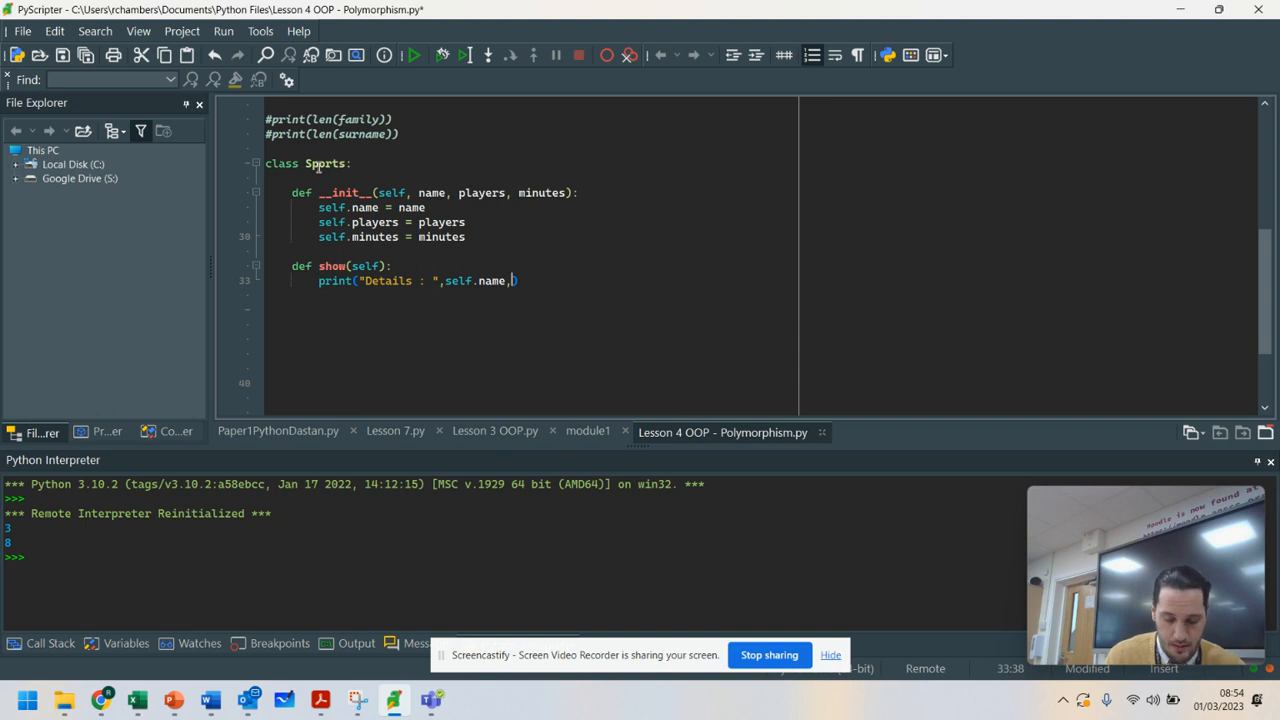
type("self.players")
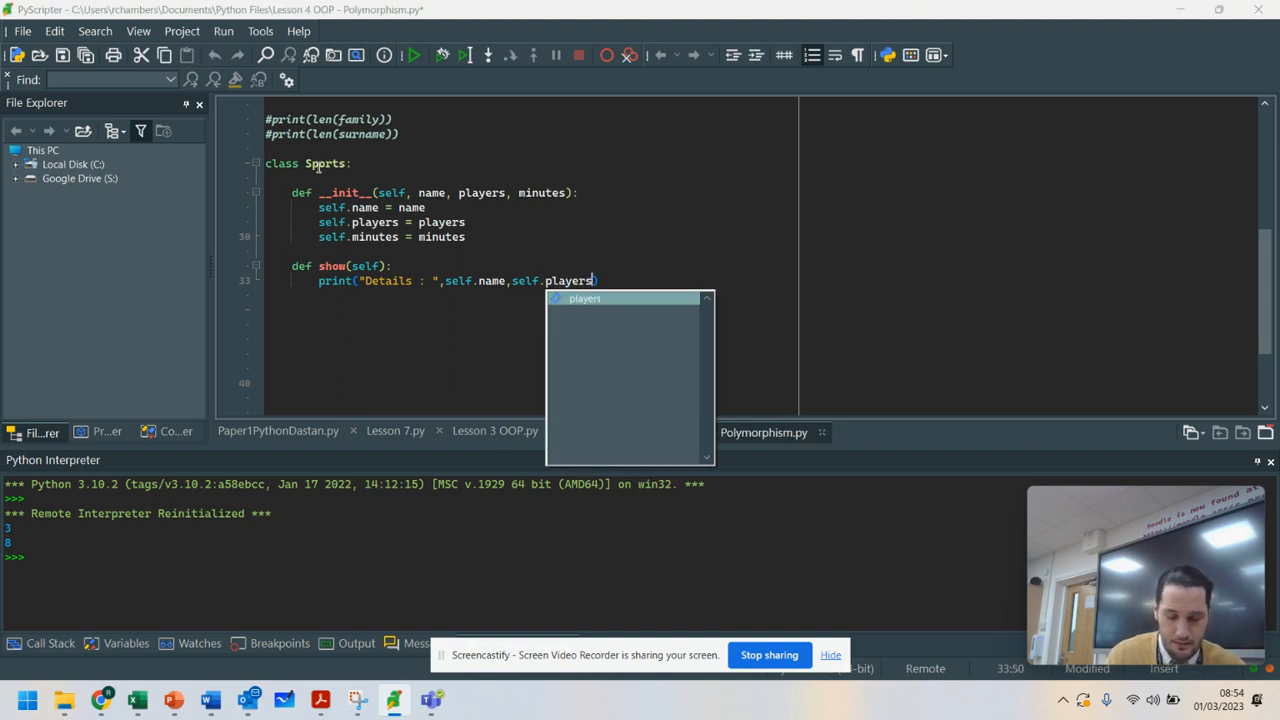
type(",self.minutes")
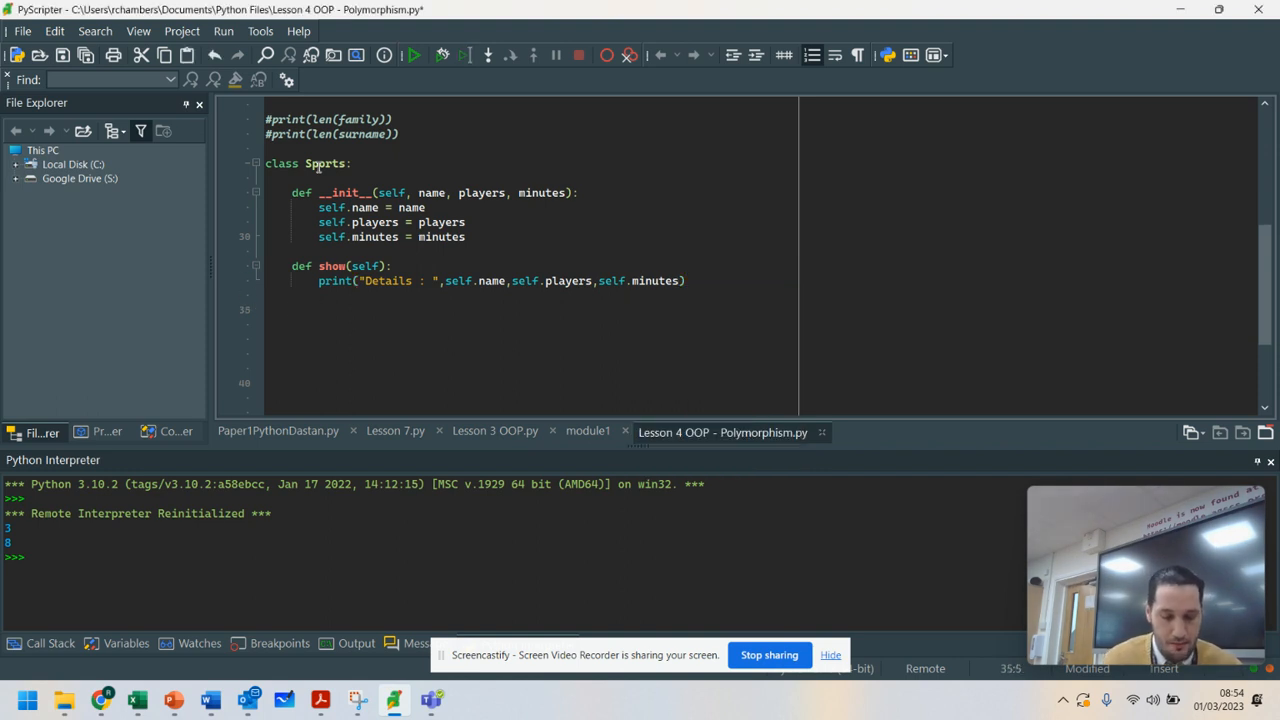
Add a num_players method printing "Number of players is 11".
type("def")
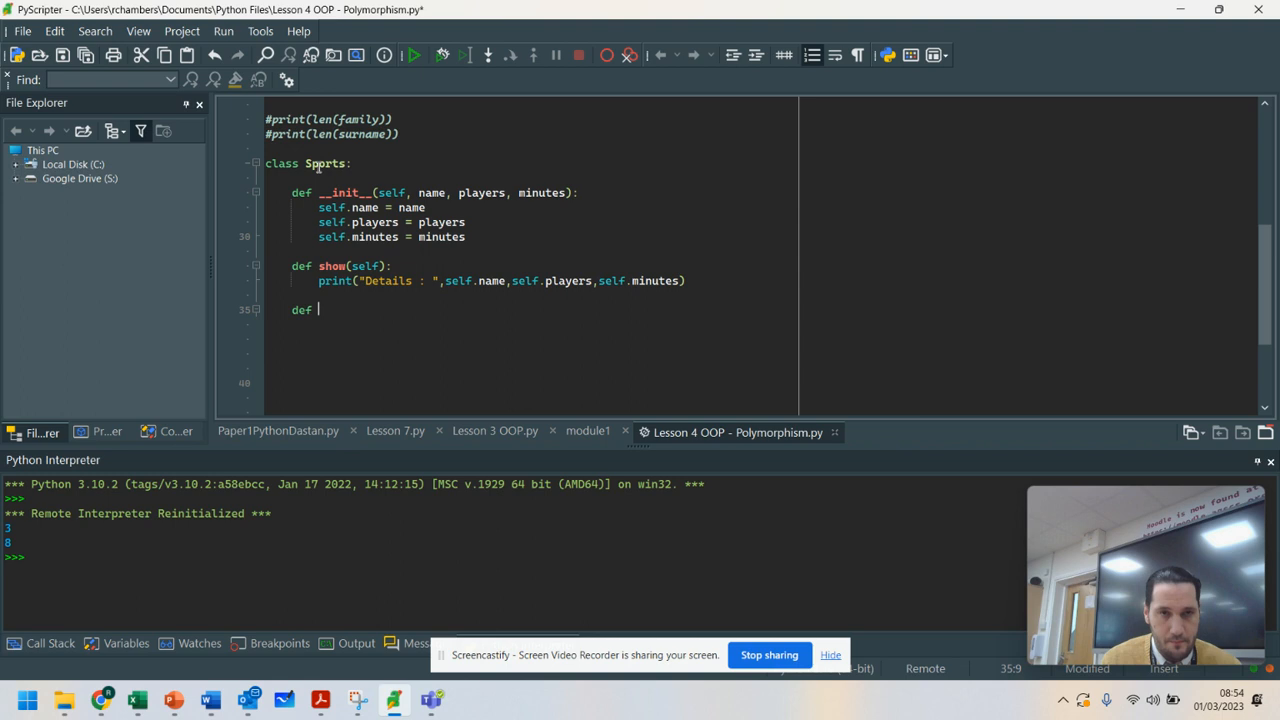
type("numbe")
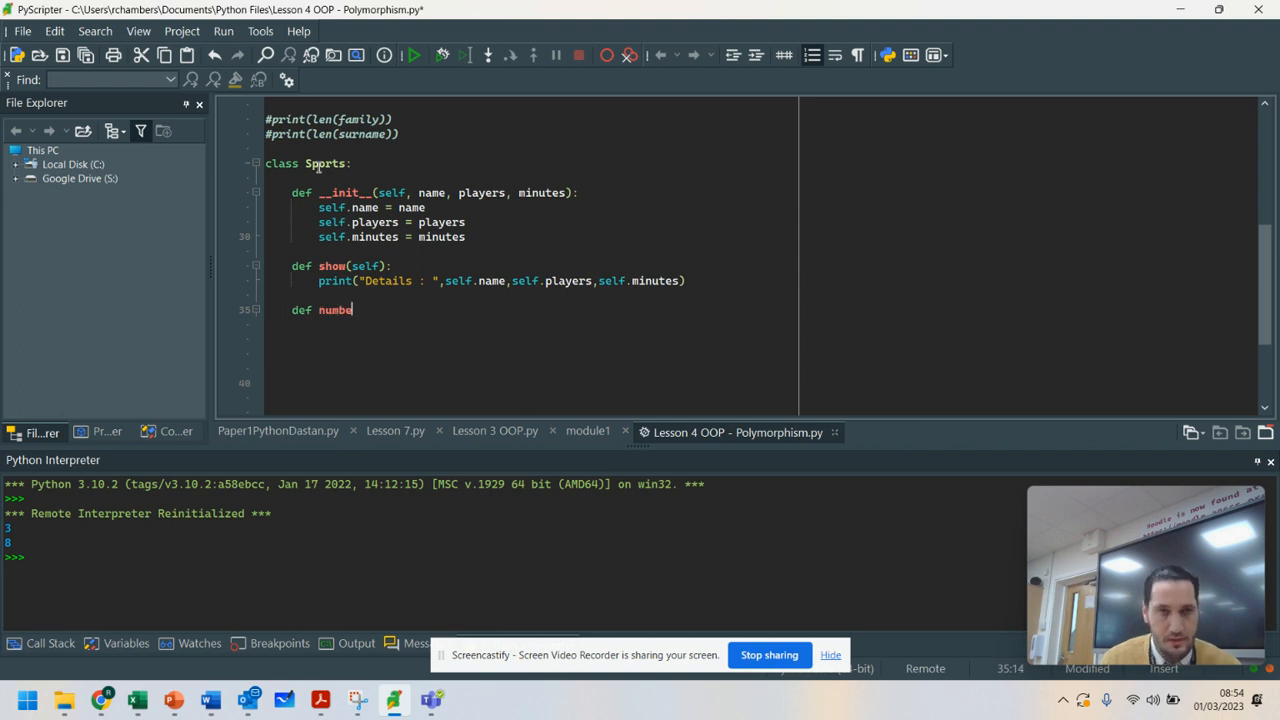
type("_players")
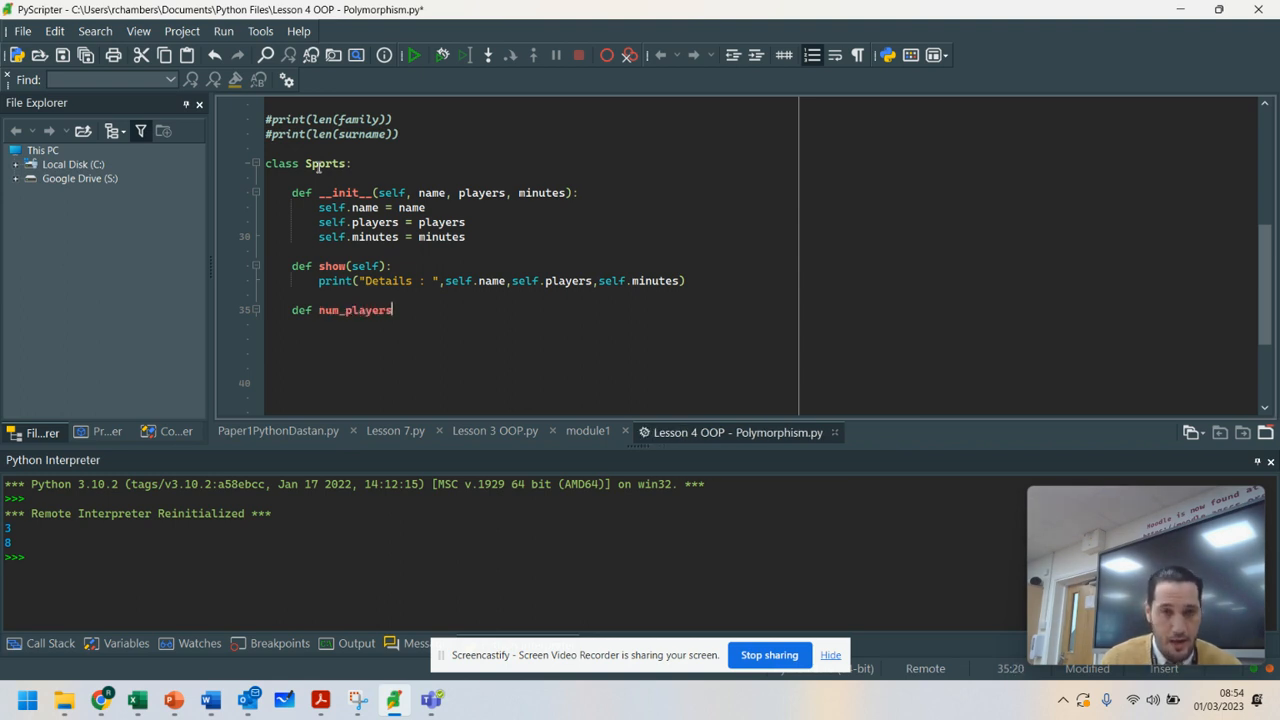
type("(self)")
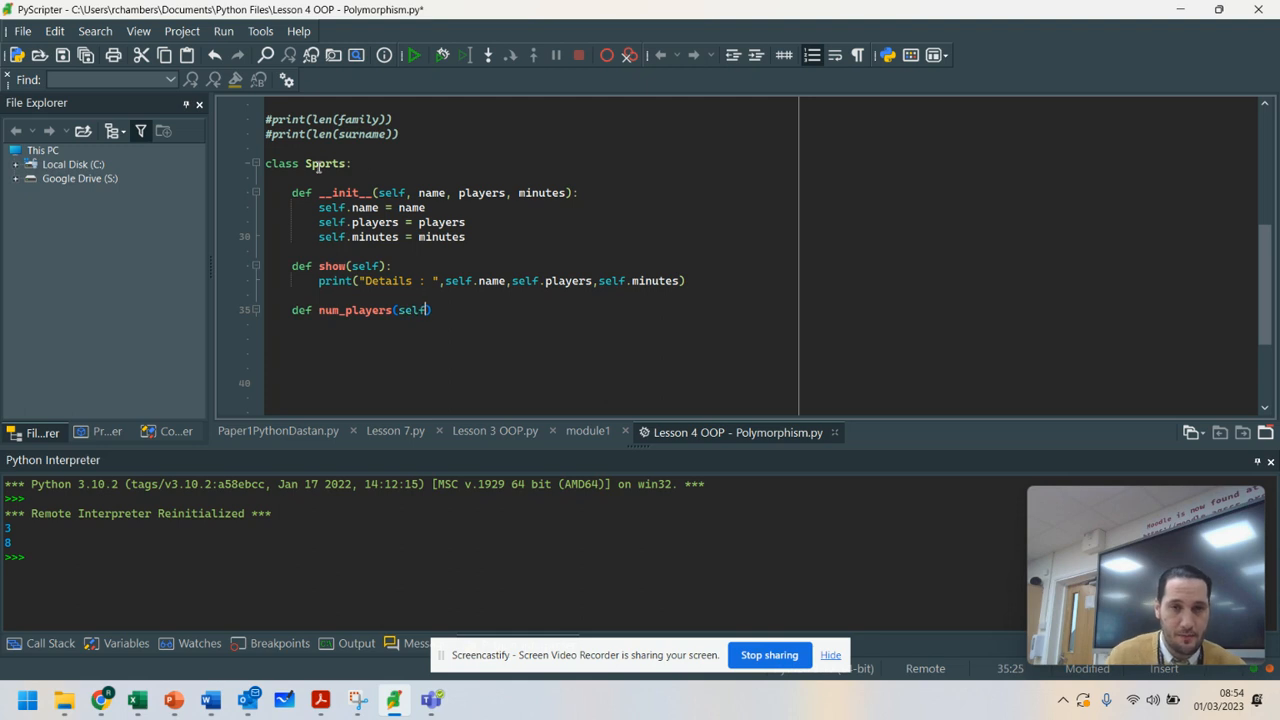
type(":")
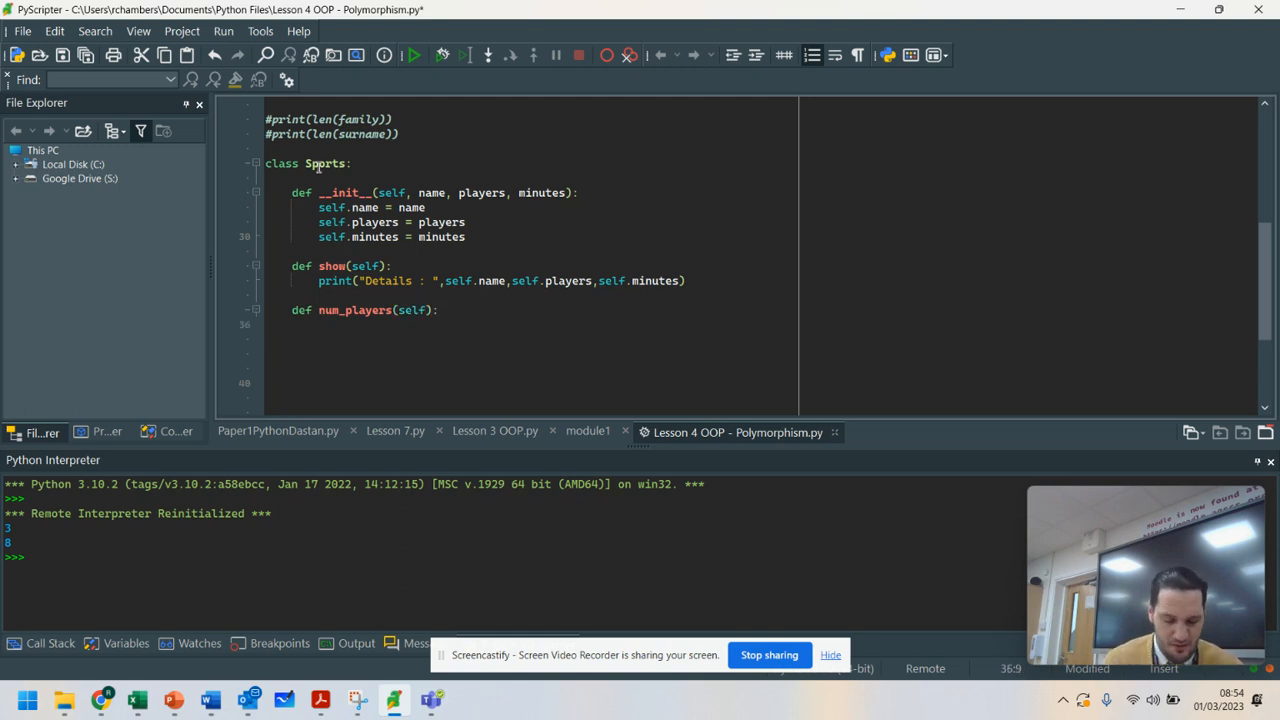
type("print(\"Number")
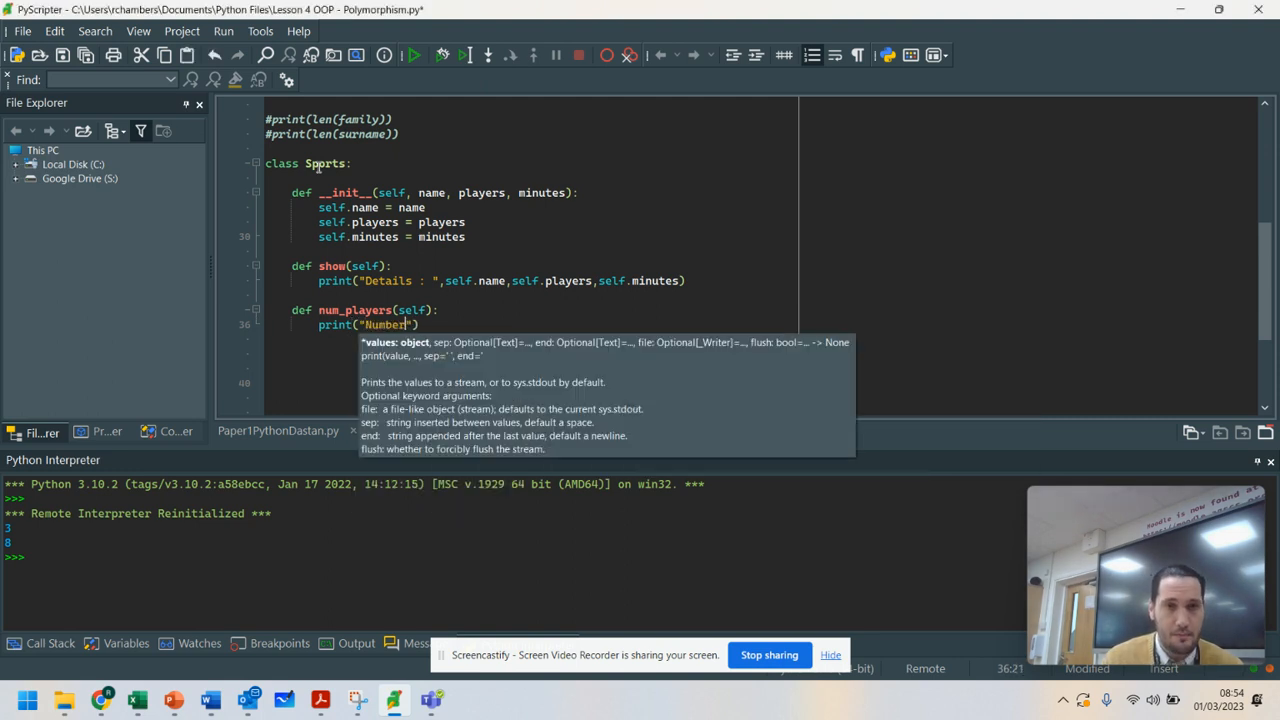
type("of players is 11")
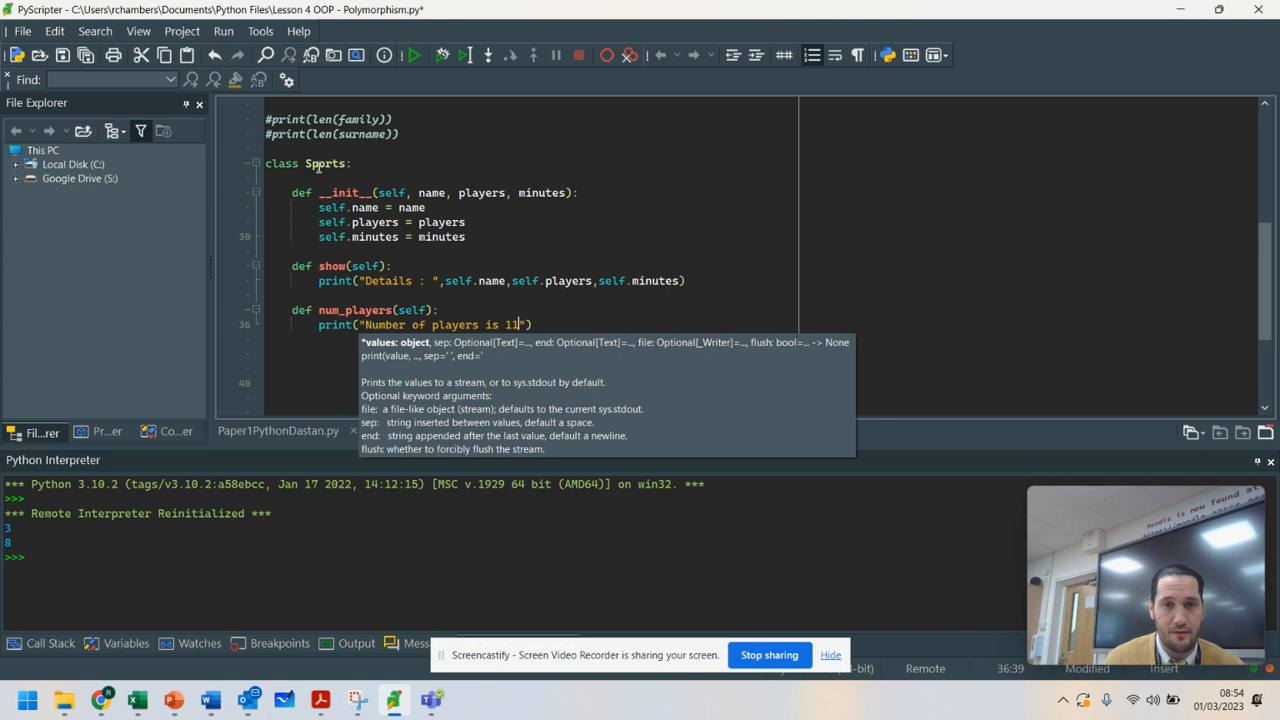
Add a num_minutes method printing "Number of minutes is 90".
type("def")
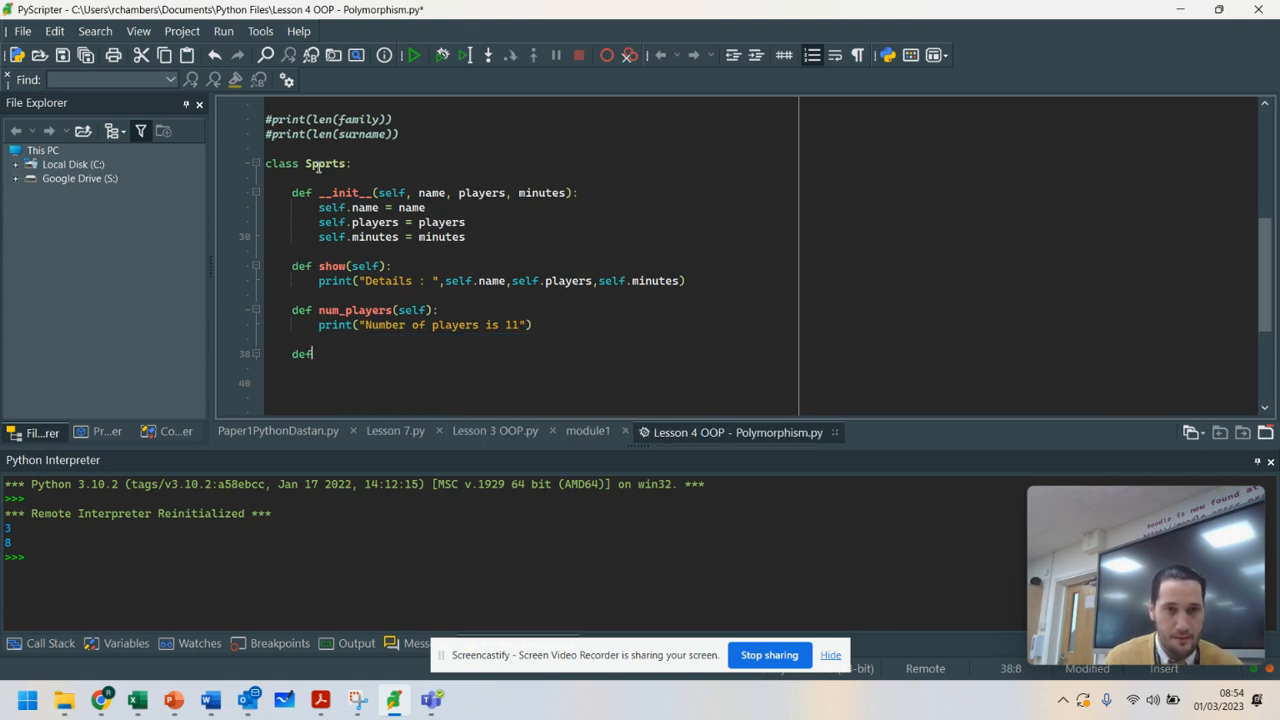
type("num_")
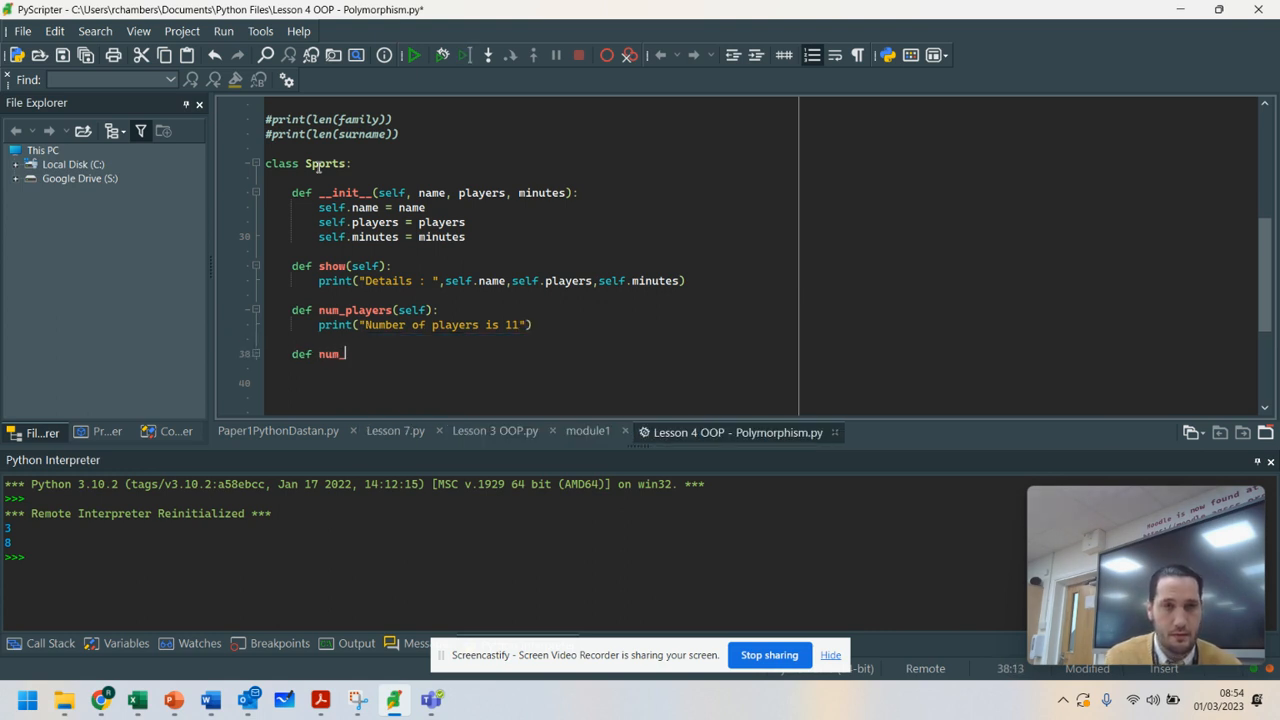
type("minutes")
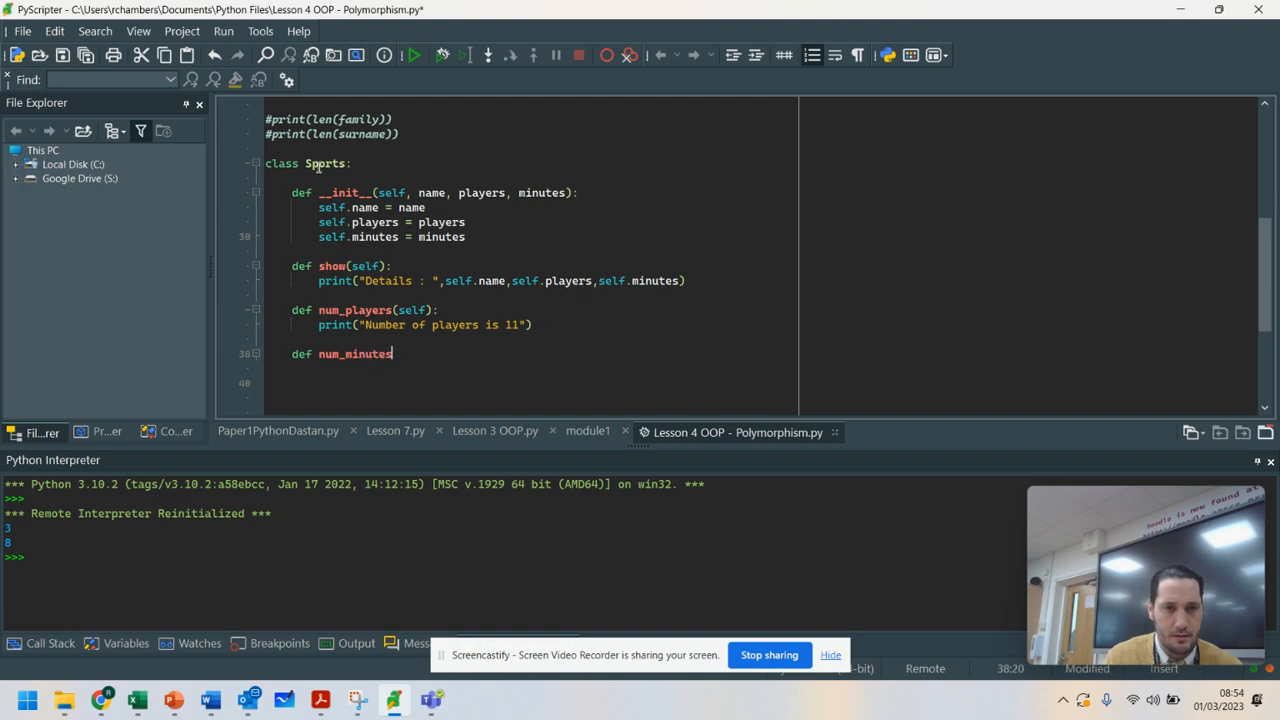
type("(self):")
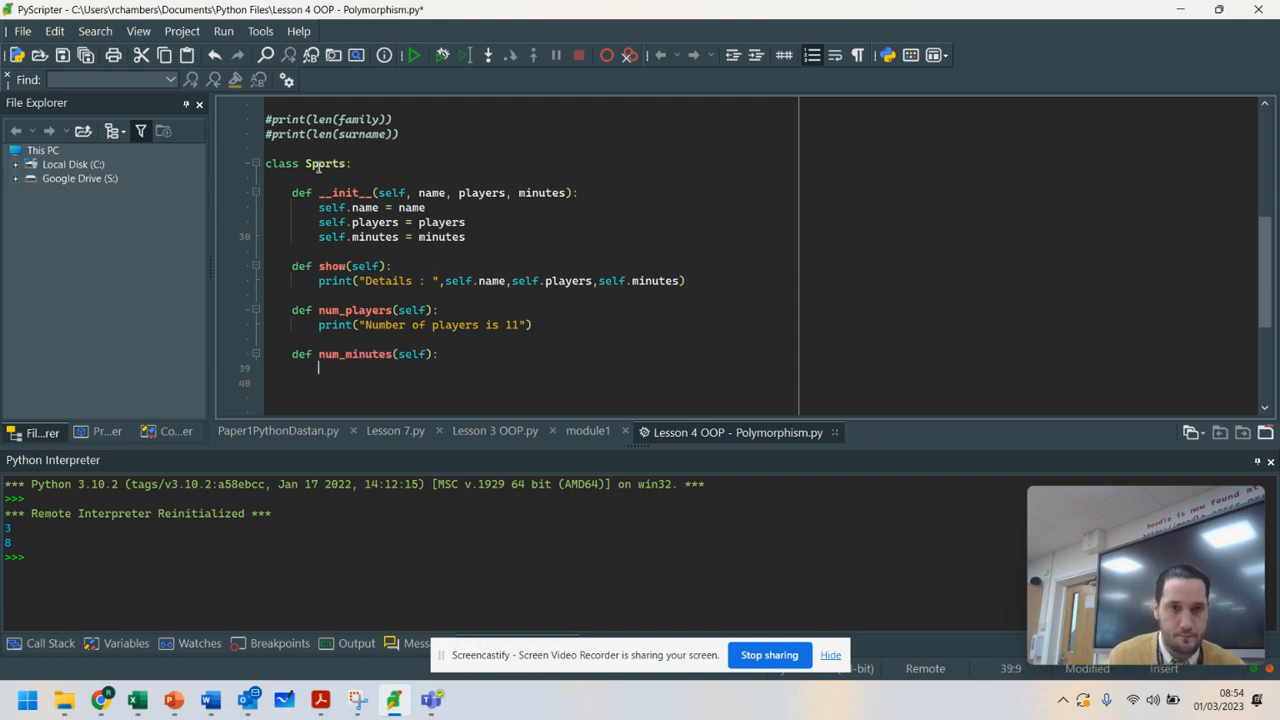
type("print(\"N")
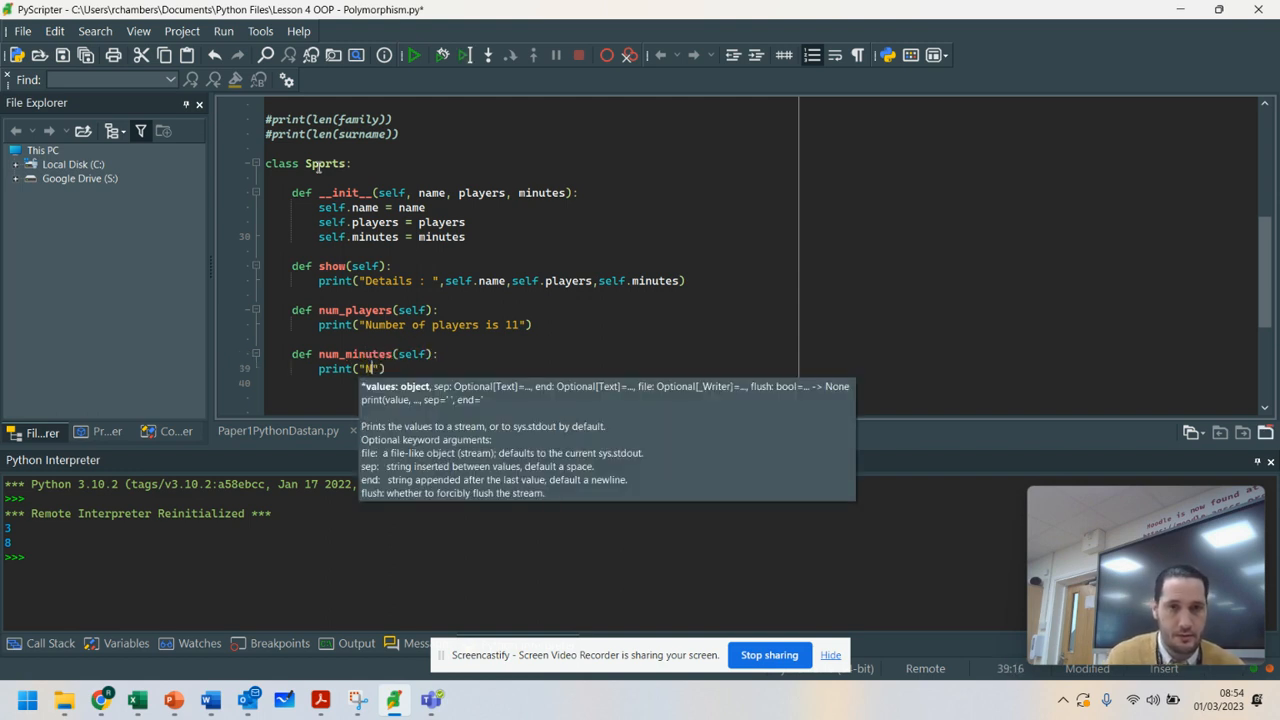
type("umber of minutes")
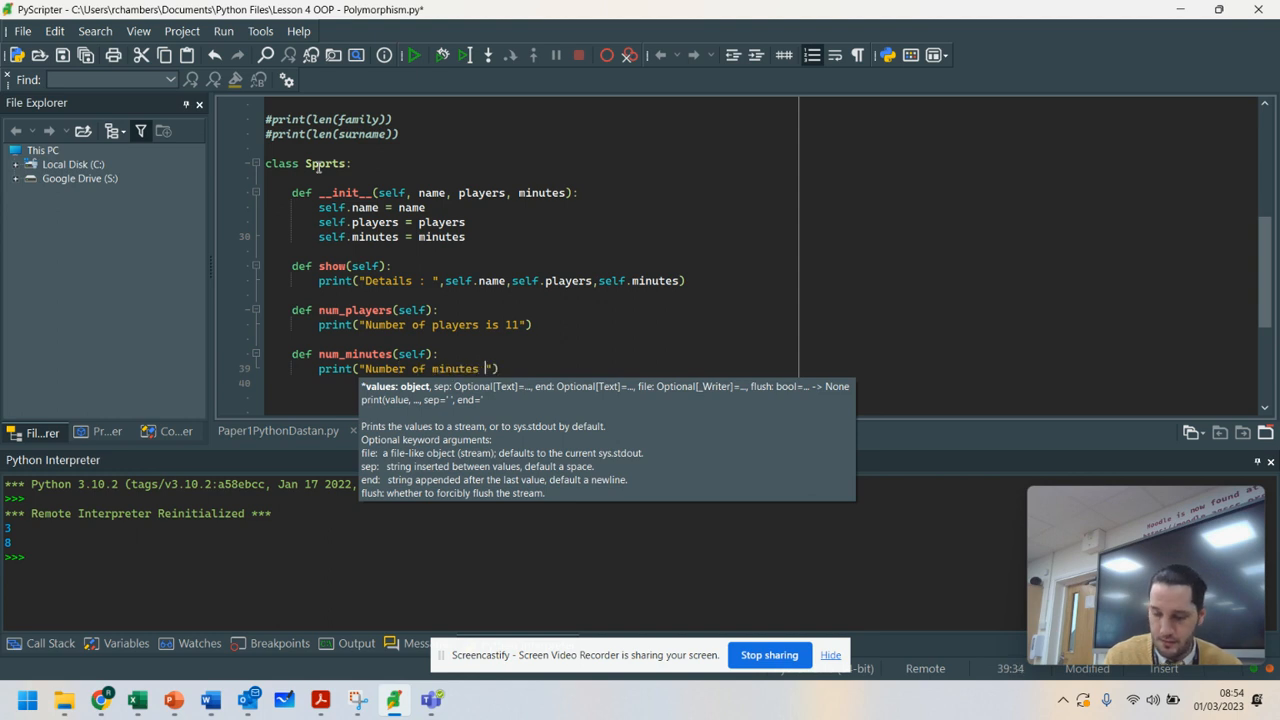
type("is")
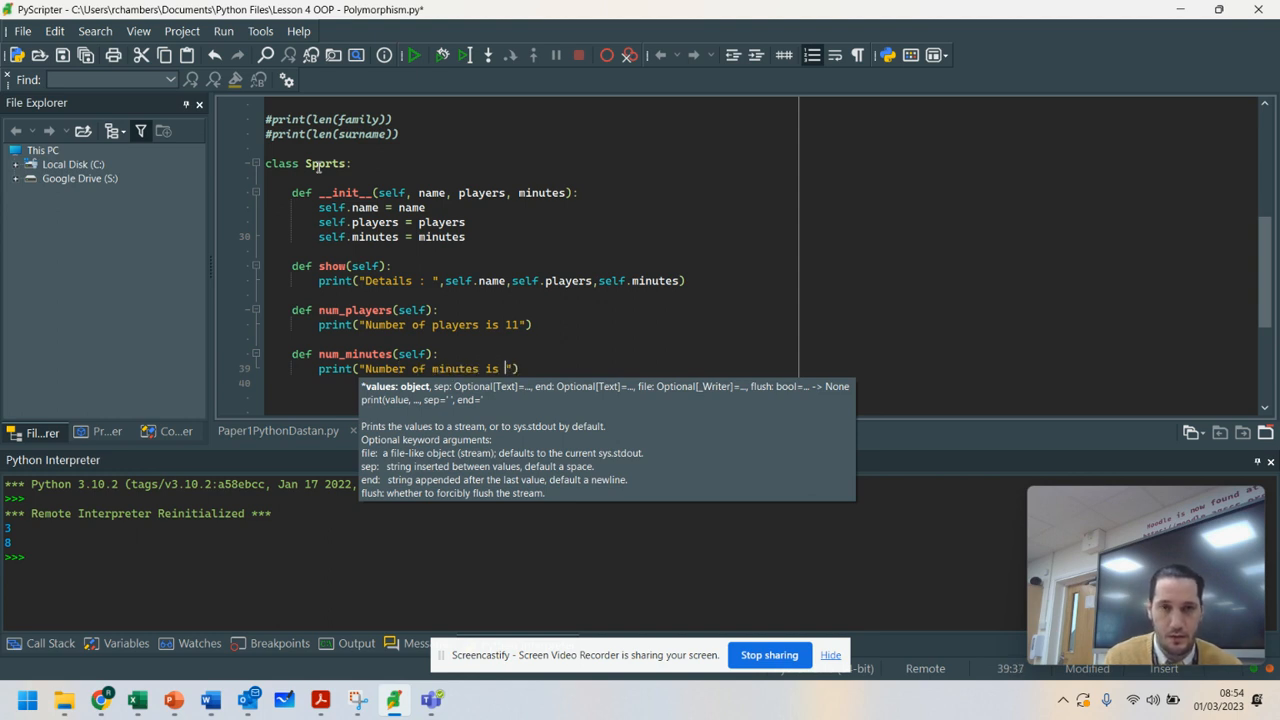
type("90")
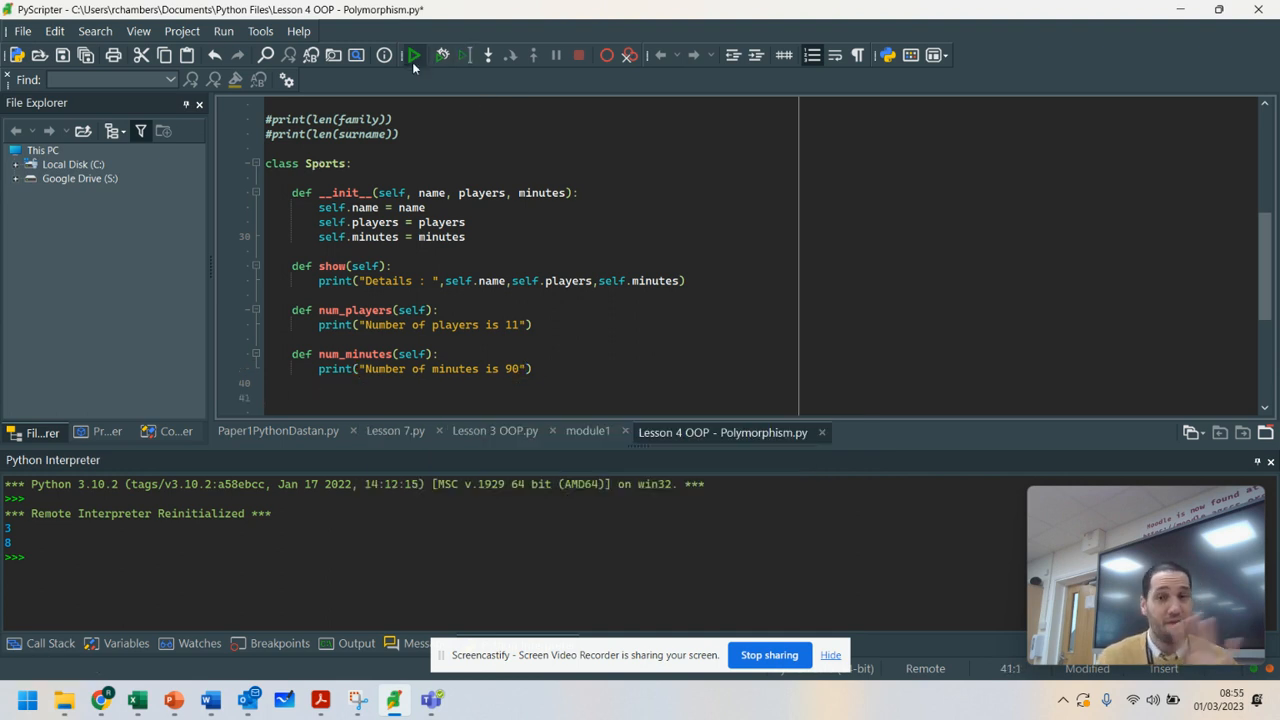
Run the script, then start a Rugby class inheriting from Sports.
left_click(414, 55)
type("class")
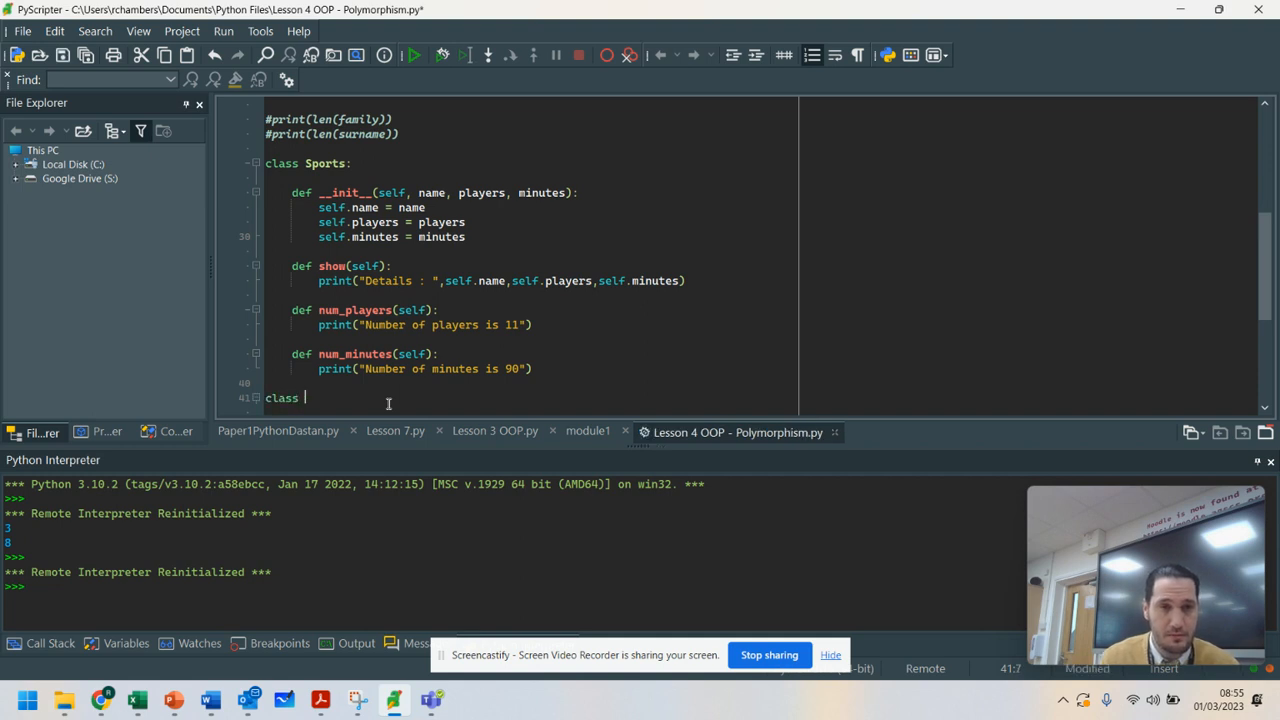
type("Rugby")
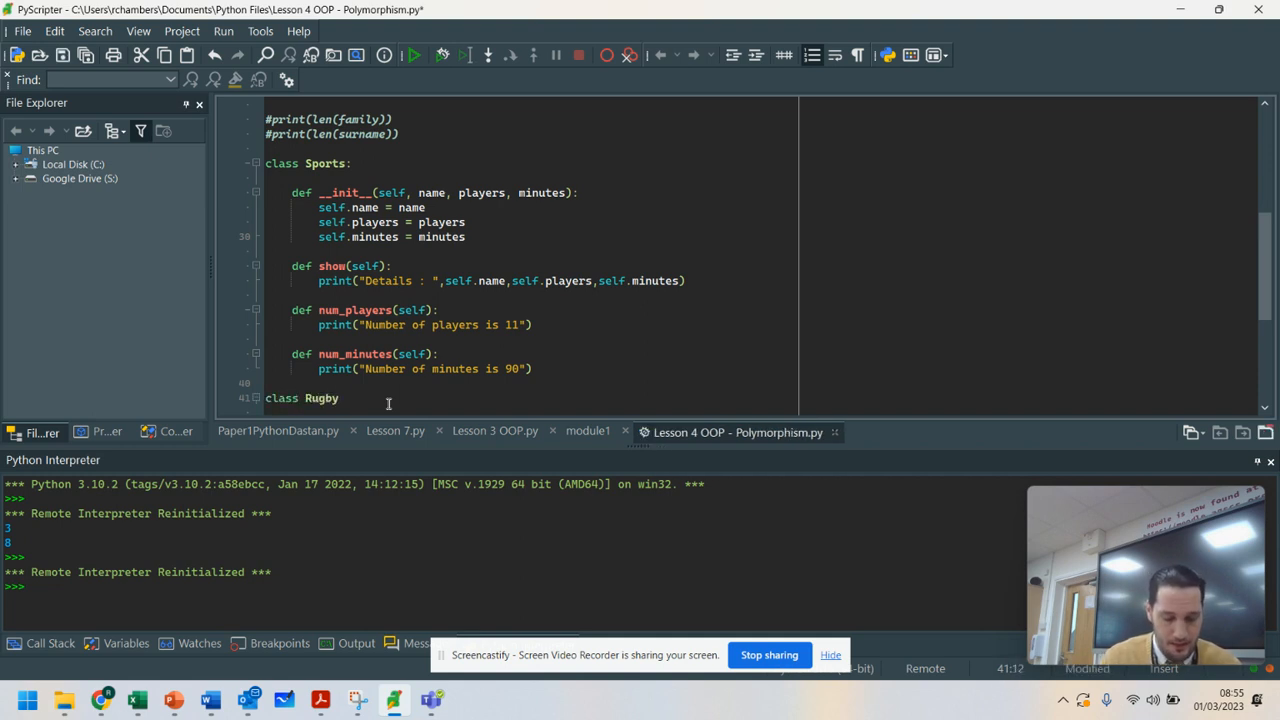
type("(Spots):")
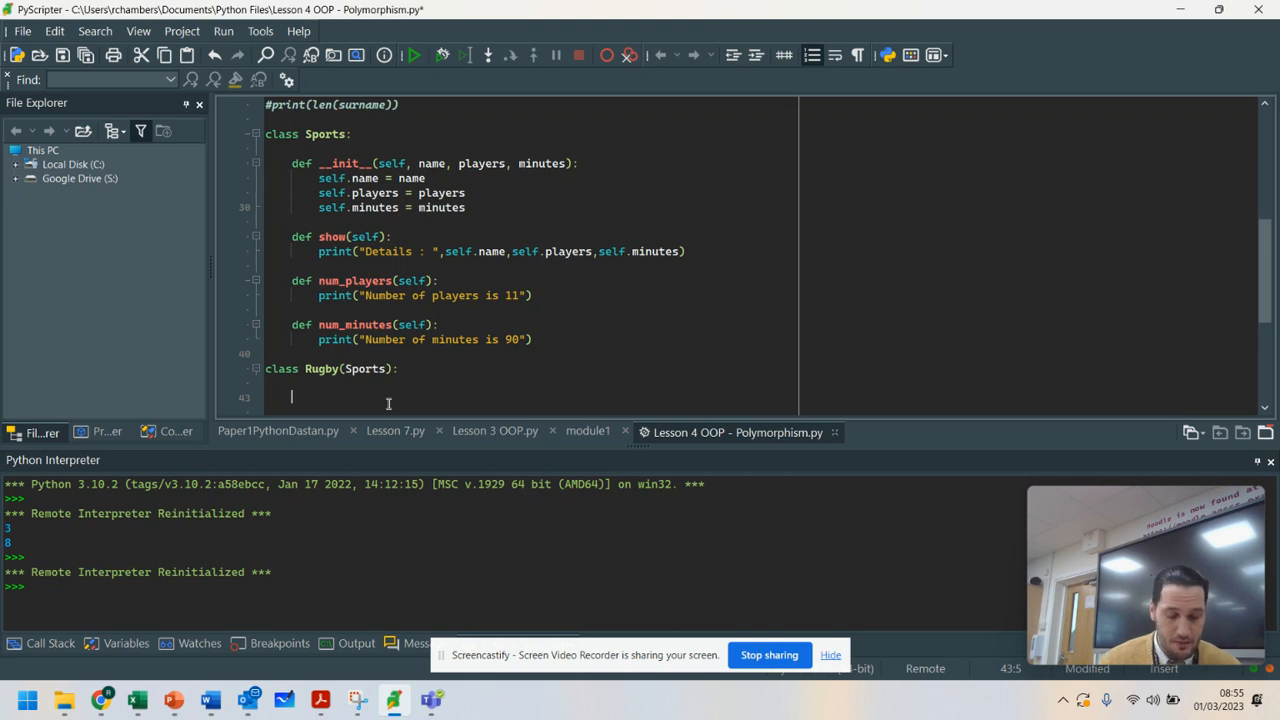
Override num_players in Rugby to print 15 players and begin a num_minutes method.
type("def")
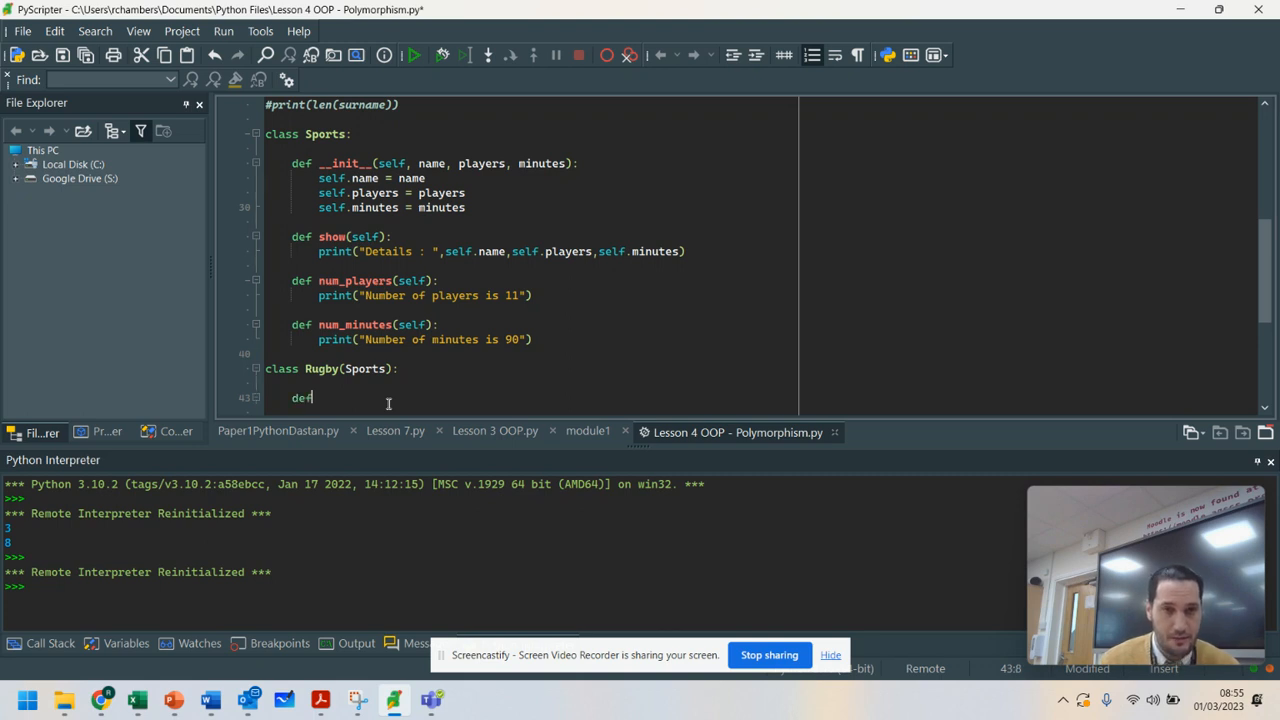
type("num_players(self")
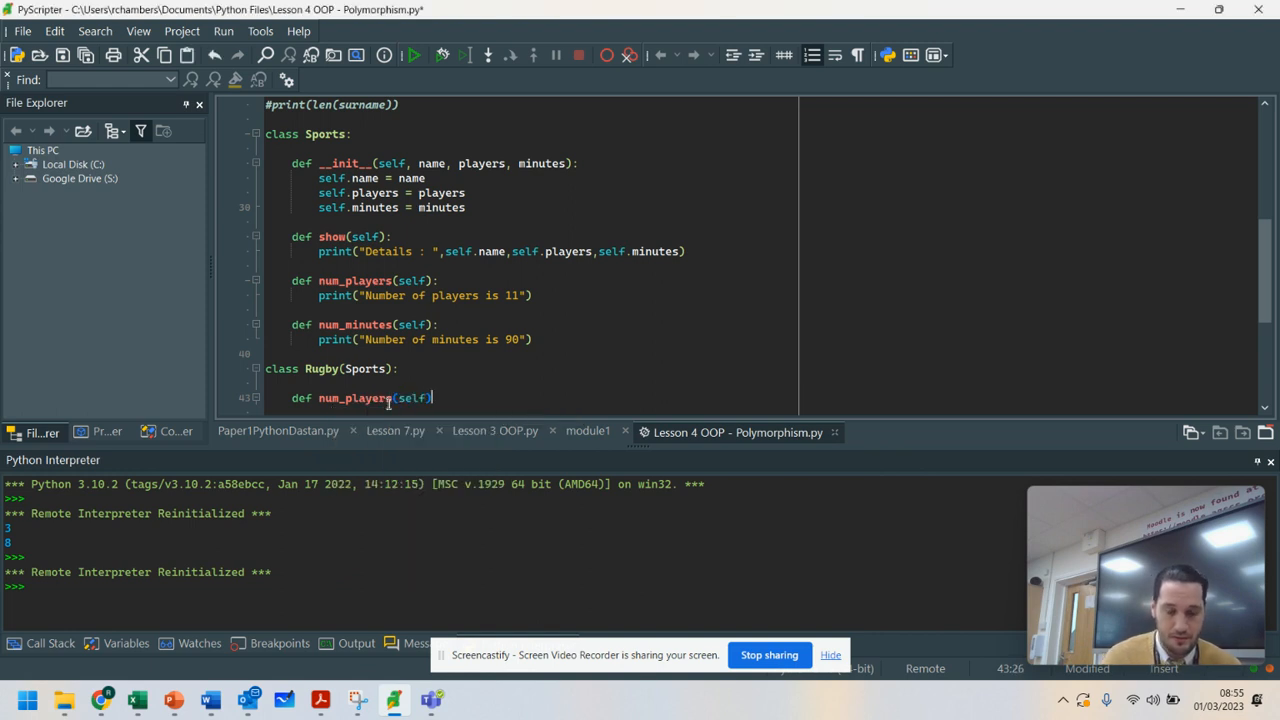
type("print(\"Number of")
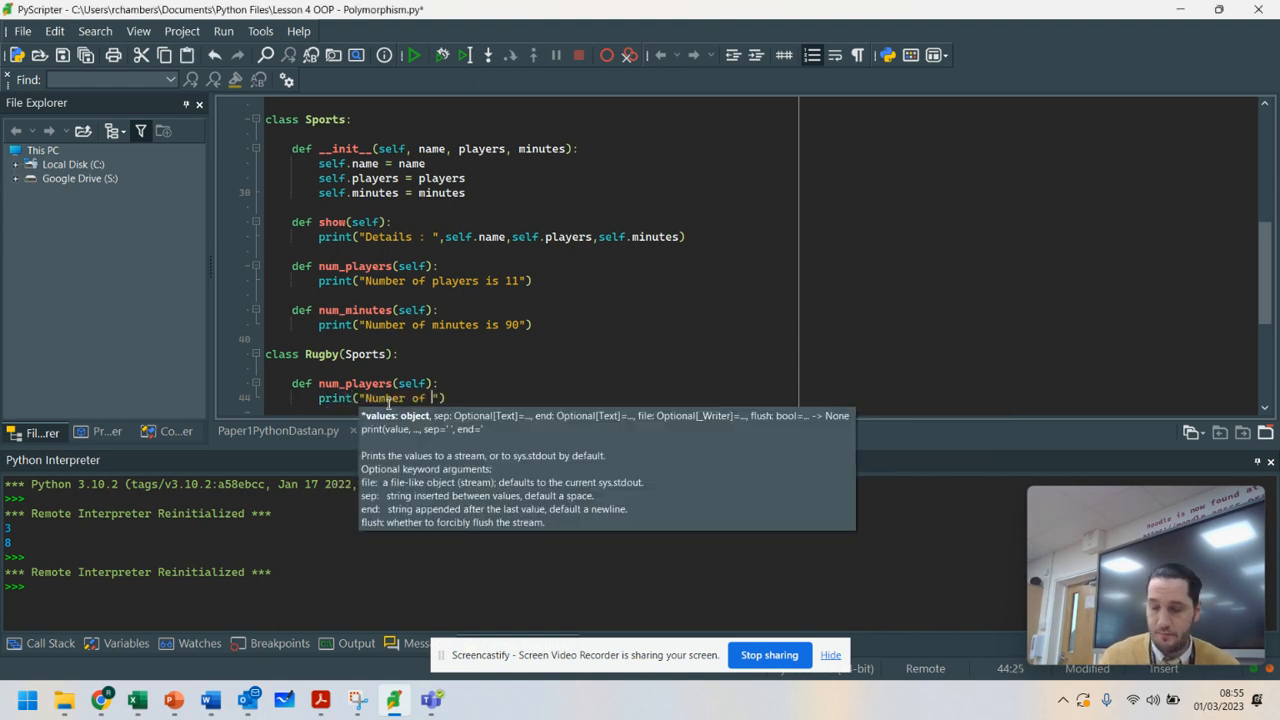
type("15")
type("def num")
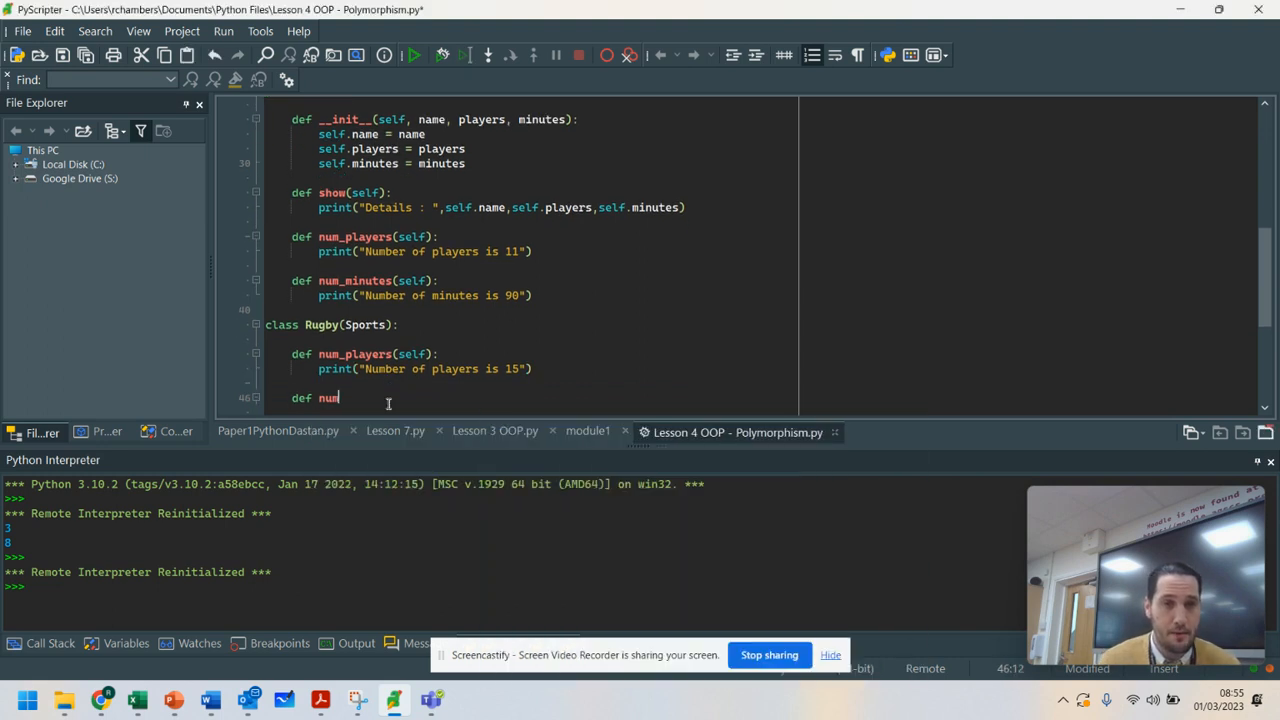
type("_minutes(self)")
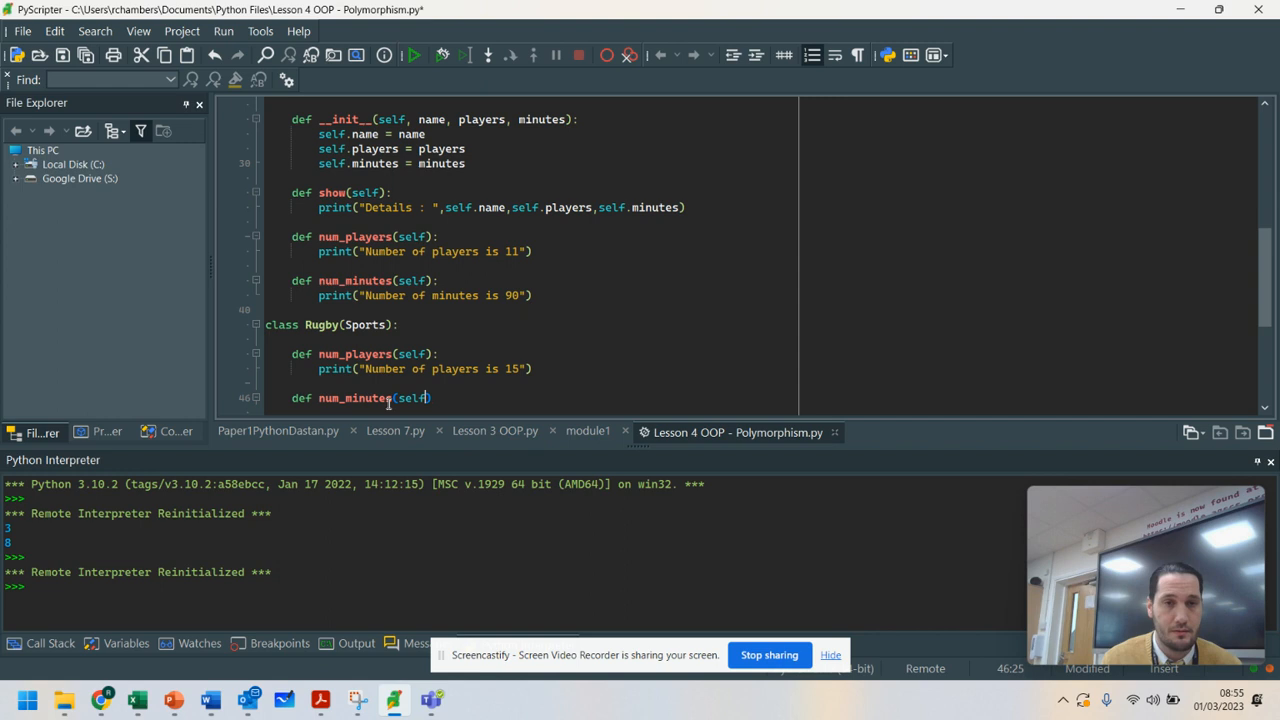
type("print(\"Number of minutes is 80")
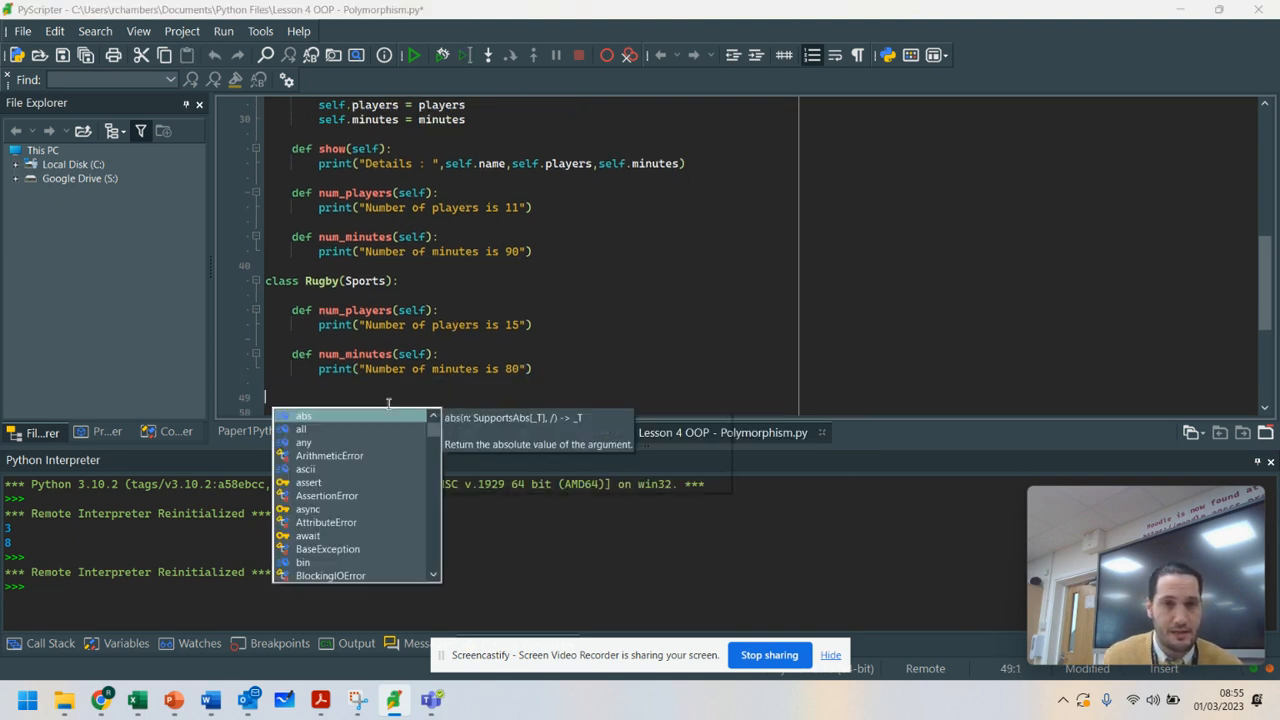
Create class NFL(Sports) with num_minutes printing "Number of minutes is 60".
type("class NFL")
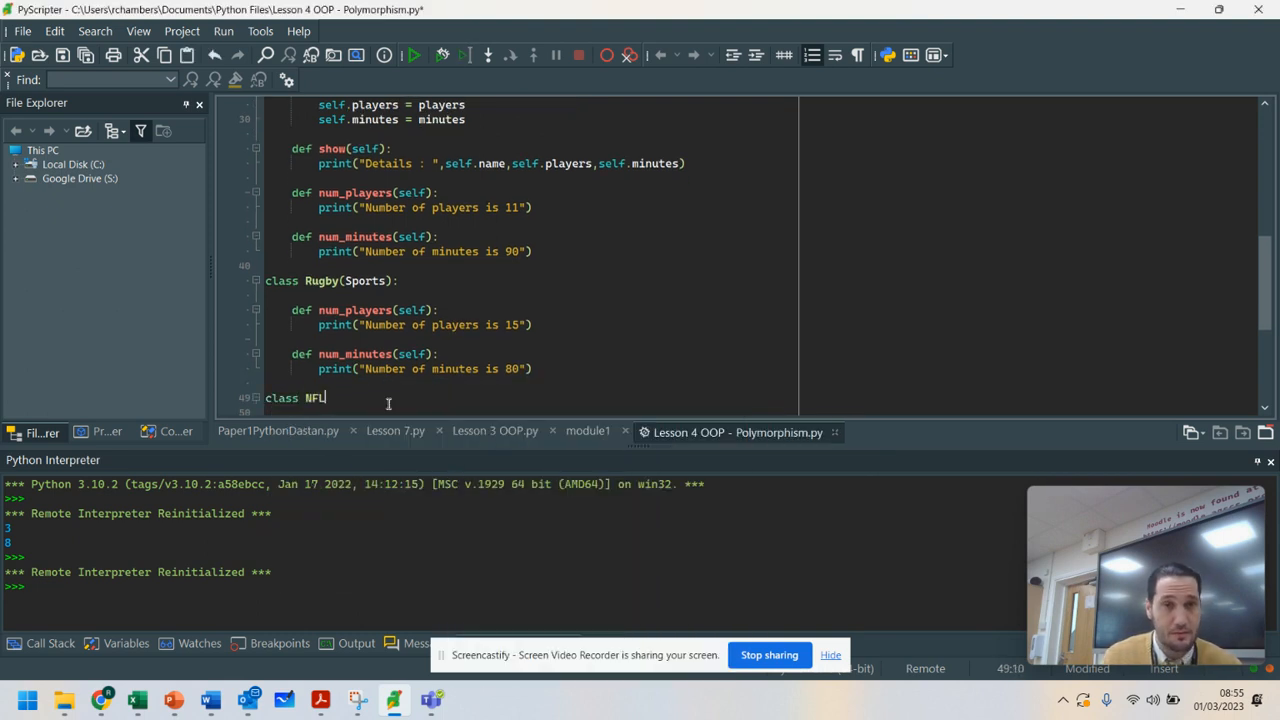
type("(Sports):")
type("def num_players(self):")
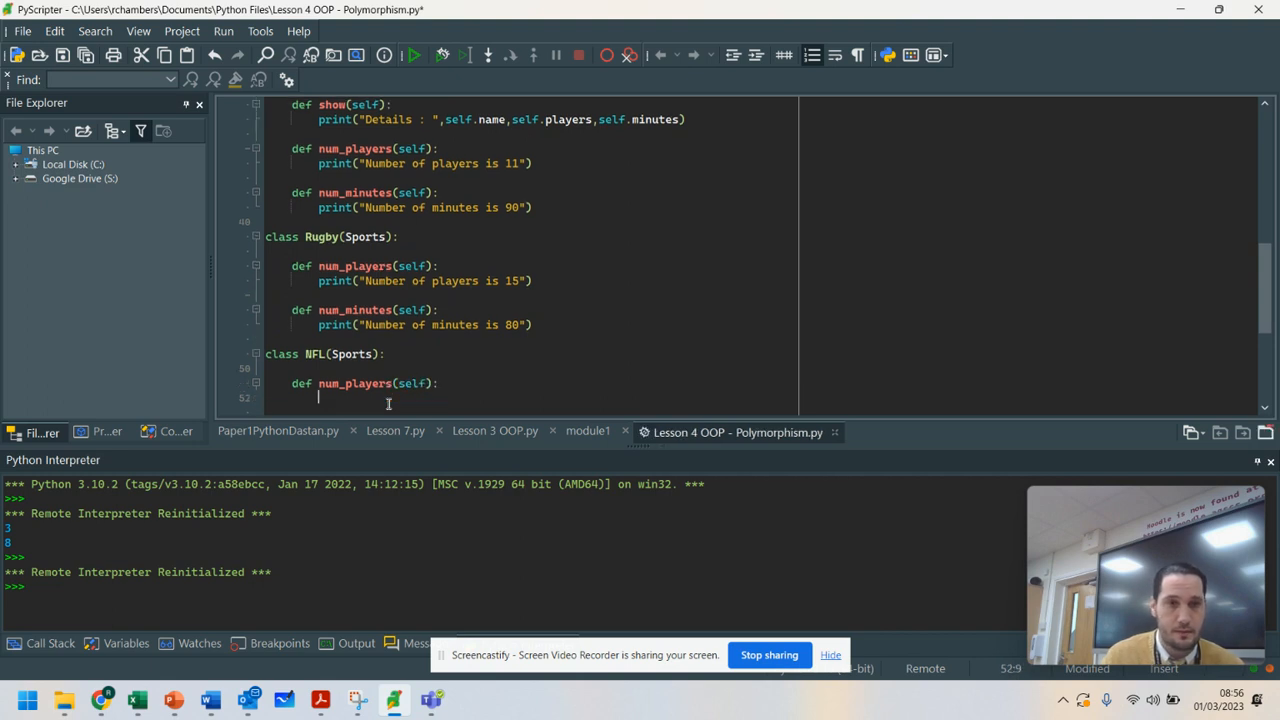
type("print(\"\")")
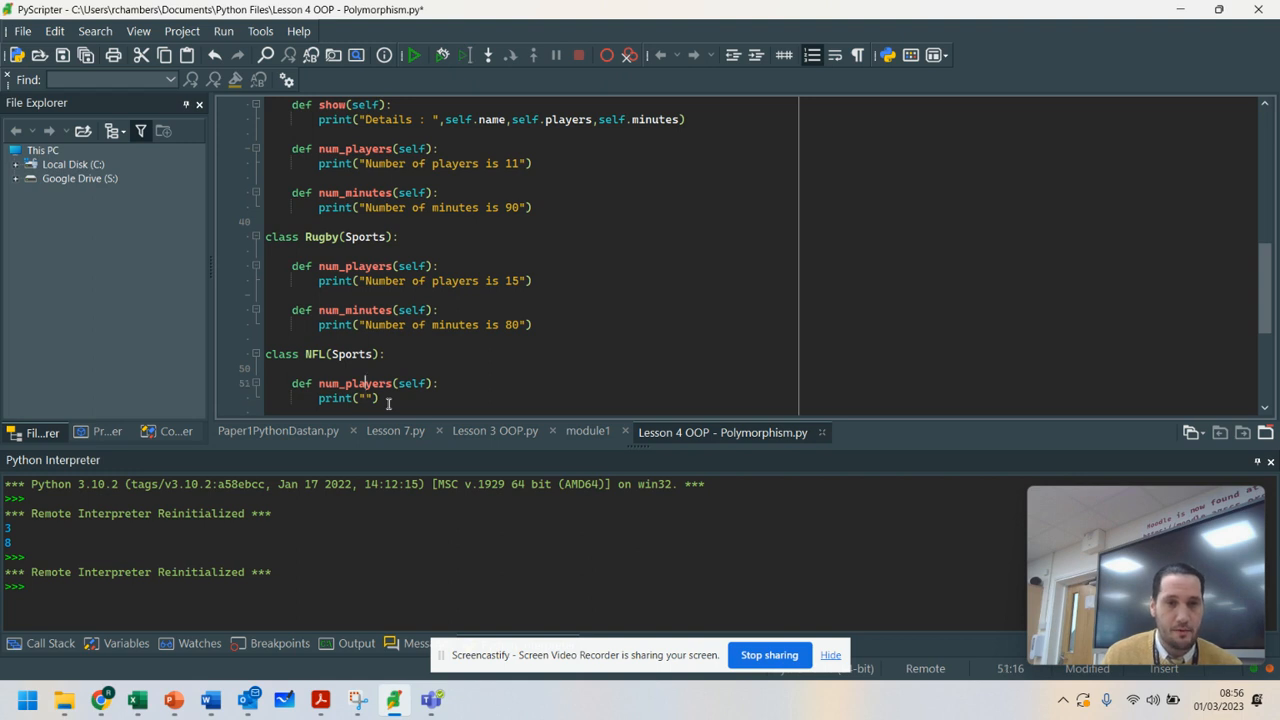
key("BackSpace")
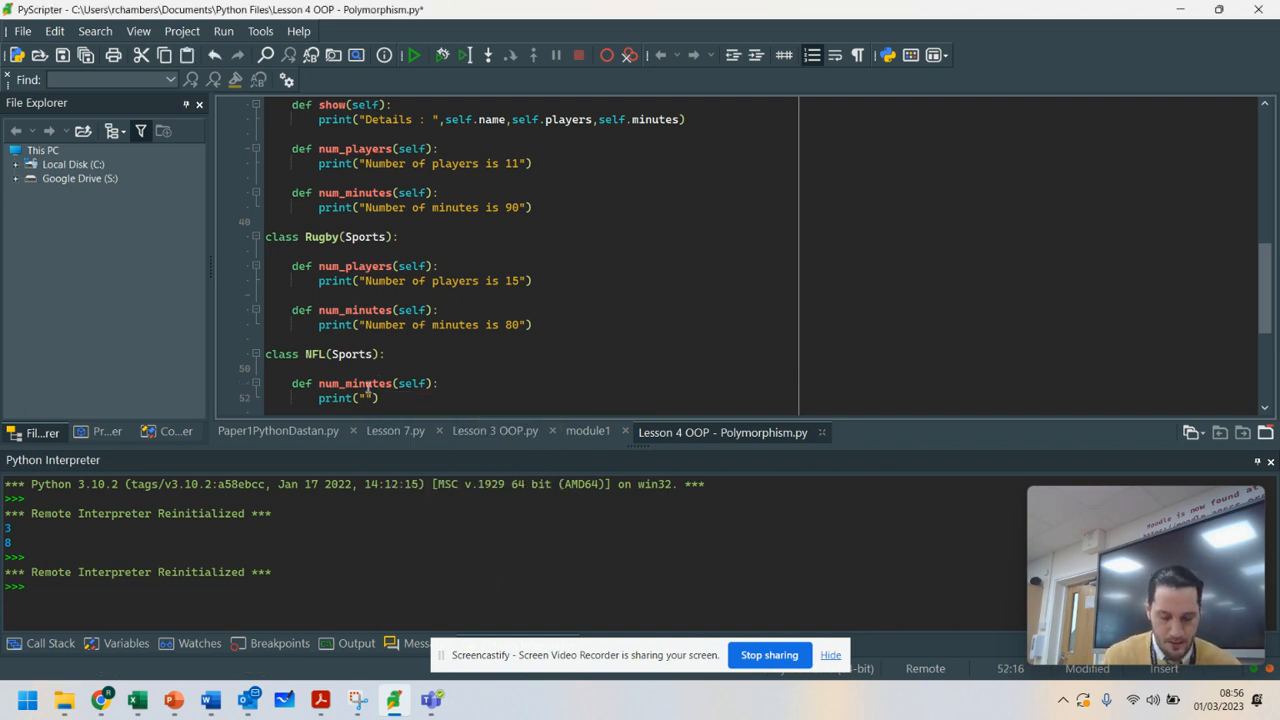
type("Number of minutes is")
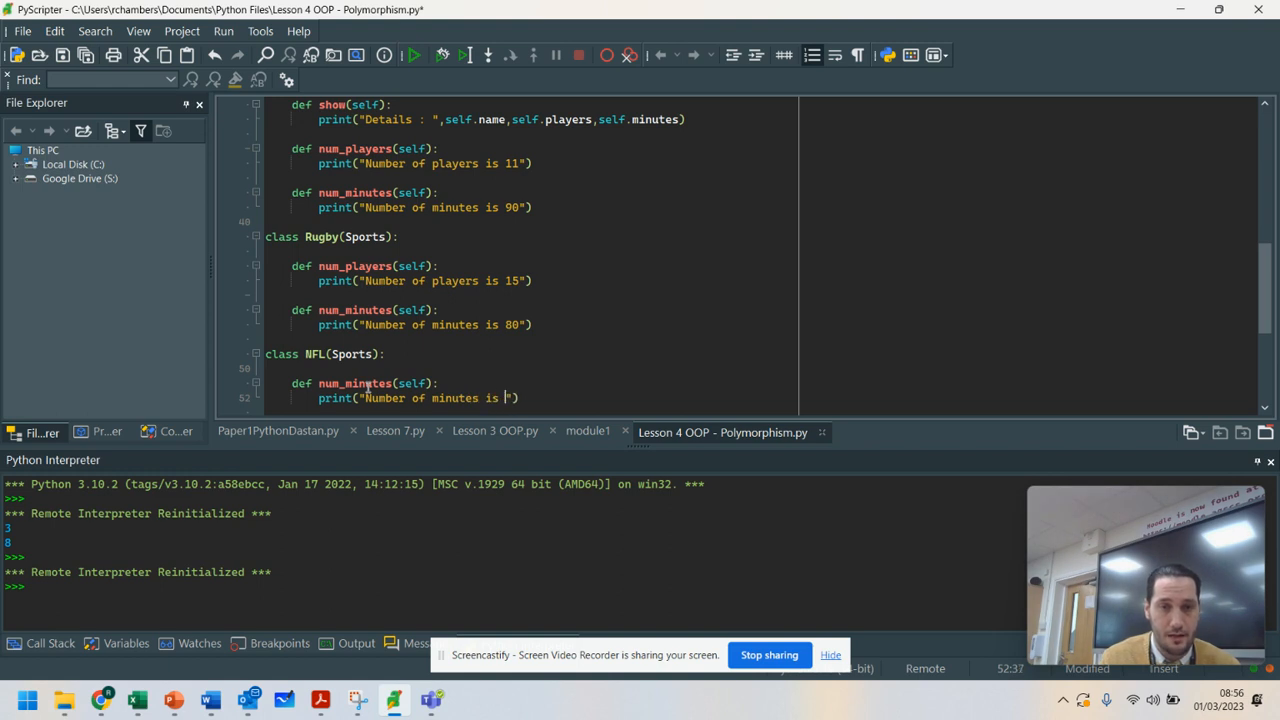
type("60")
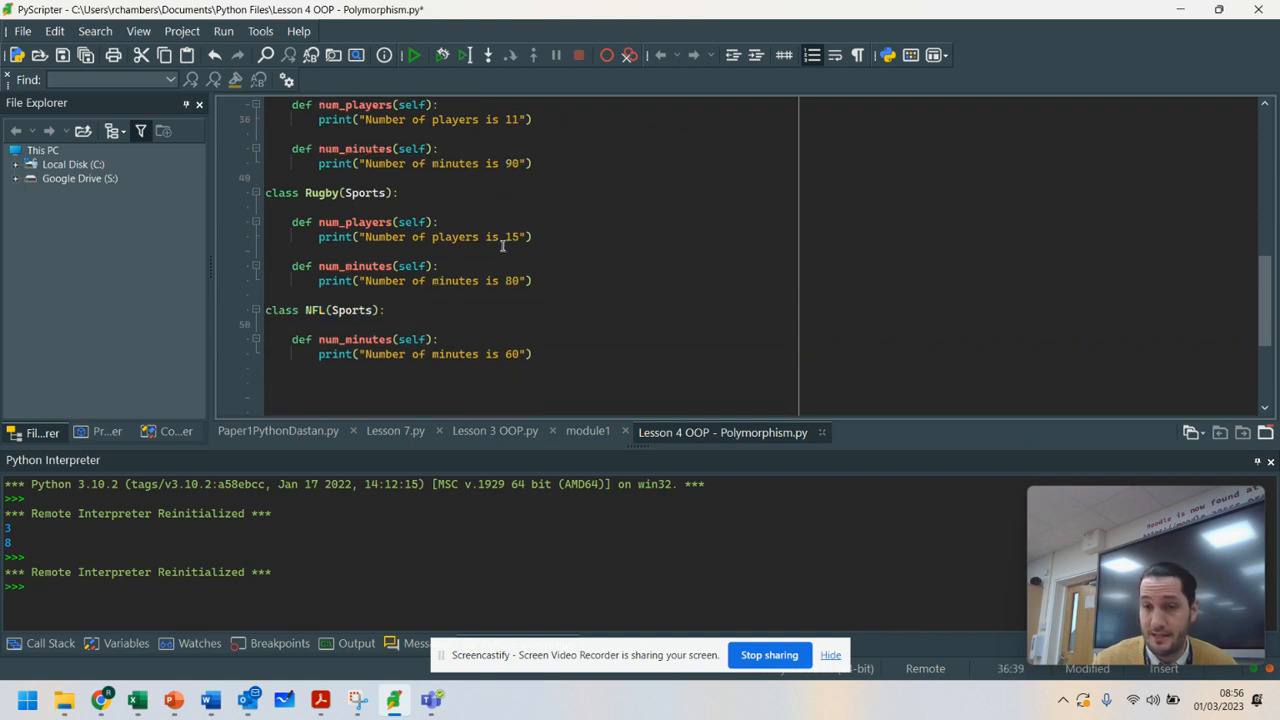
Add blank lines below the NFL class and start the Football object line.
triple_click(425, 354)
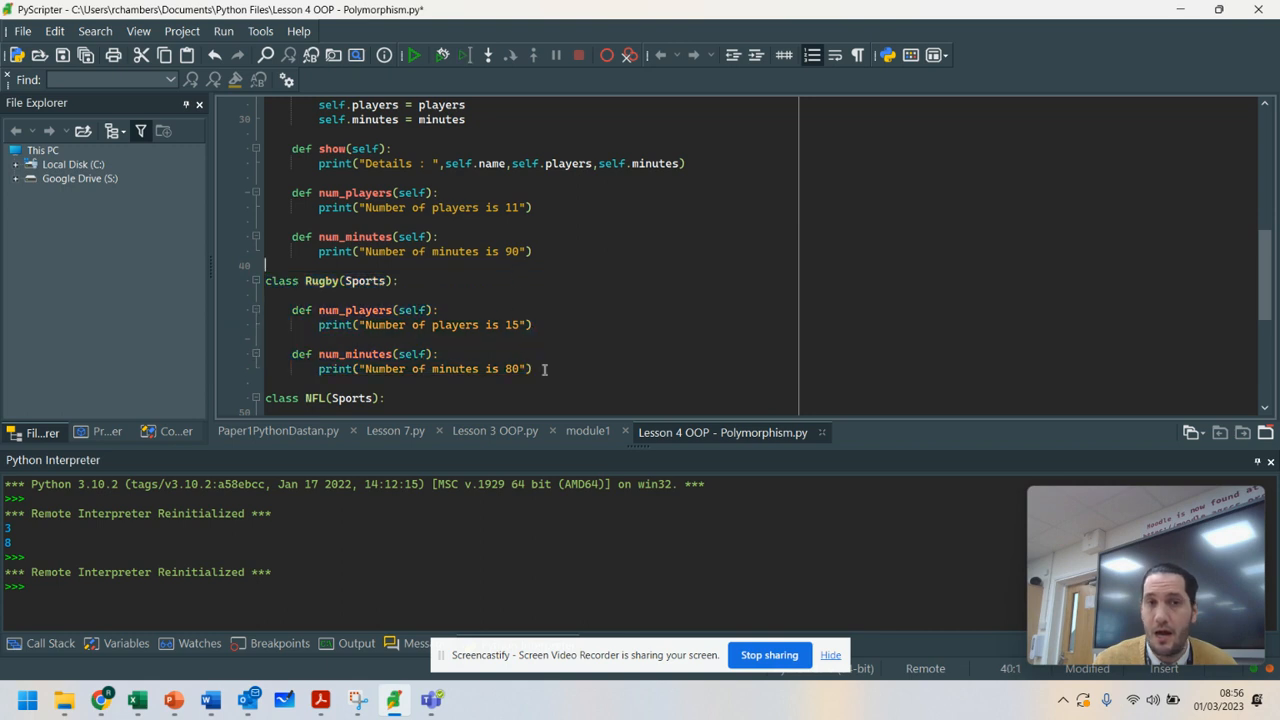
left_click_drag(291, 309, 531, 369)
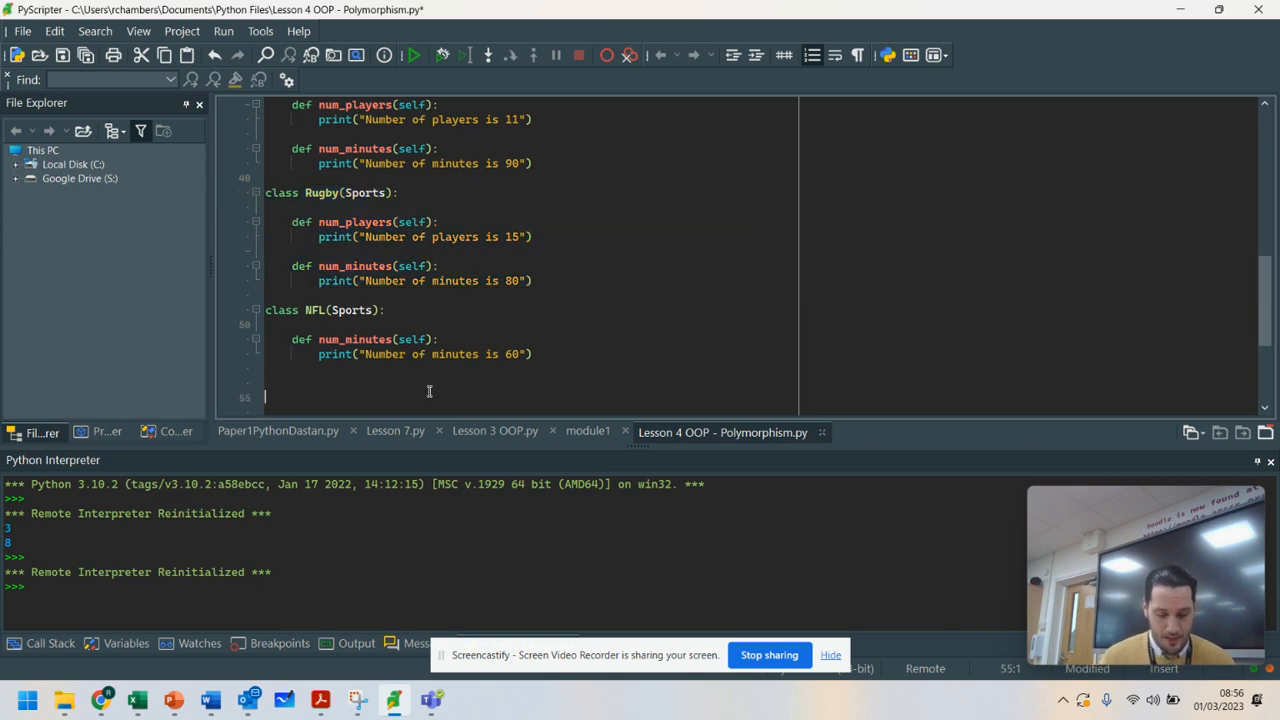
type("Football = Sports(\"")
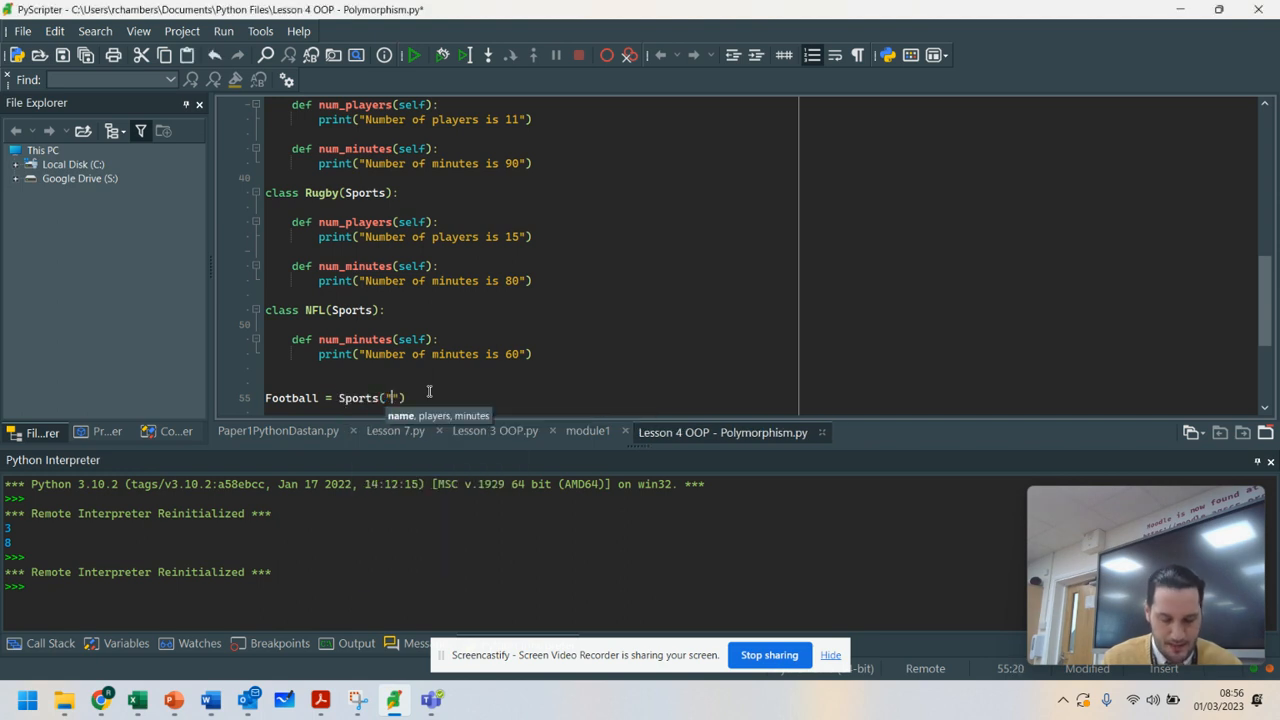
Create Football = Sports("Football","11","90") and call its show and num_minutes methods.
type("Football")
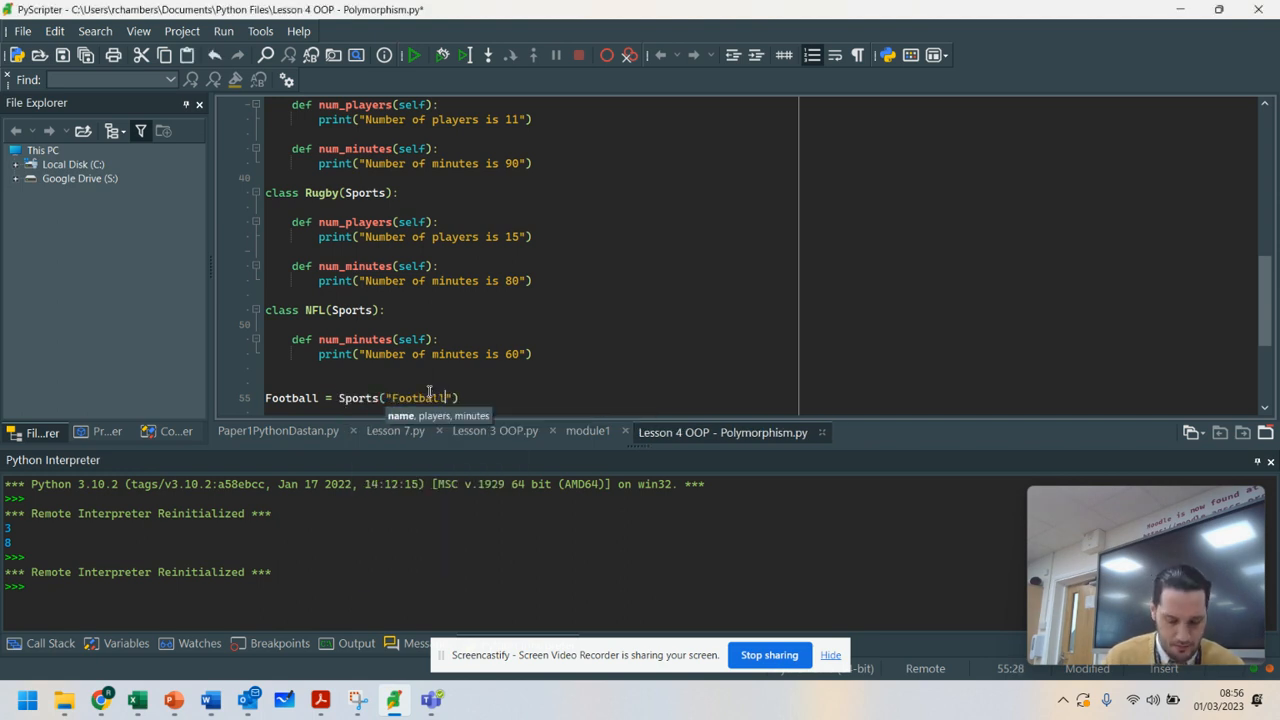
type(",\"11\"")
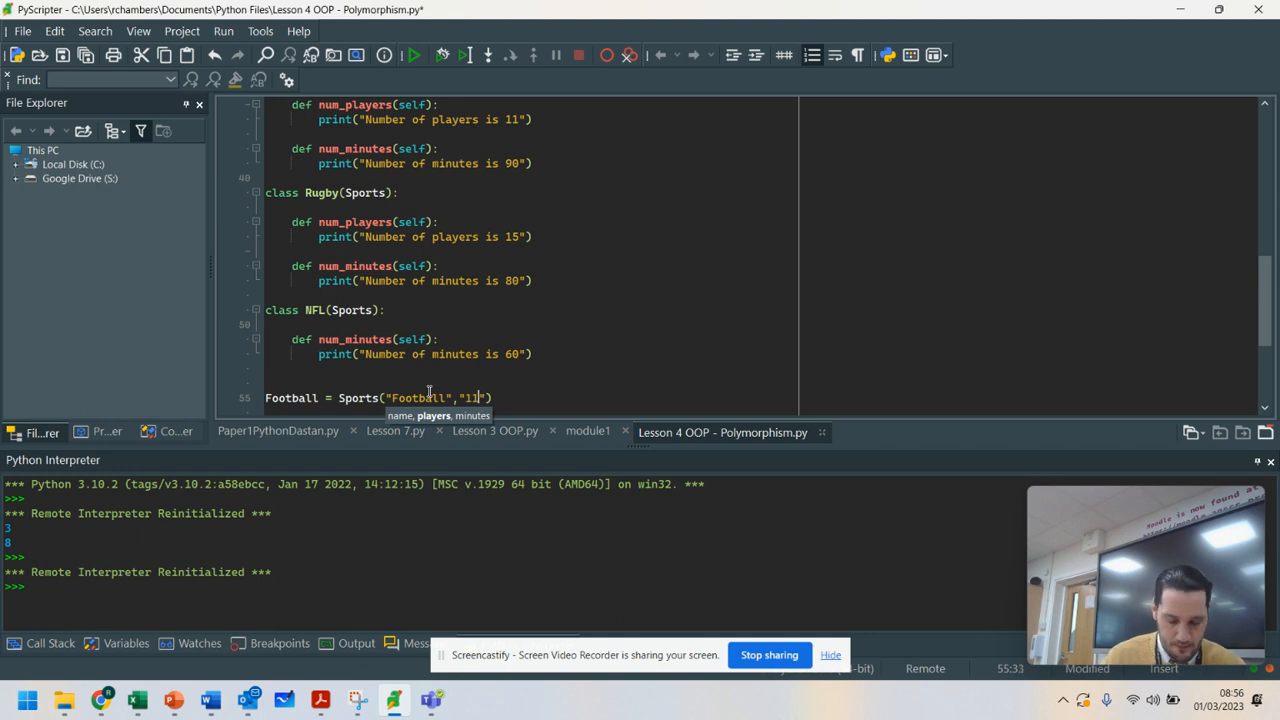
type(",\"90\"")
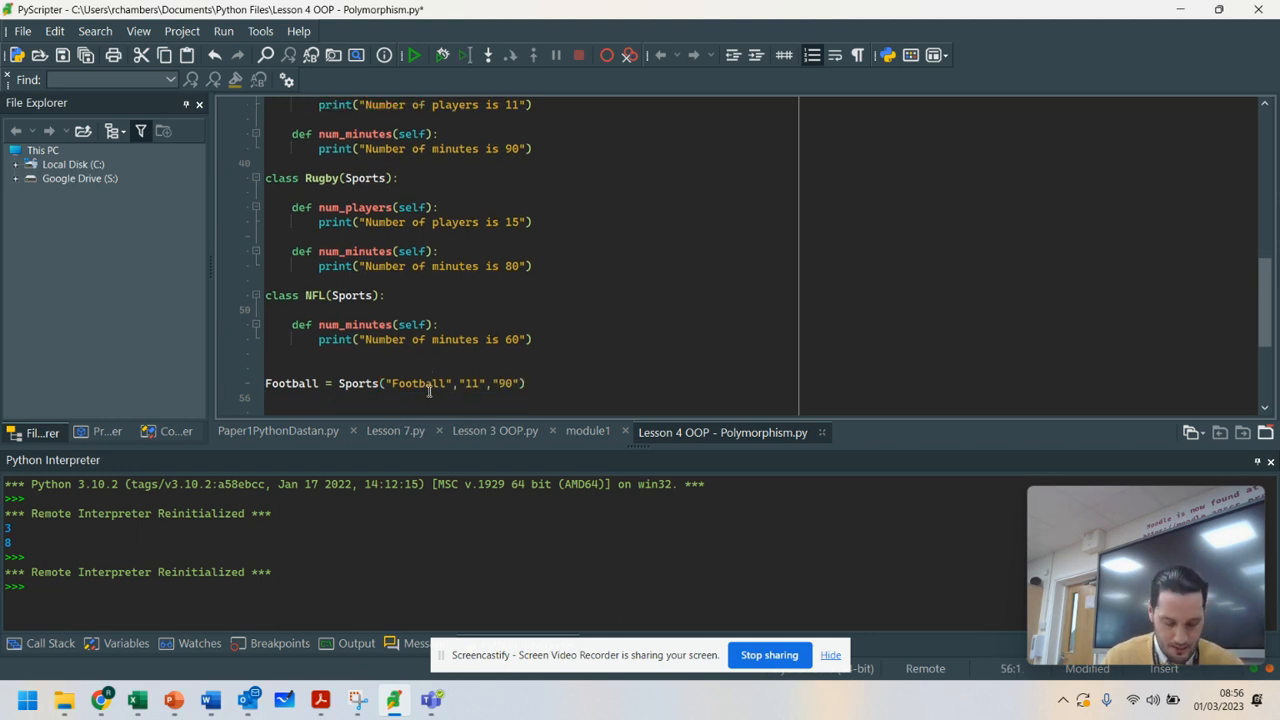
type("Football.show(")
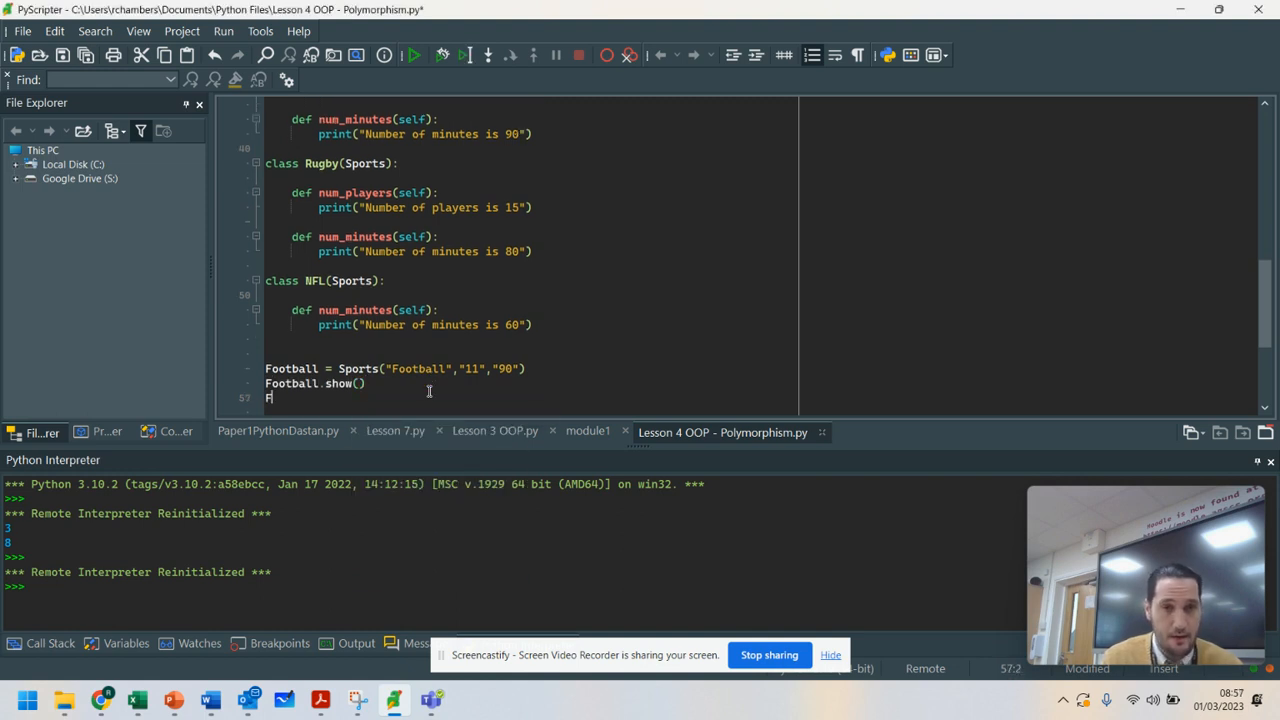
type(".num_minutes(")
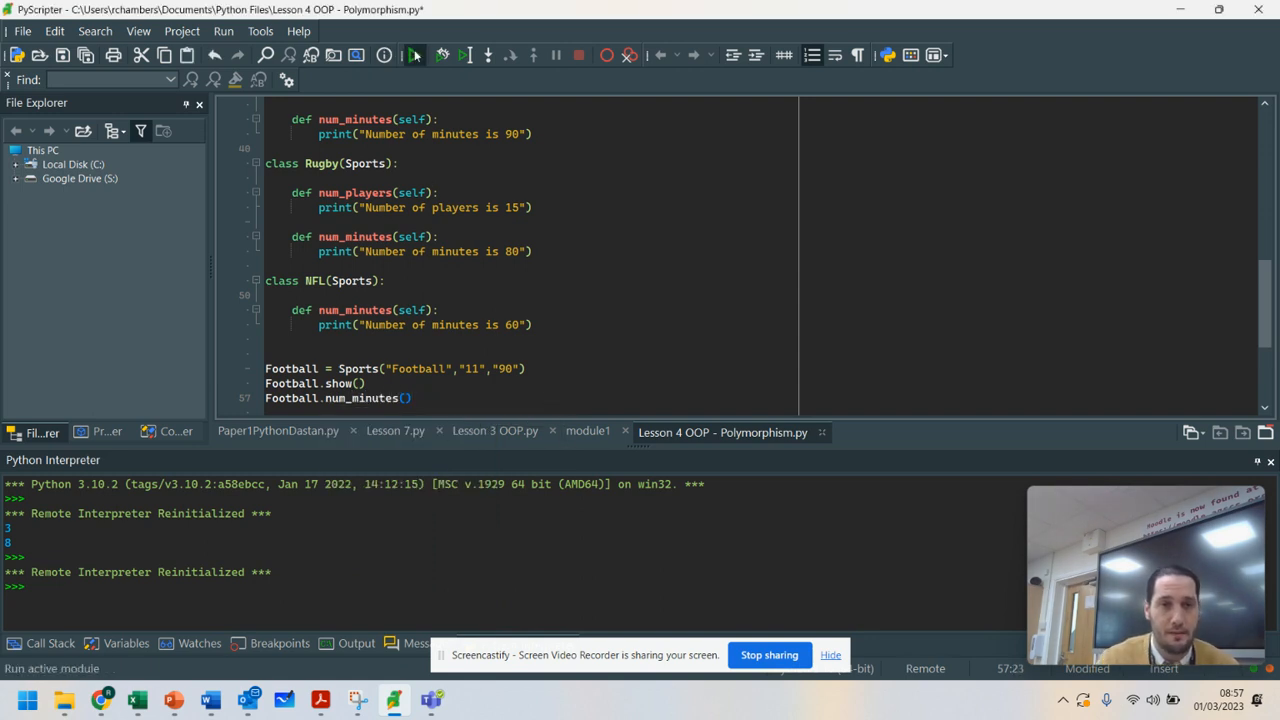
Run the module to print "Details : Football 11 90" and "Number of minutes is 90".
left_click(414, 55)
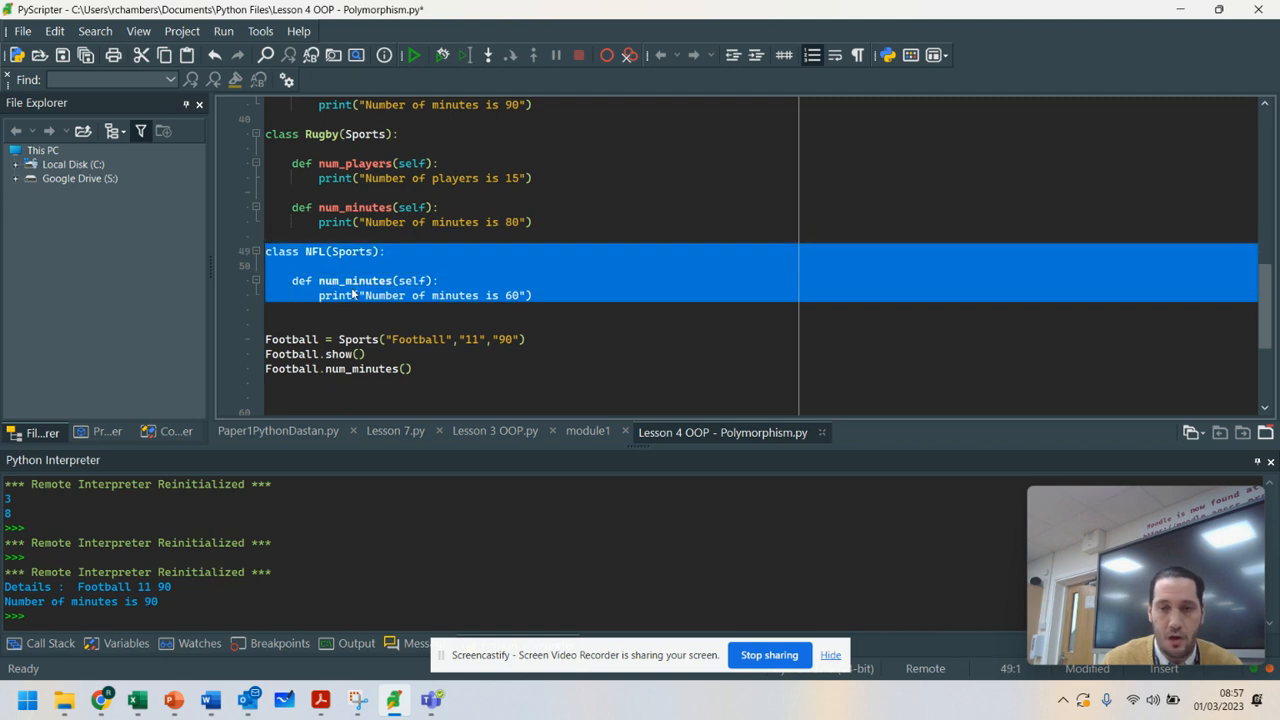
mouse_move(441, 308)
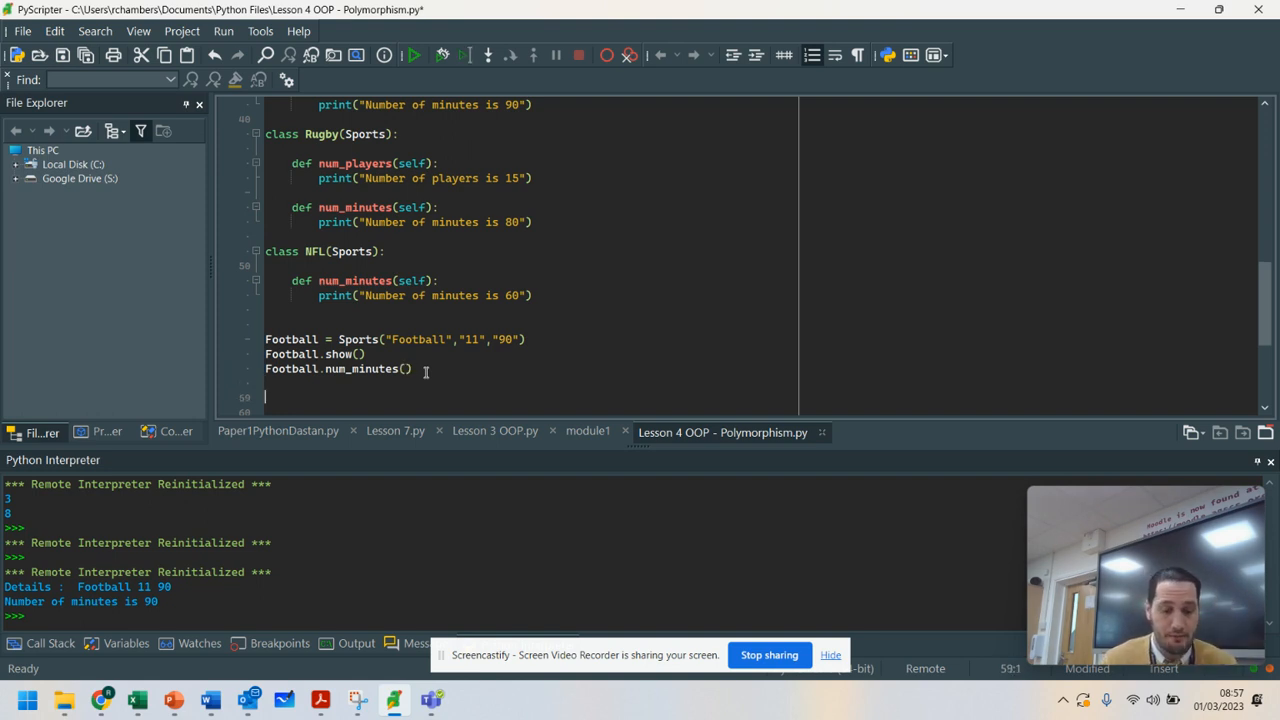
Create NFLGame = NFL("NFL","11","60") below the Football lines and call NFLGame.show().
type("NFL")
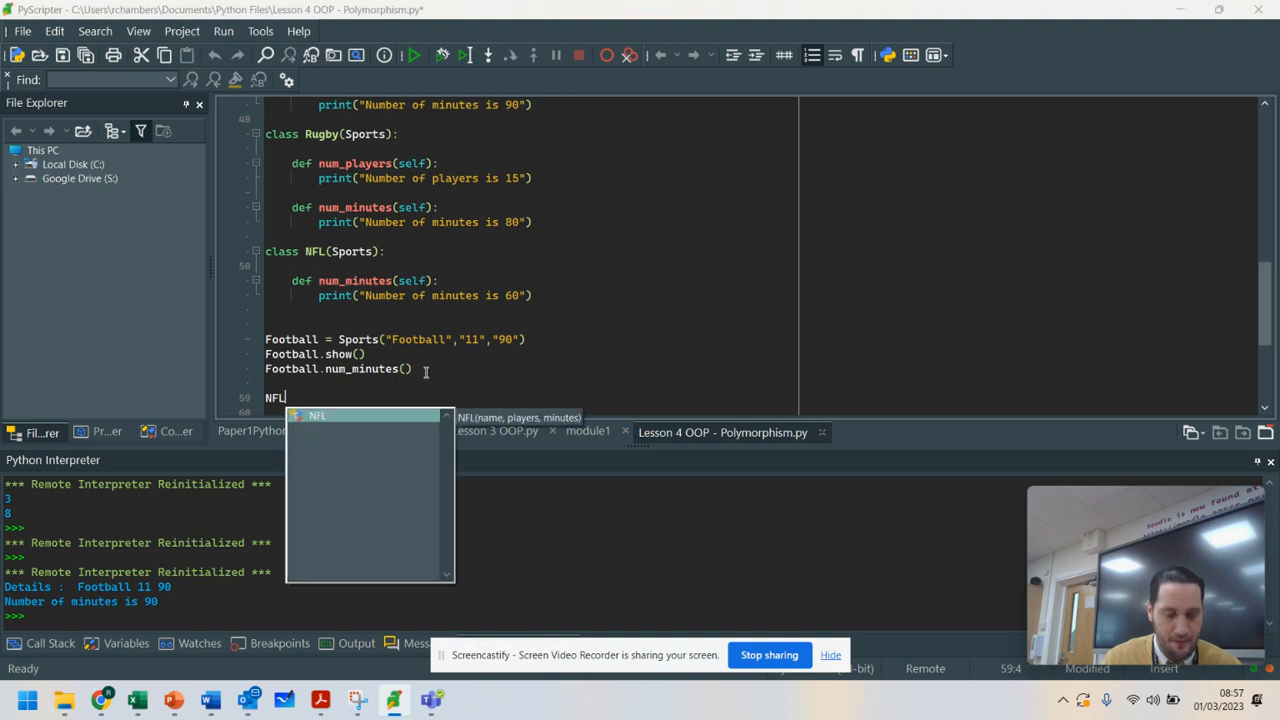
type("Gmae")
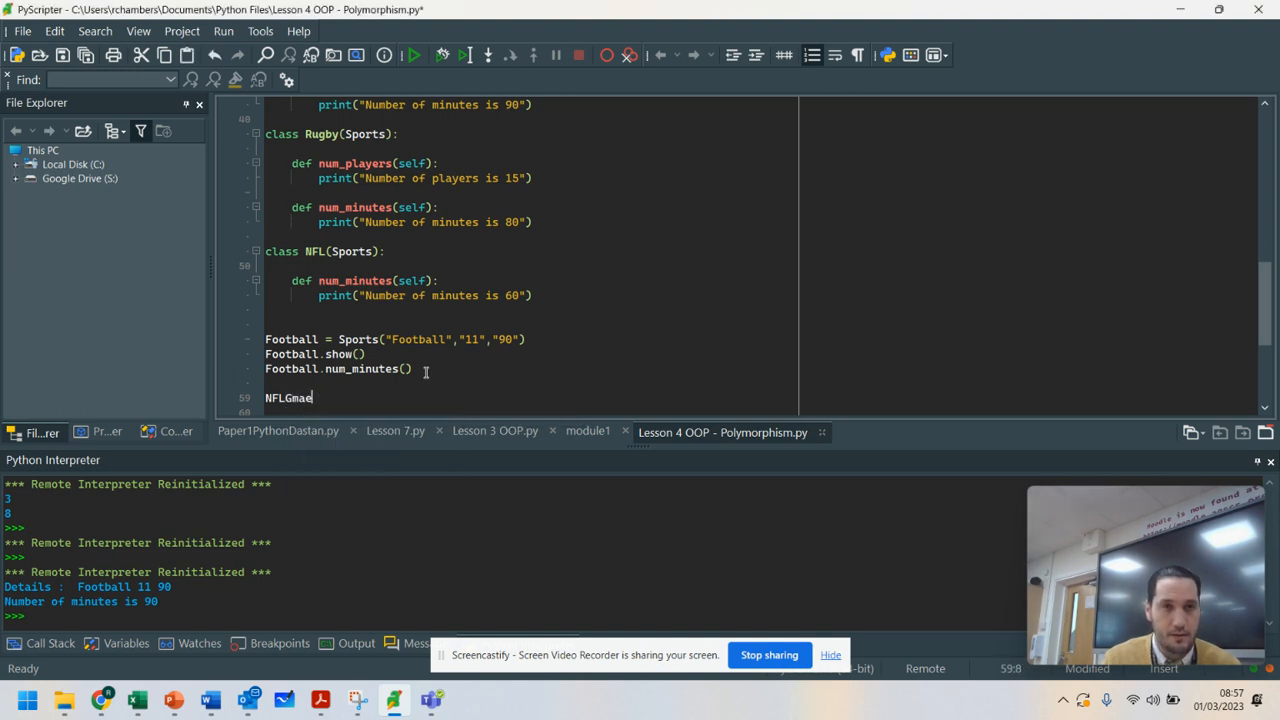
type("= NMFL")
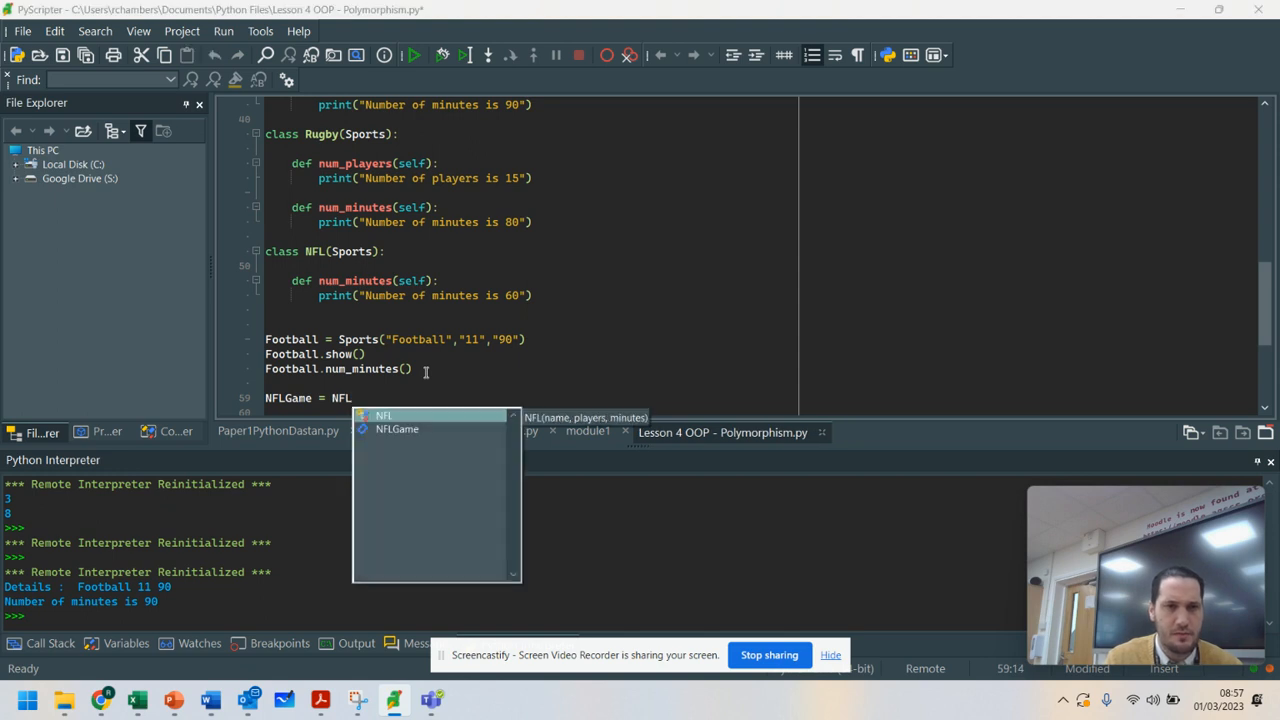
type("(\"\")")
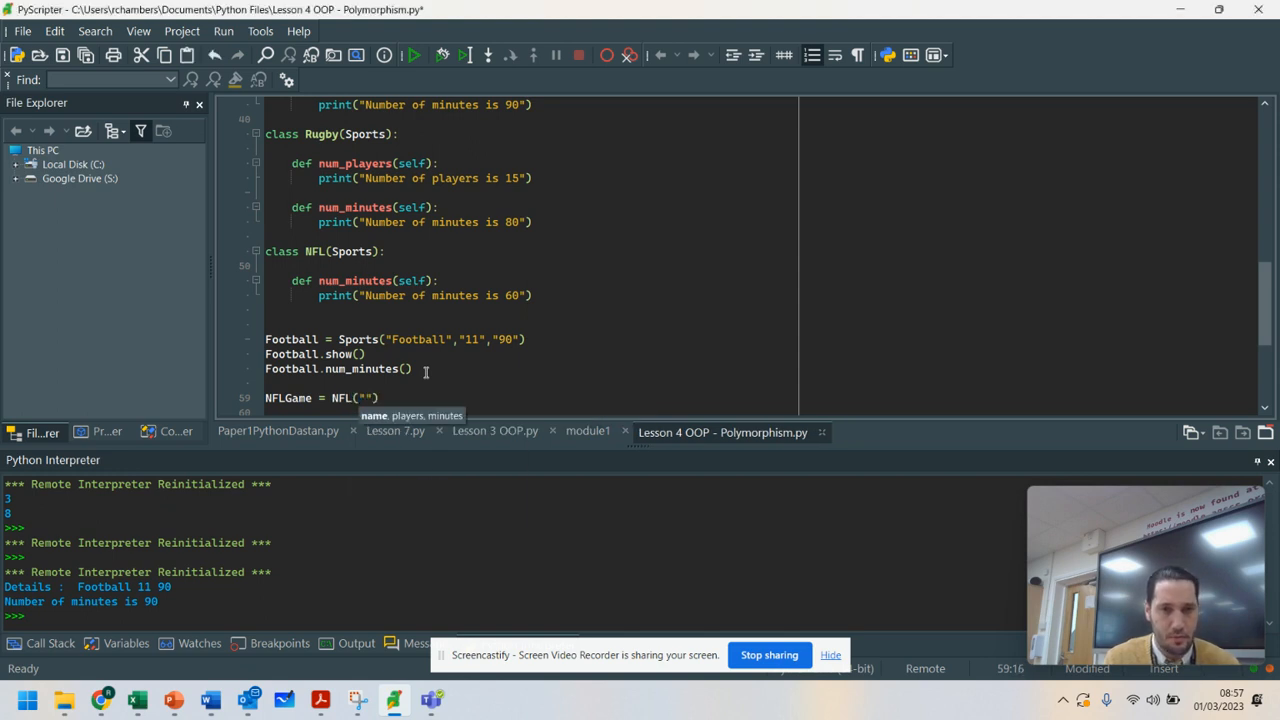
type("NFL")
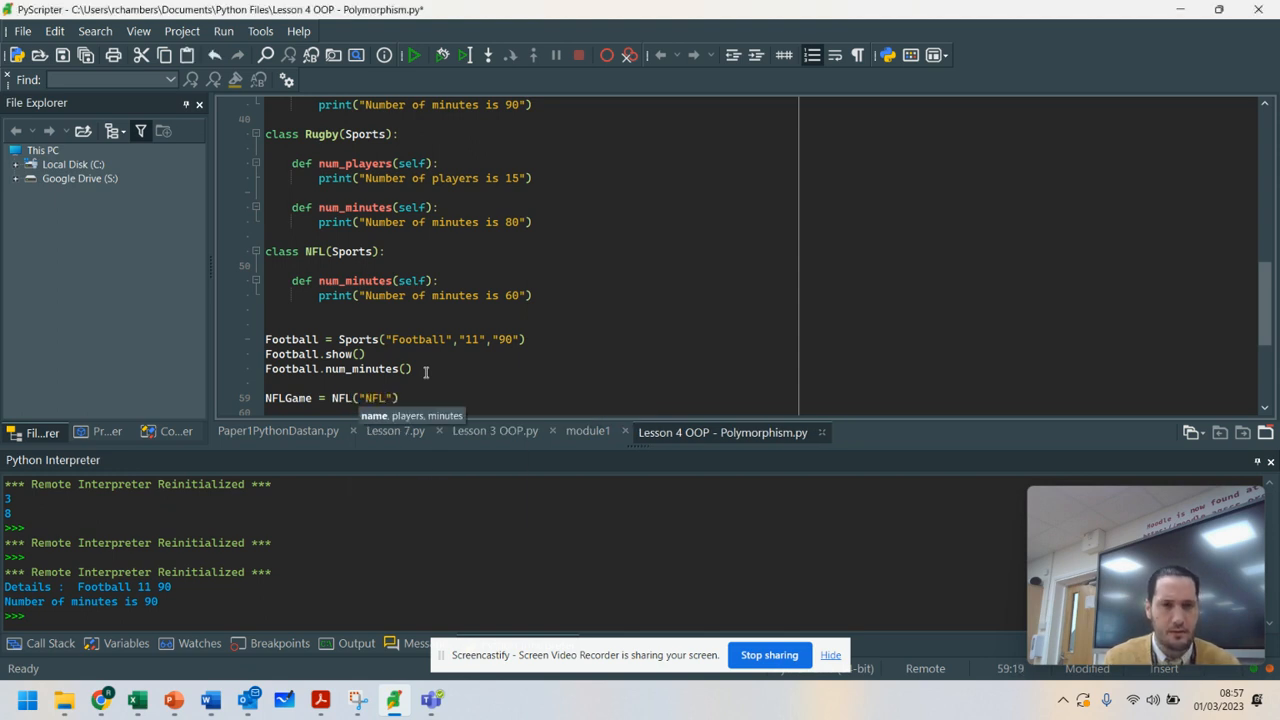
type(",")
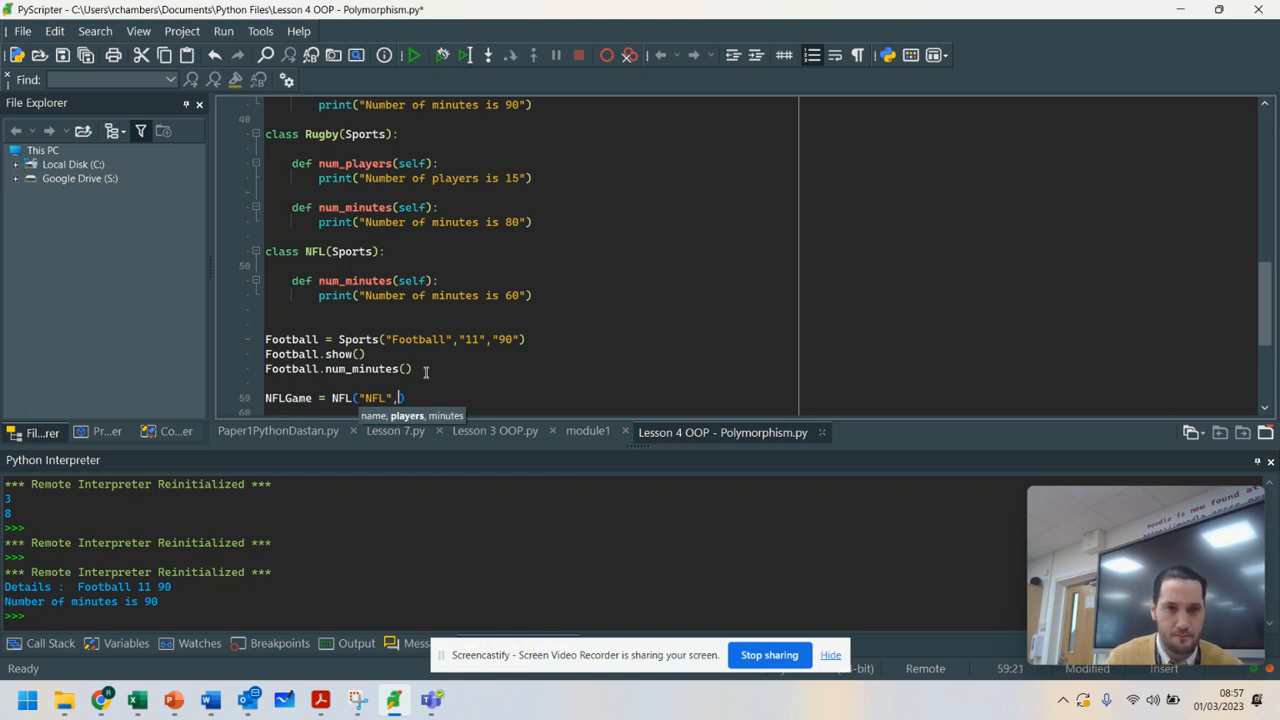
type("\"11\",\"60")
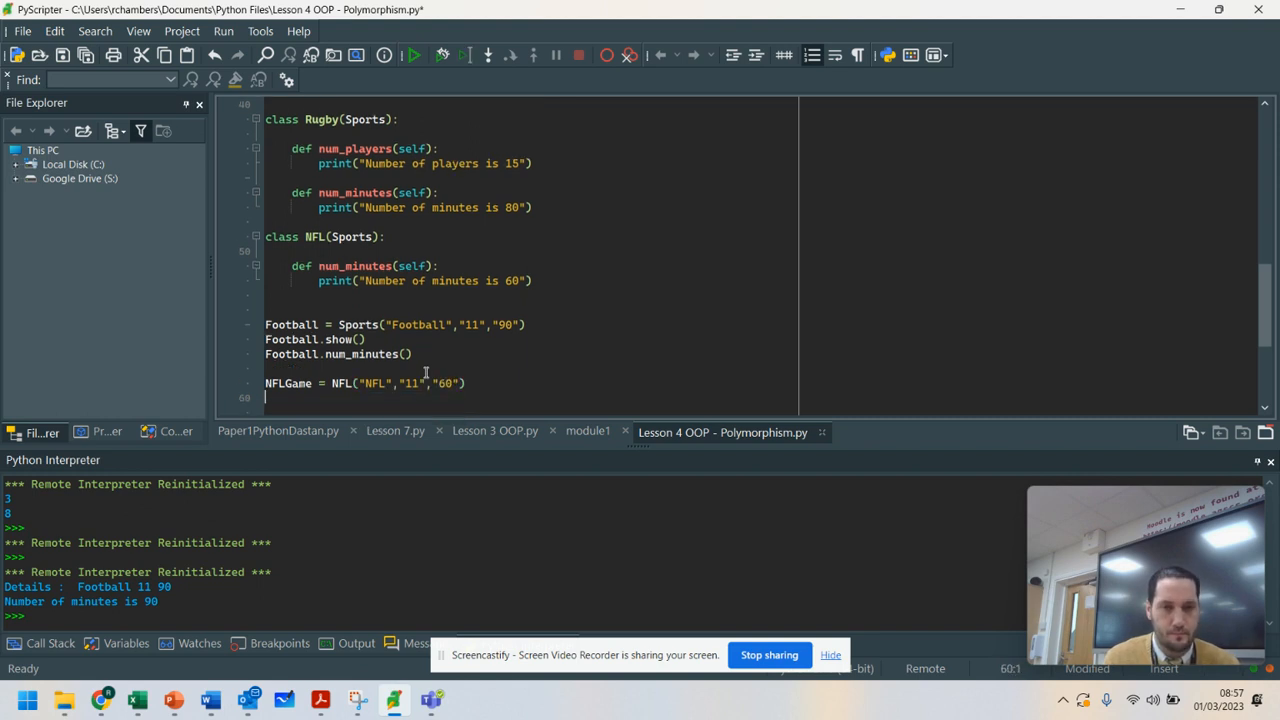
type("NFLGame")
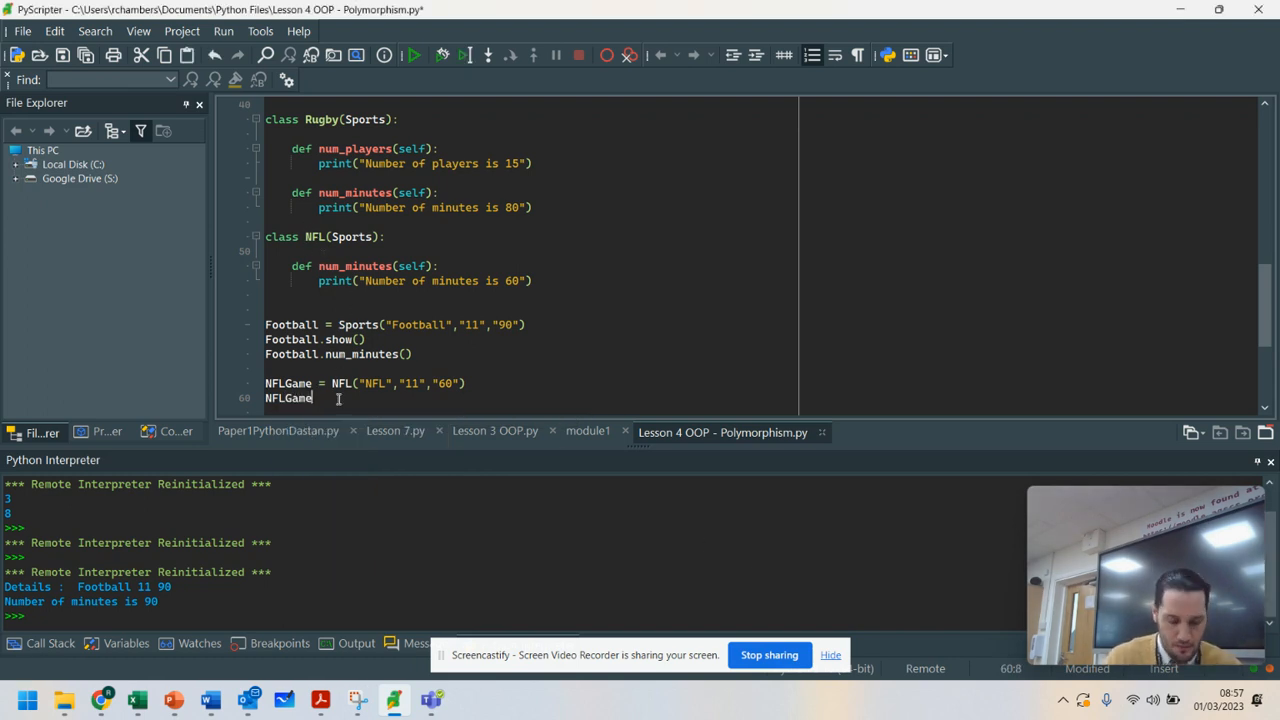
type(".show()")
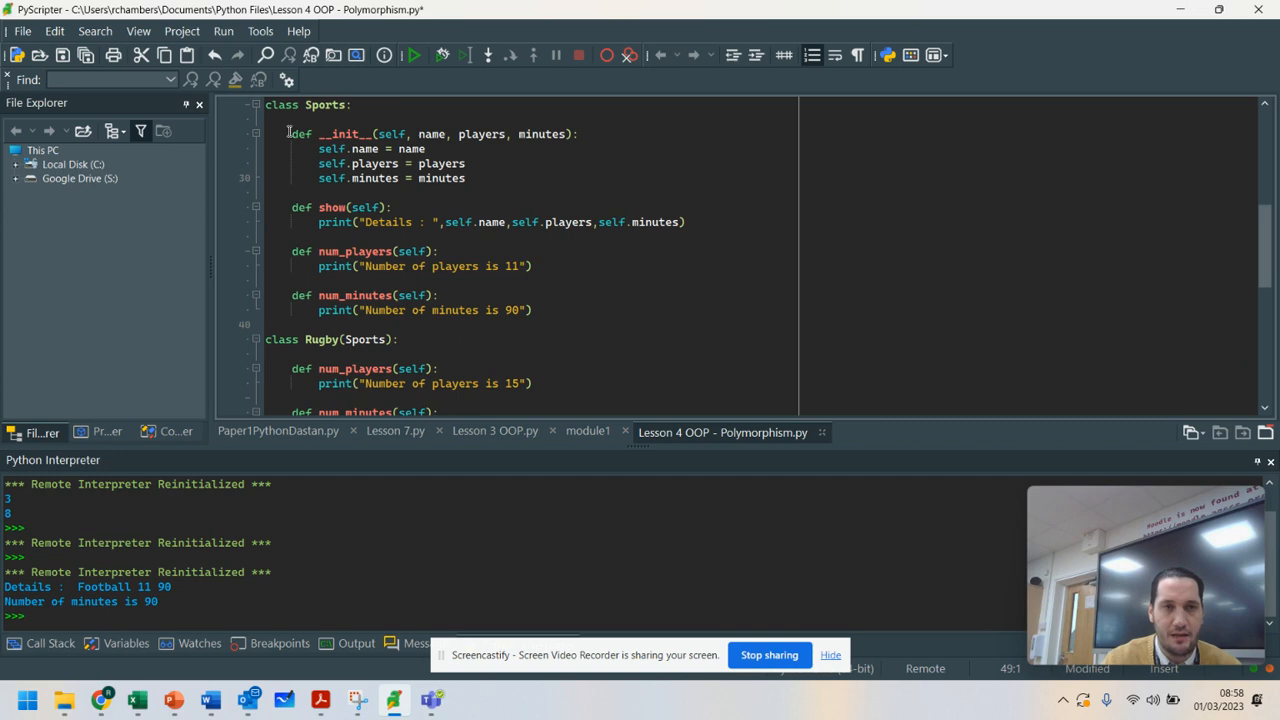
Add an NFLGame.num_players() call after NFLGame.show() at the end of the file.
scroll("down", 3)
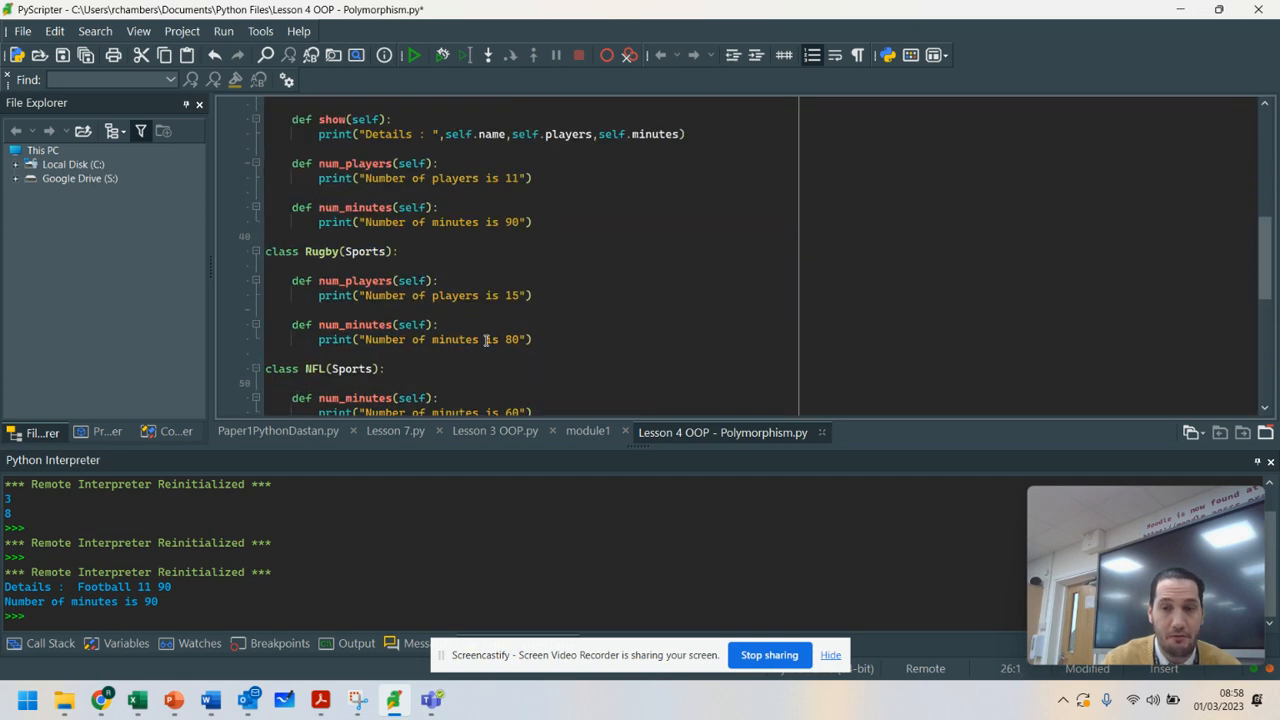
scroll("down", 3)
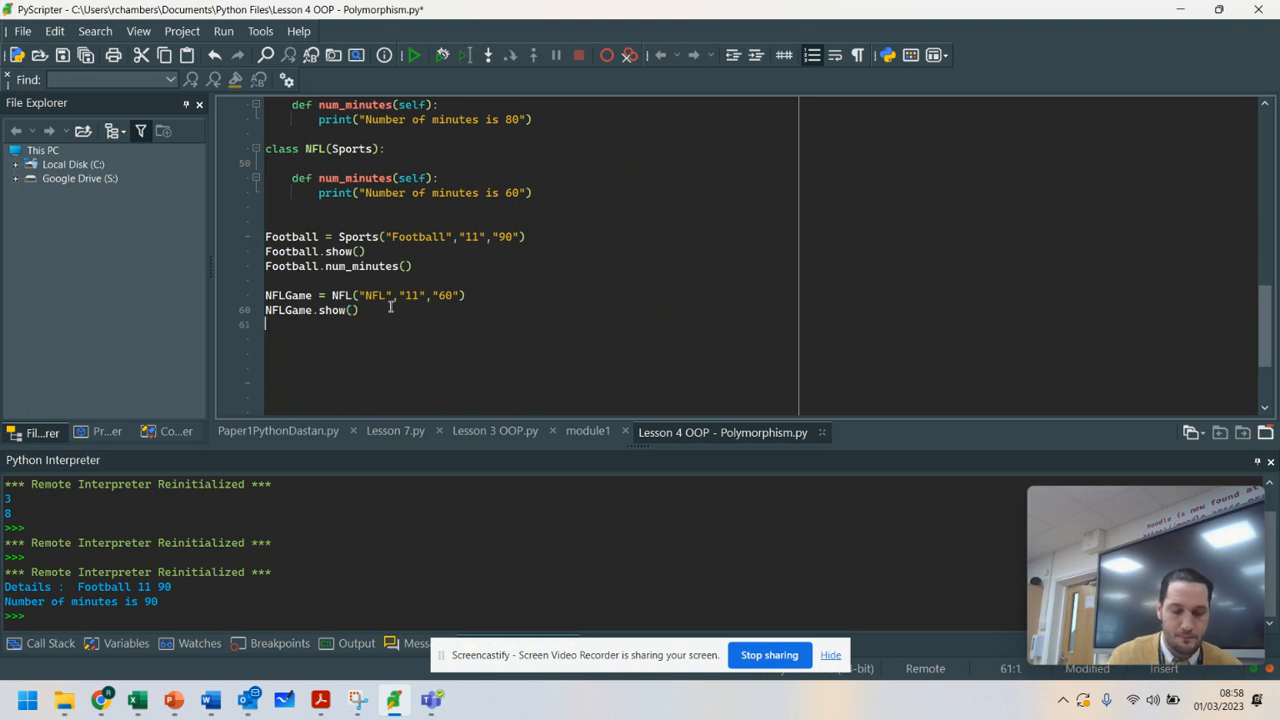
type("NFL")
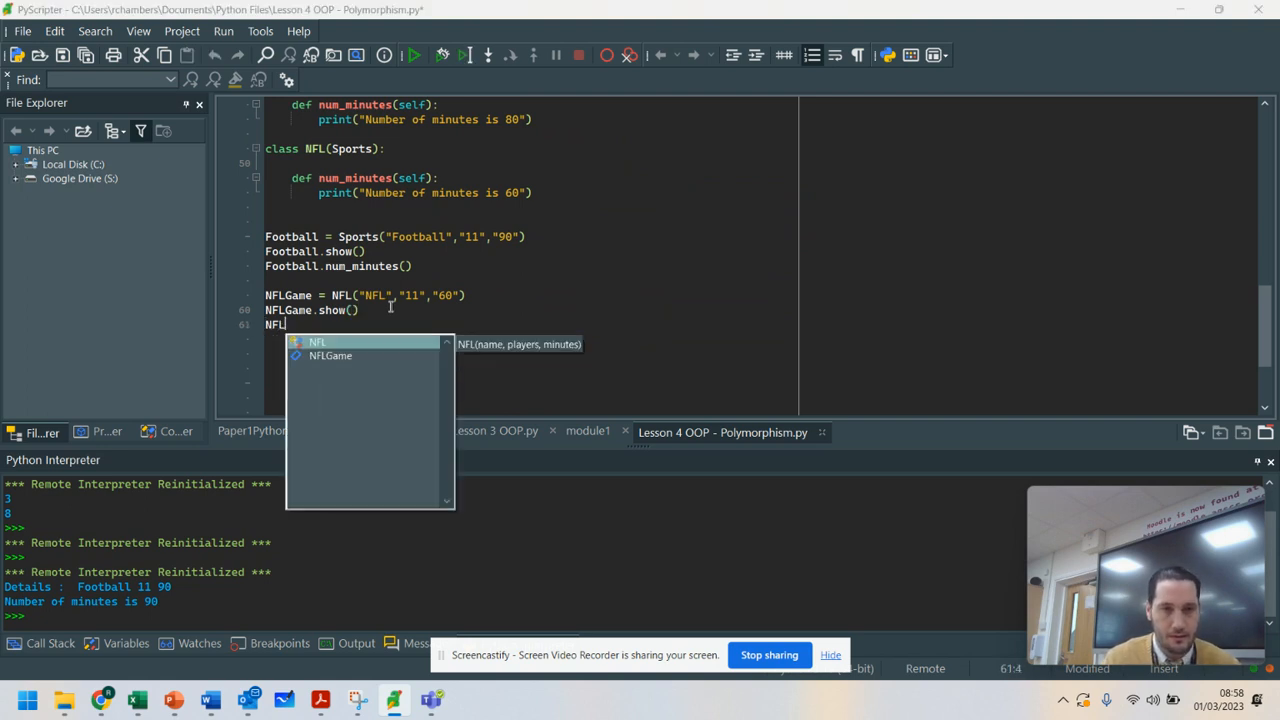
type(".num_")
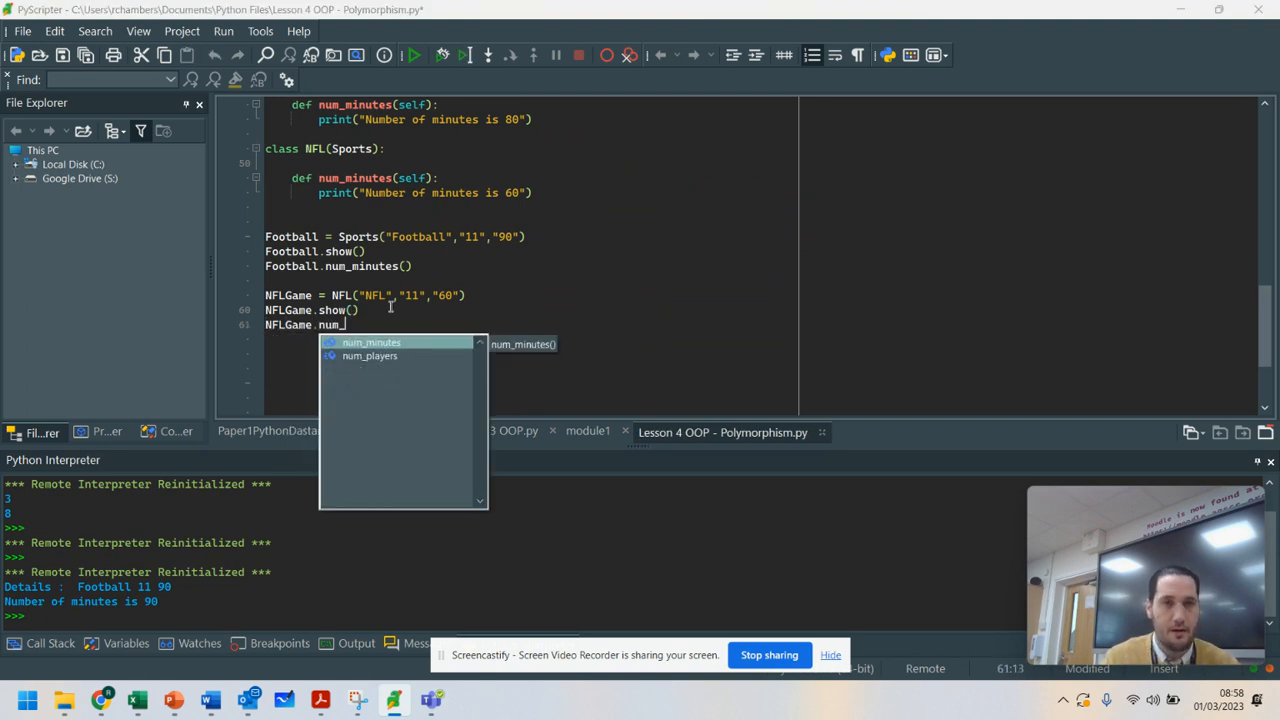
type("players(")
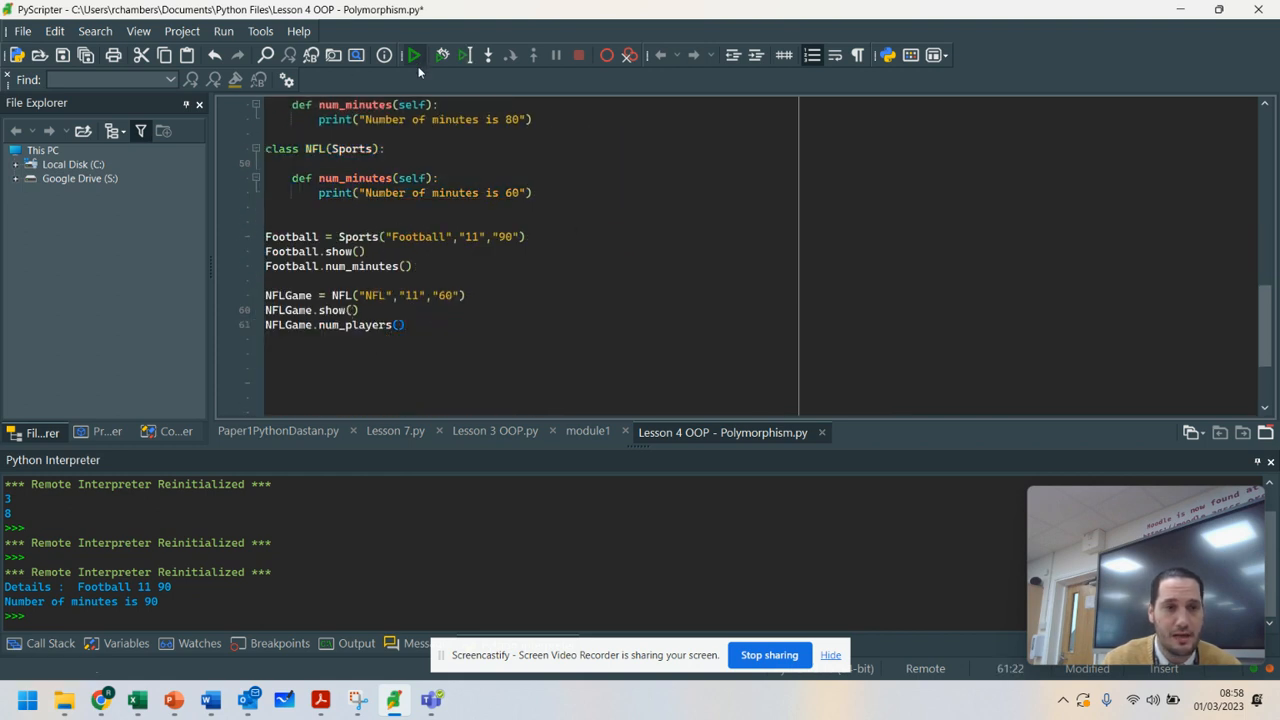
Run the script and check for "Details : NFL 11 60" and "Number of players is 11".
left_click(413, 55)
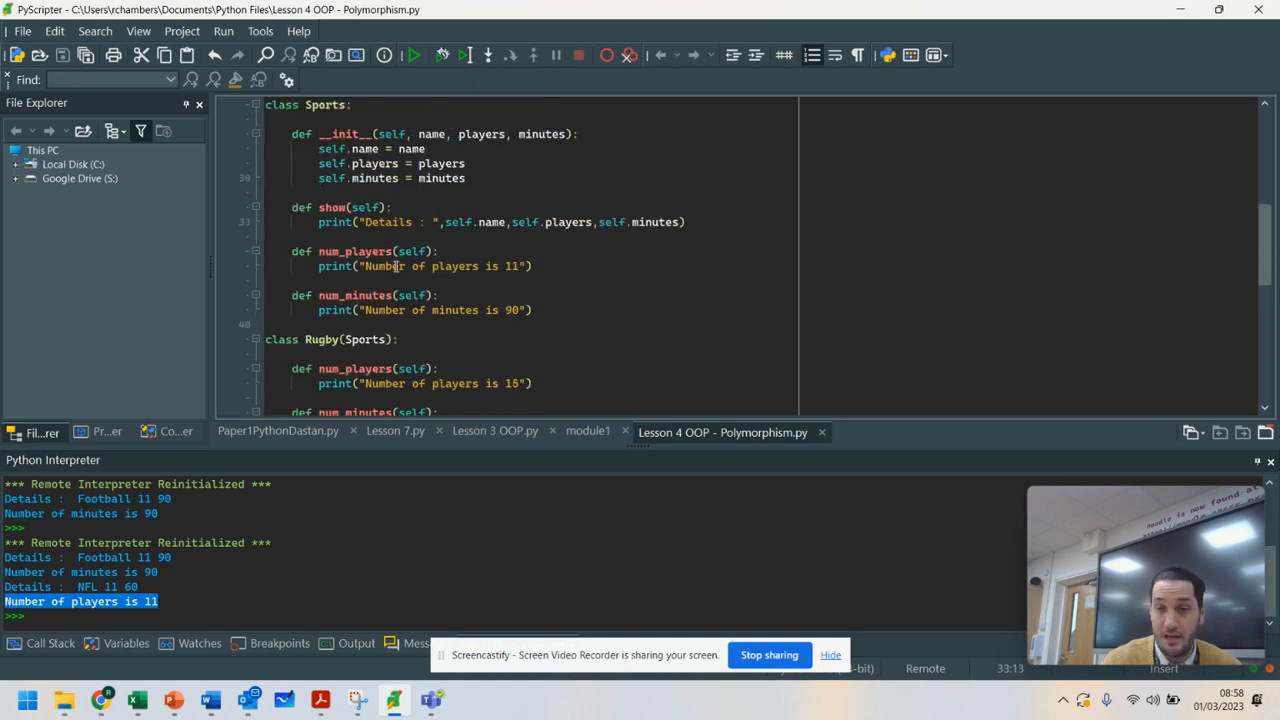
scroll("down", 3)
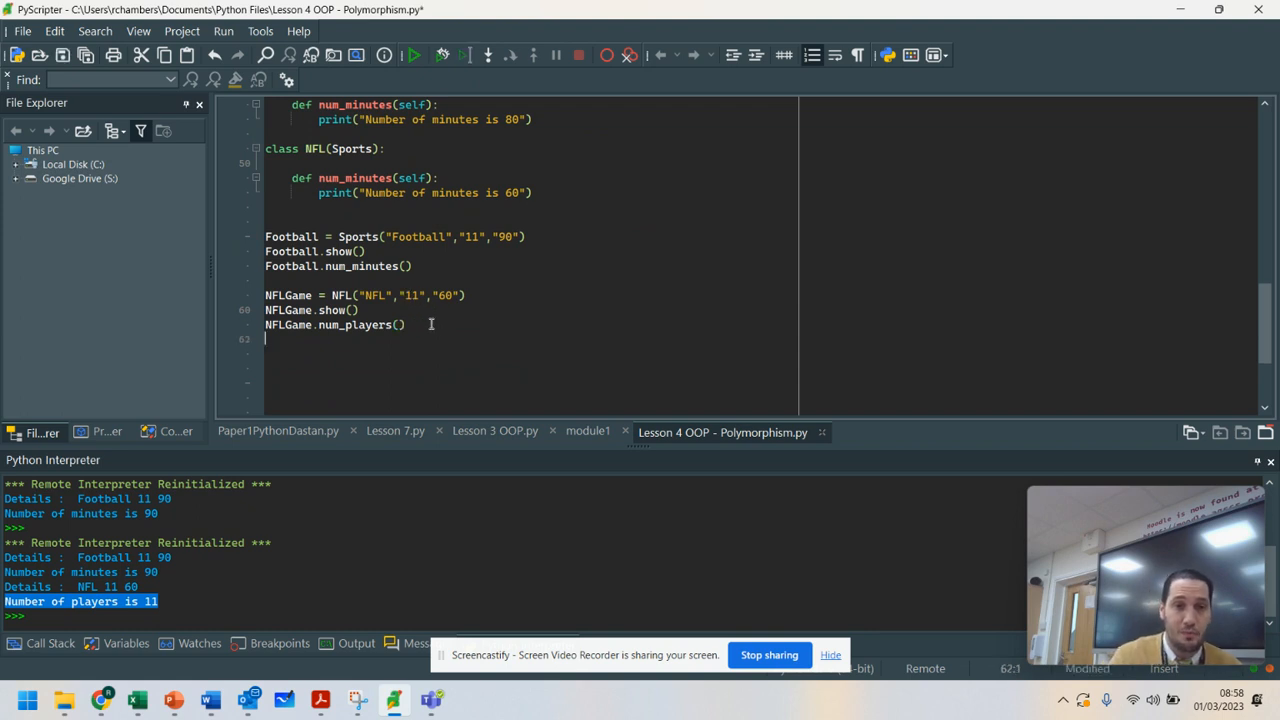
Add an NFLGame.num_minutes() call on a new line at the end of the script.
type("NFL")
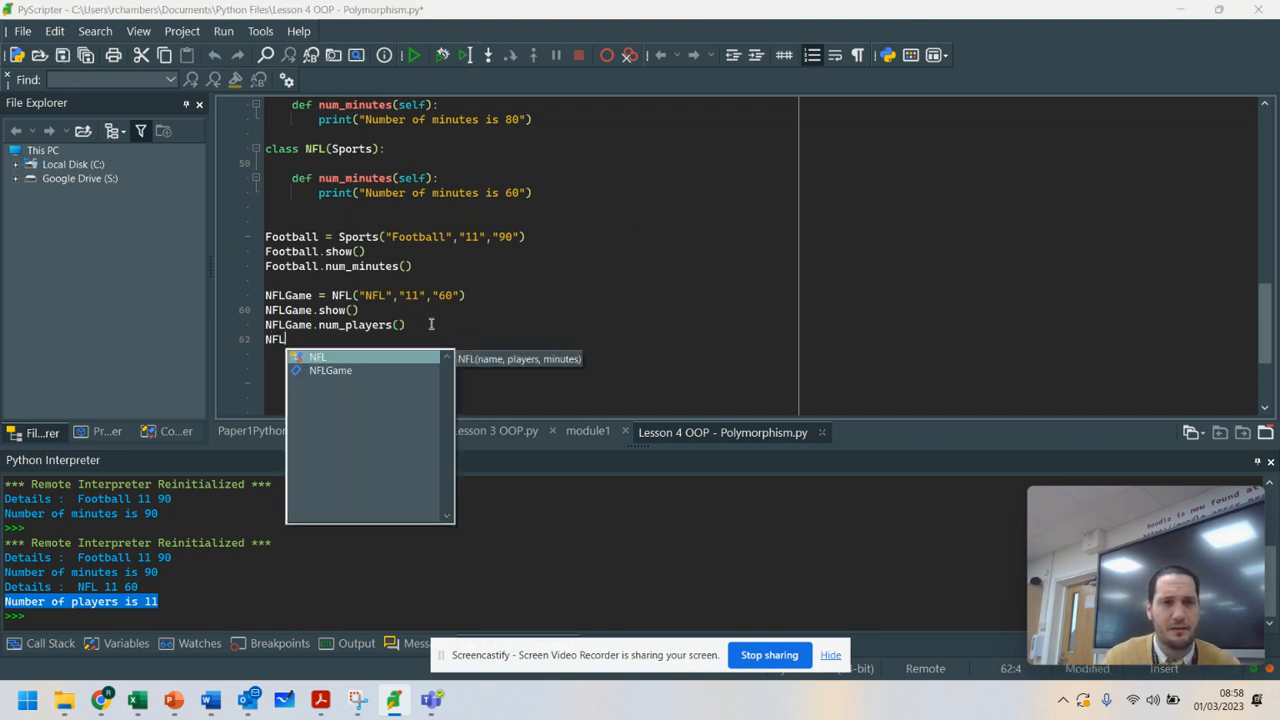
type(".")
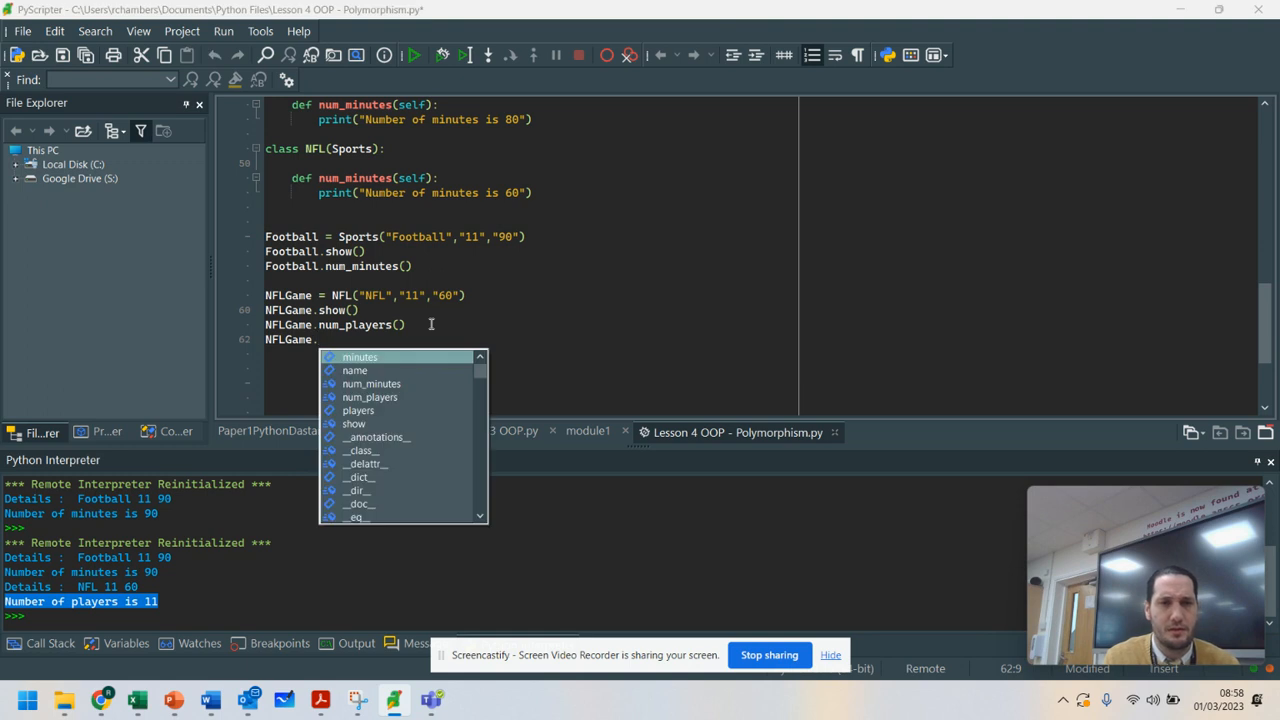
type("num_minutes(")
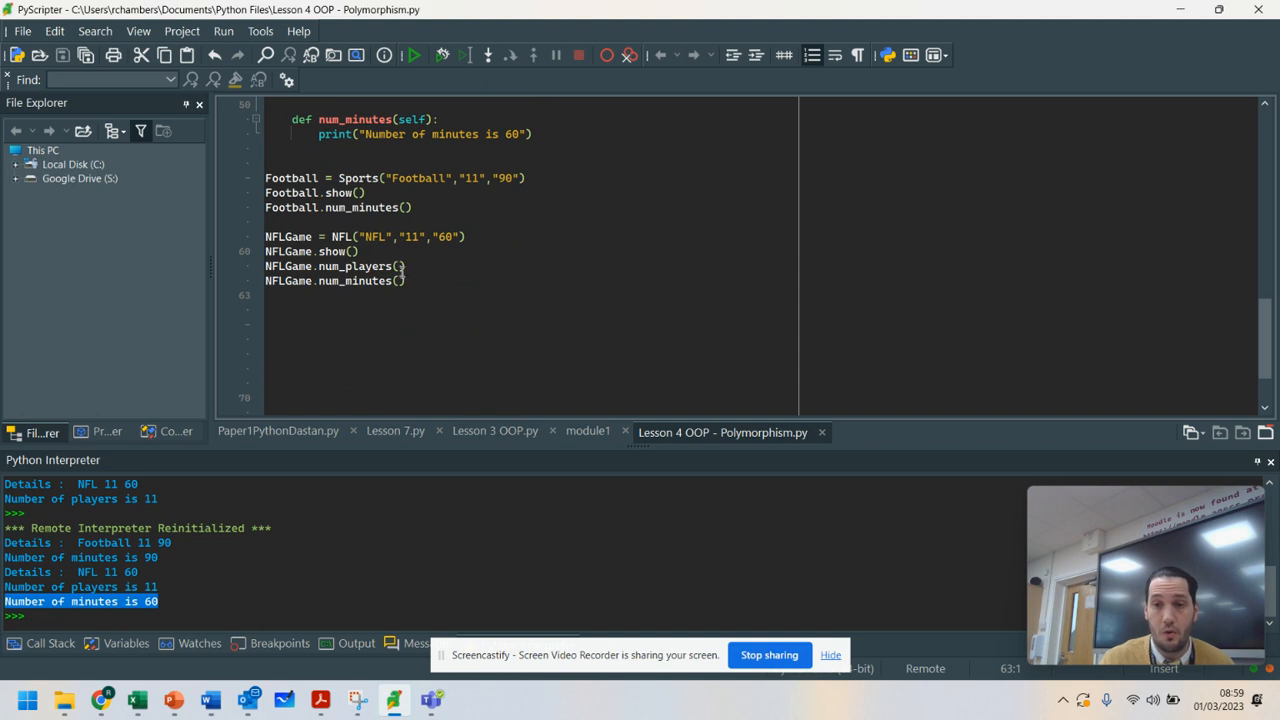
mouse_move(435, 267)
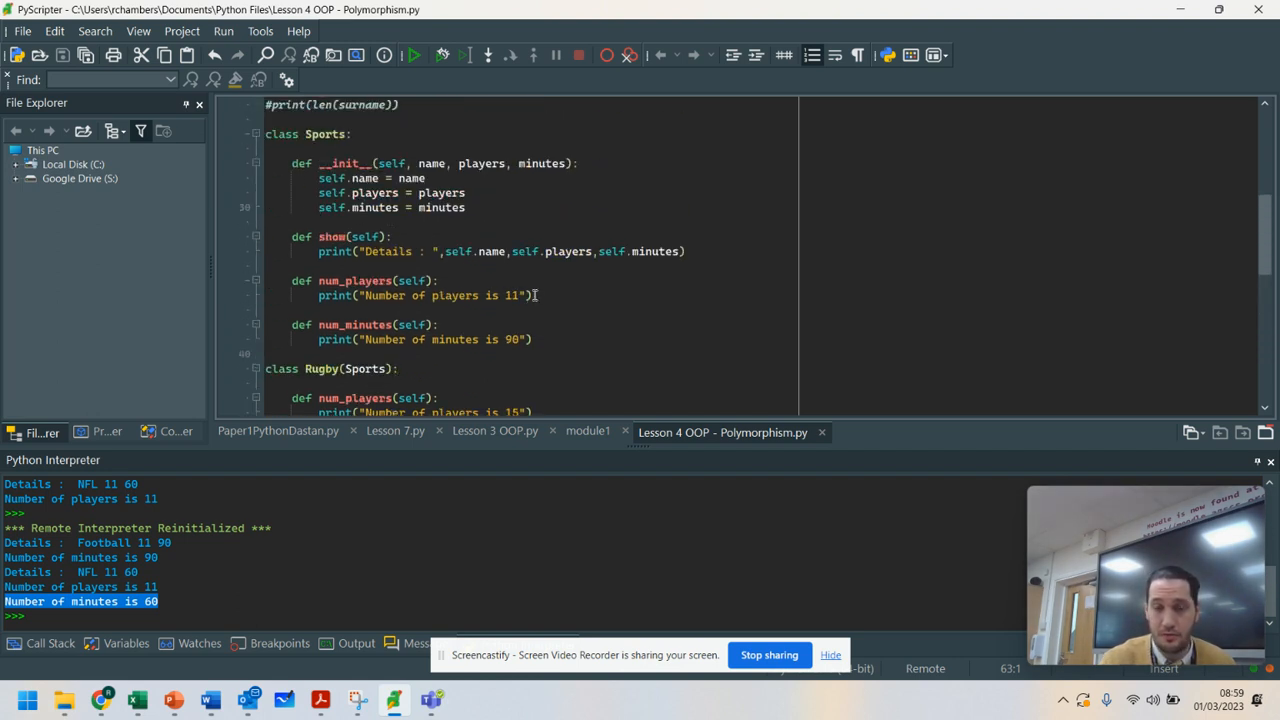
scroll("down", 3)
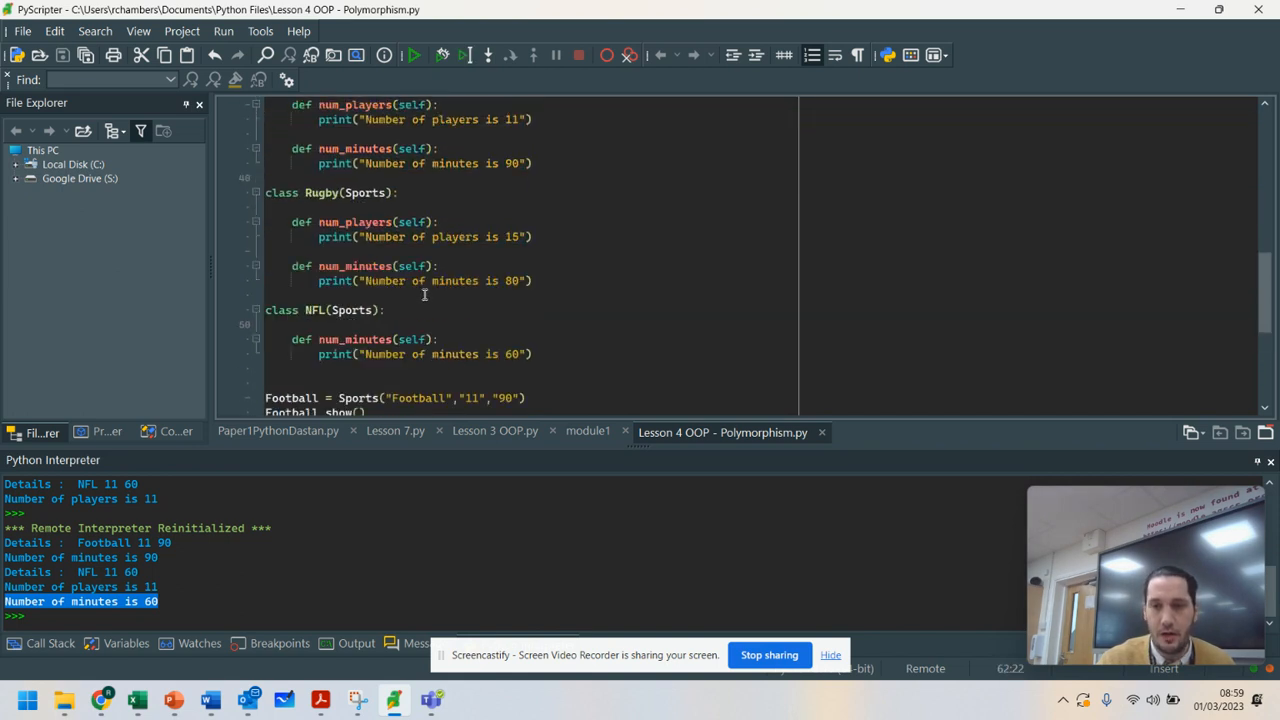
scroll("down", 3)
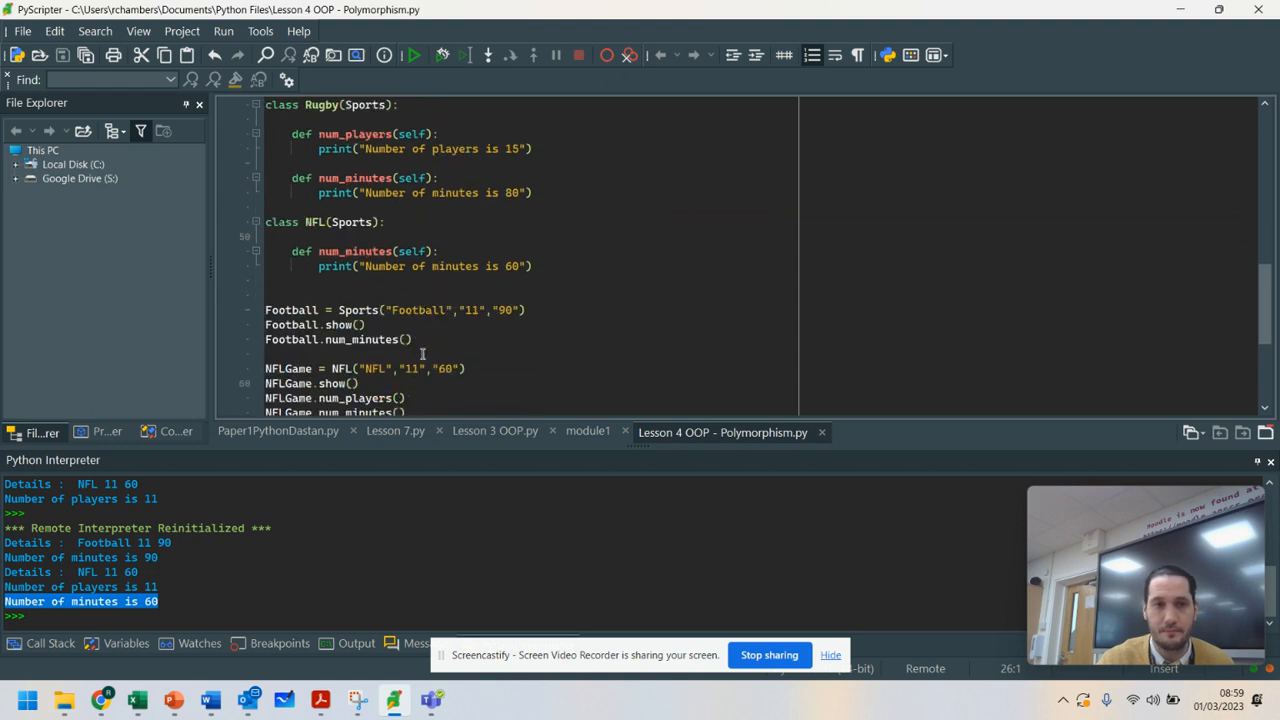
scroll("down", 3)
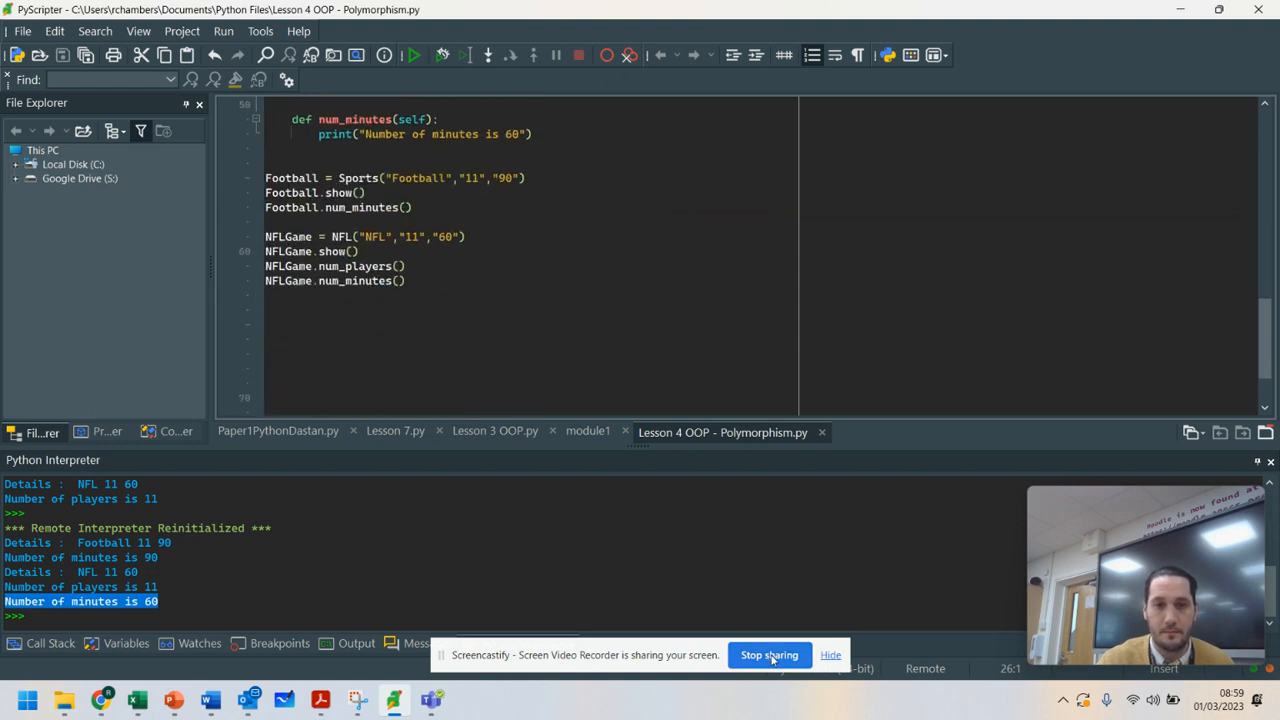